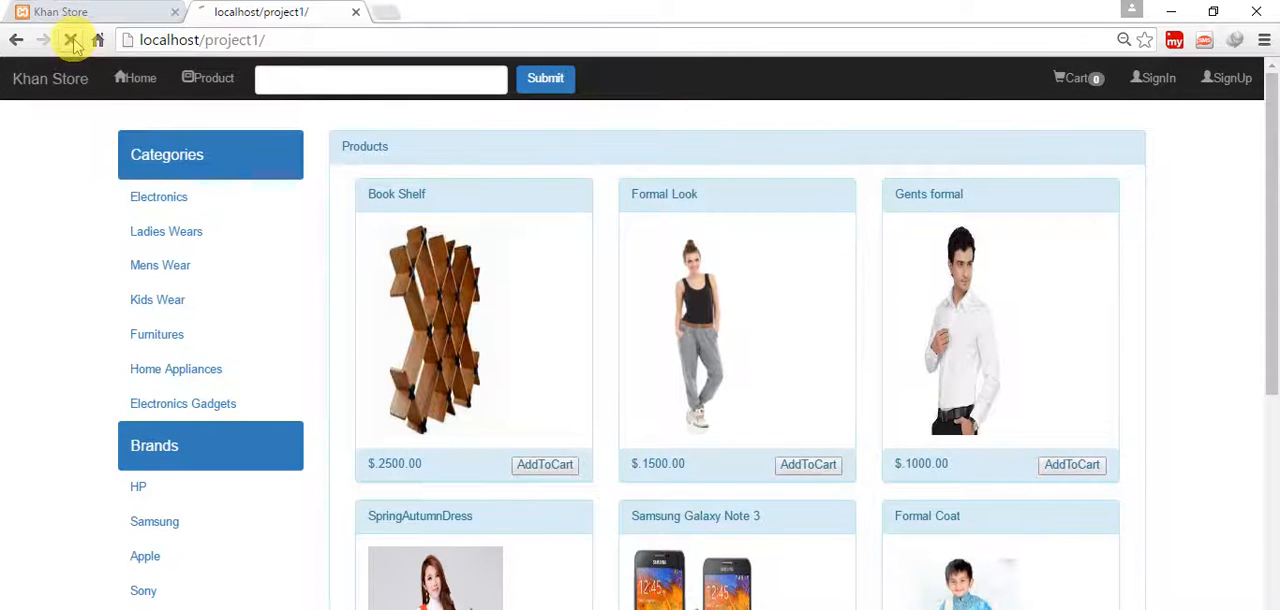
- Reload localhost/project1/ three times to get a new random product selection
left_click(73, 40)
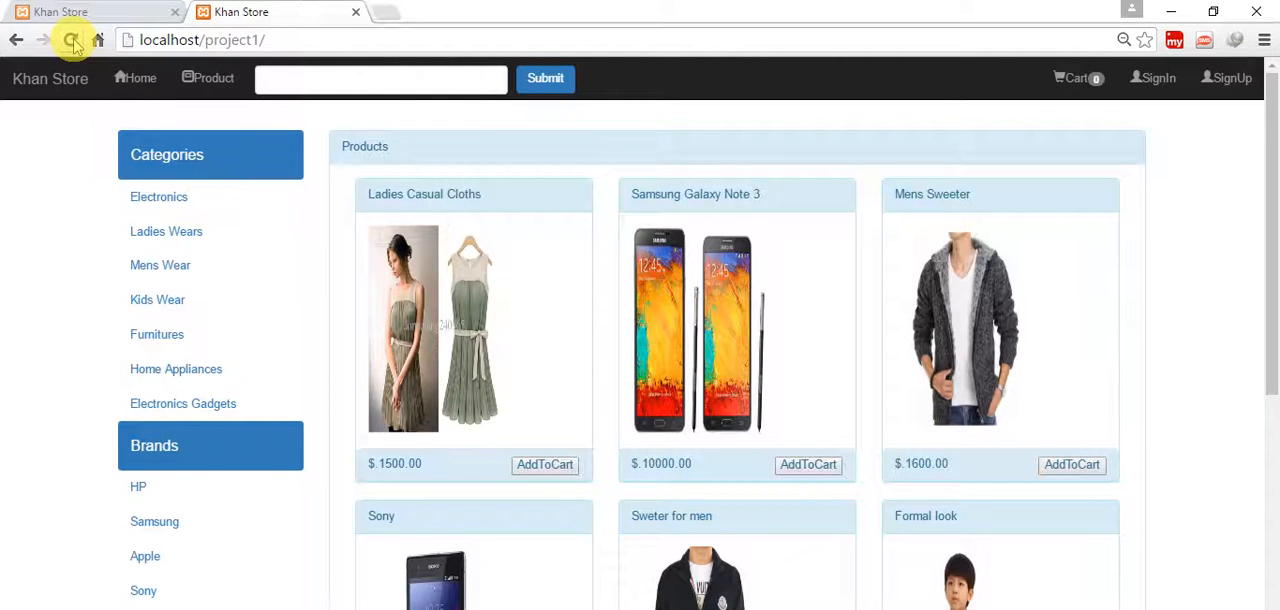
left_click(72, 39)
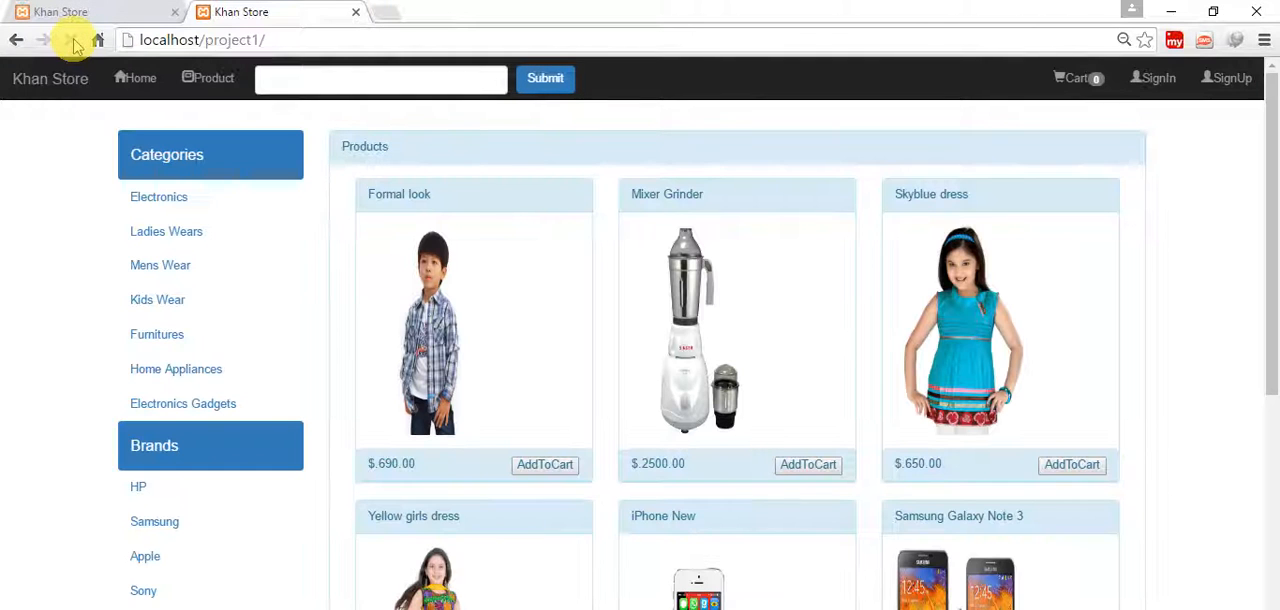
left_click(72, 39)
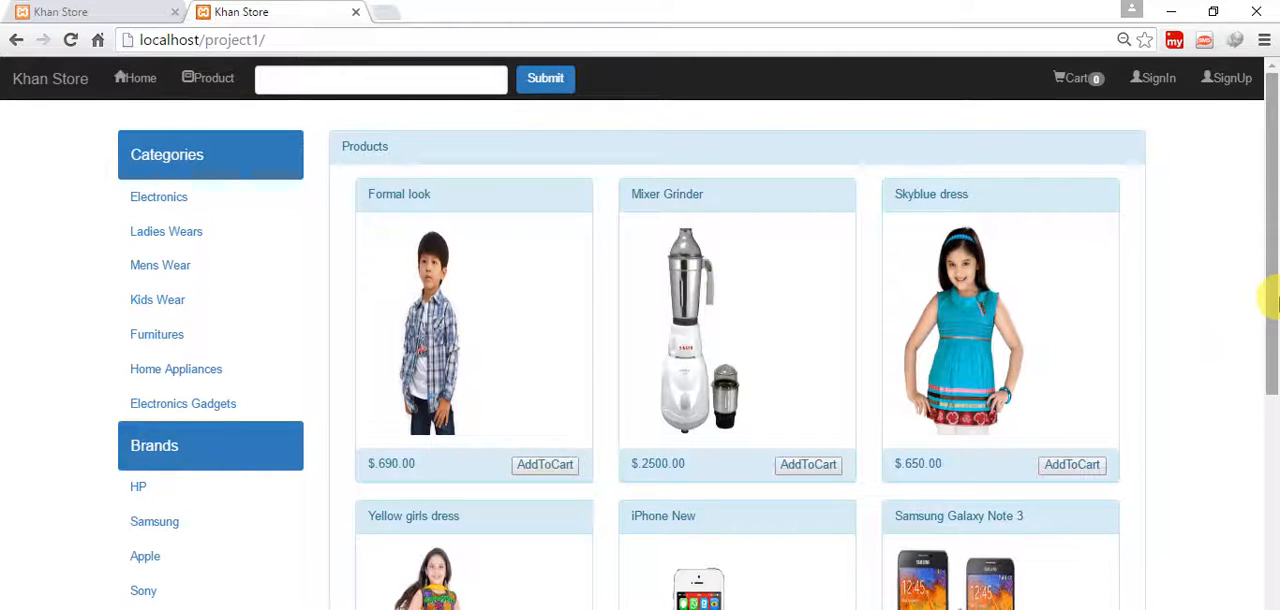
- Add pid='$pro_id' to the AddToCart button tag on action.php line 58
scroll("down", 3)
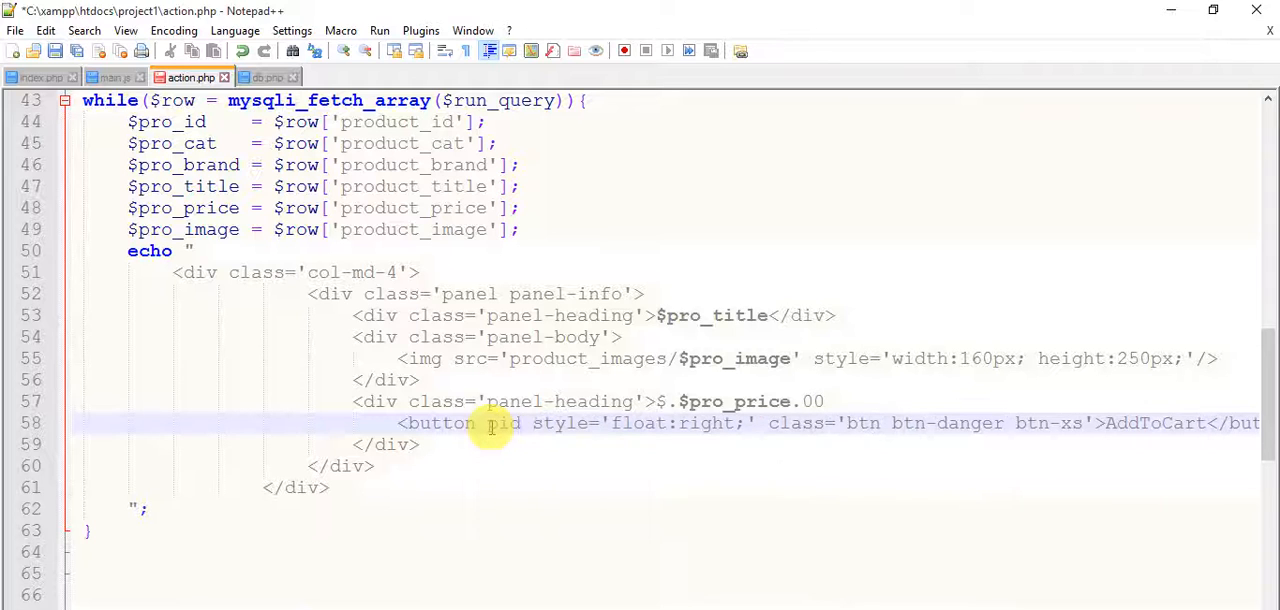
type("=")
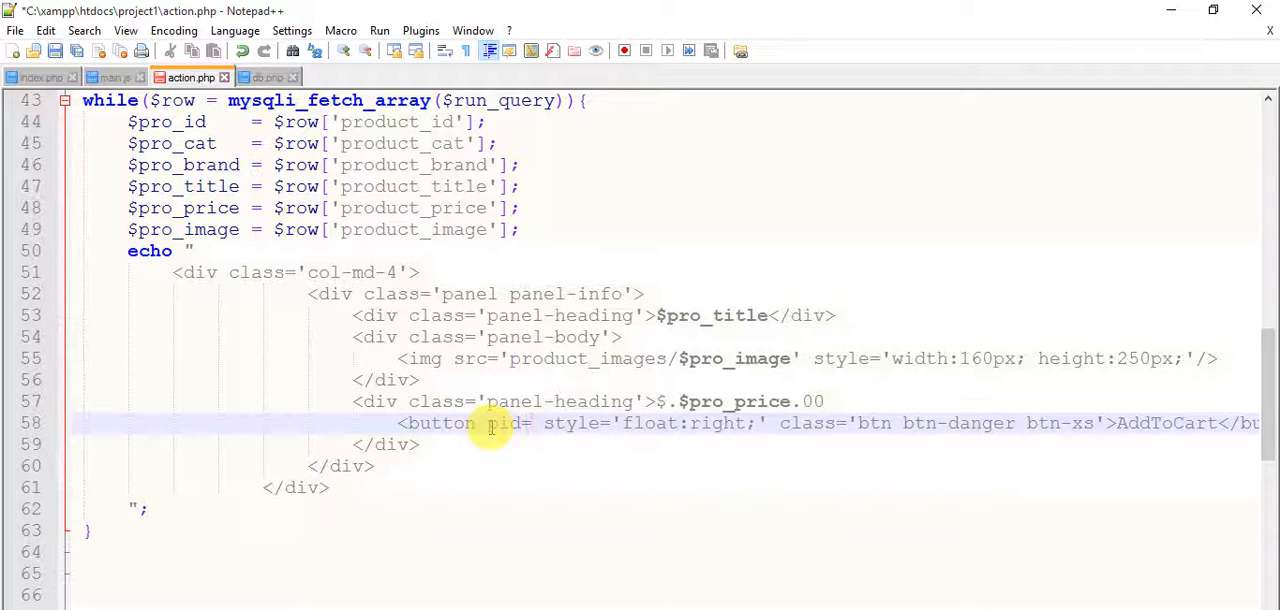
type("$'")
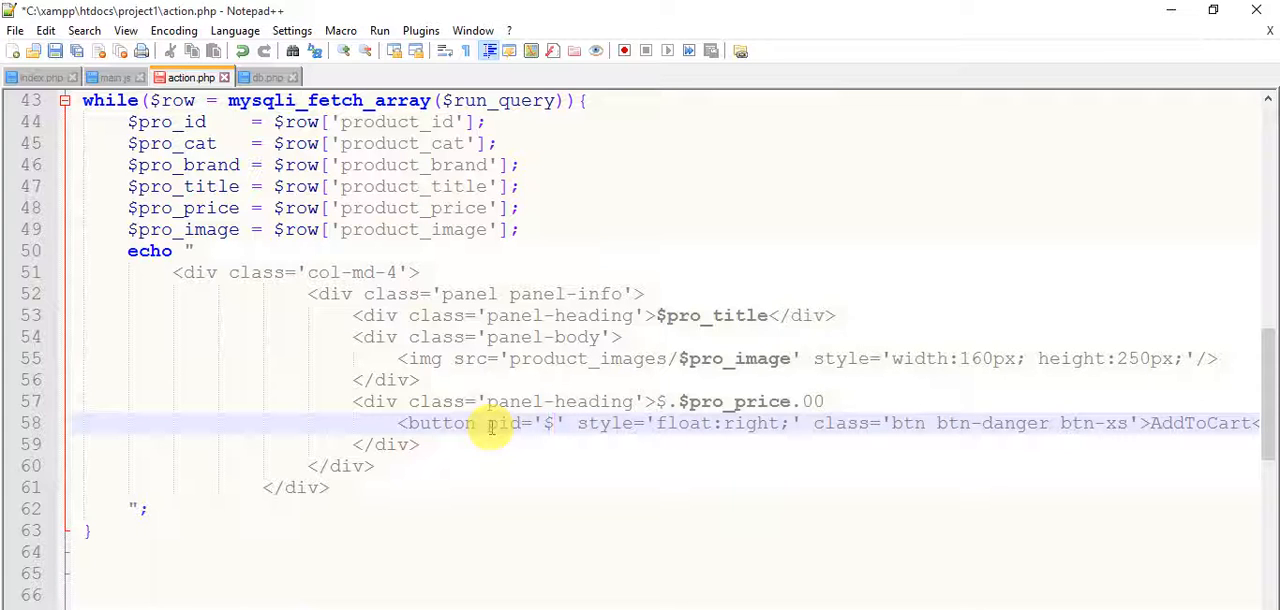
type("pro_")
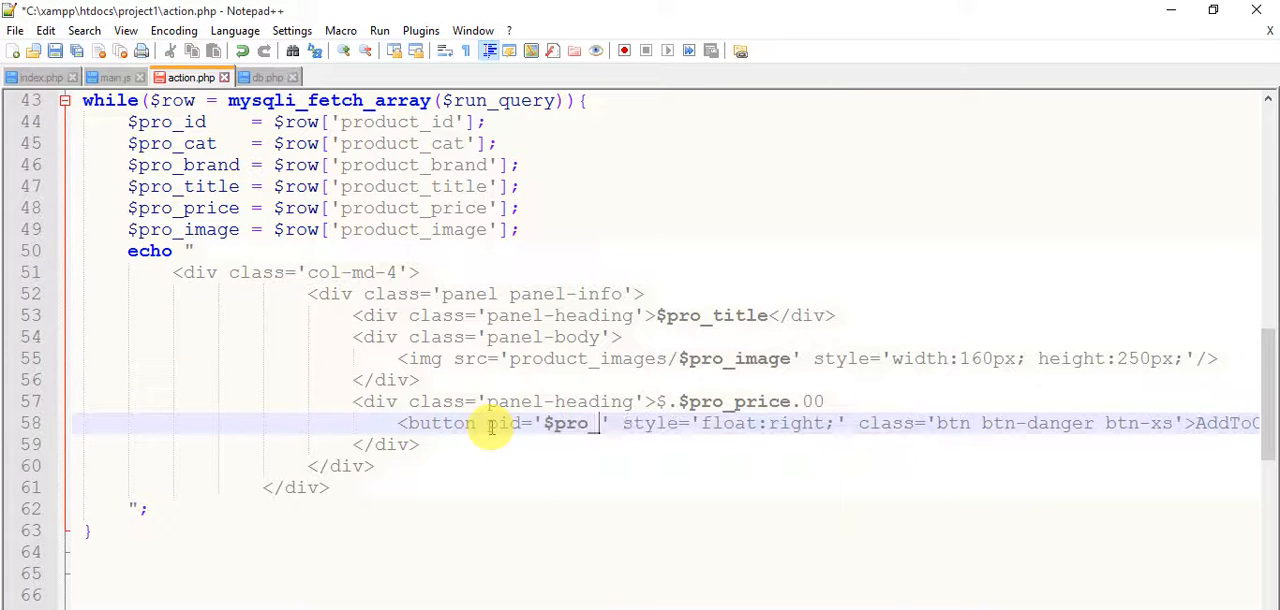
type("_id")
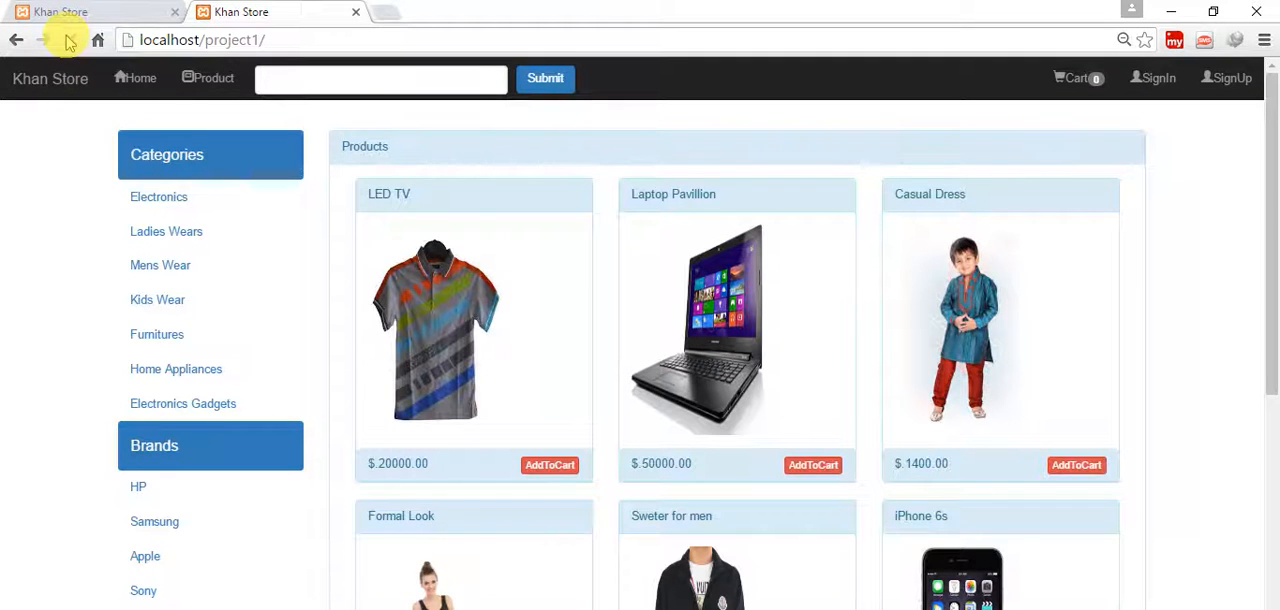
- On project/index.php, filter by Electronics, then Ladies Wears, then the HP brand
left_click(70, 40)
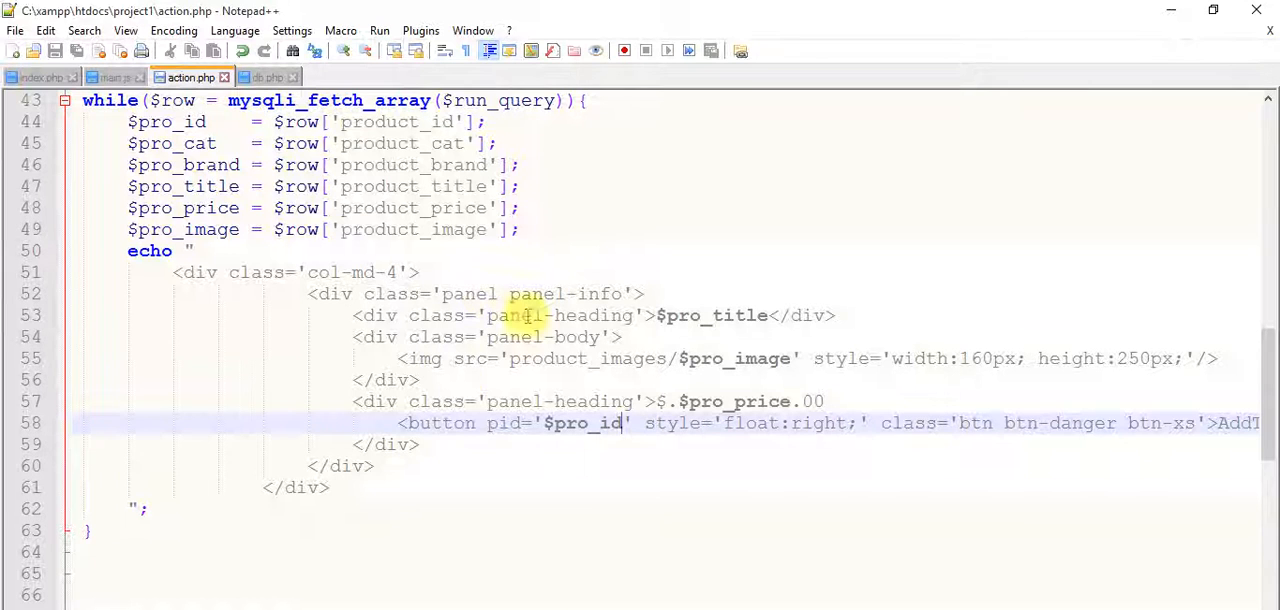
left_click(240, 11)
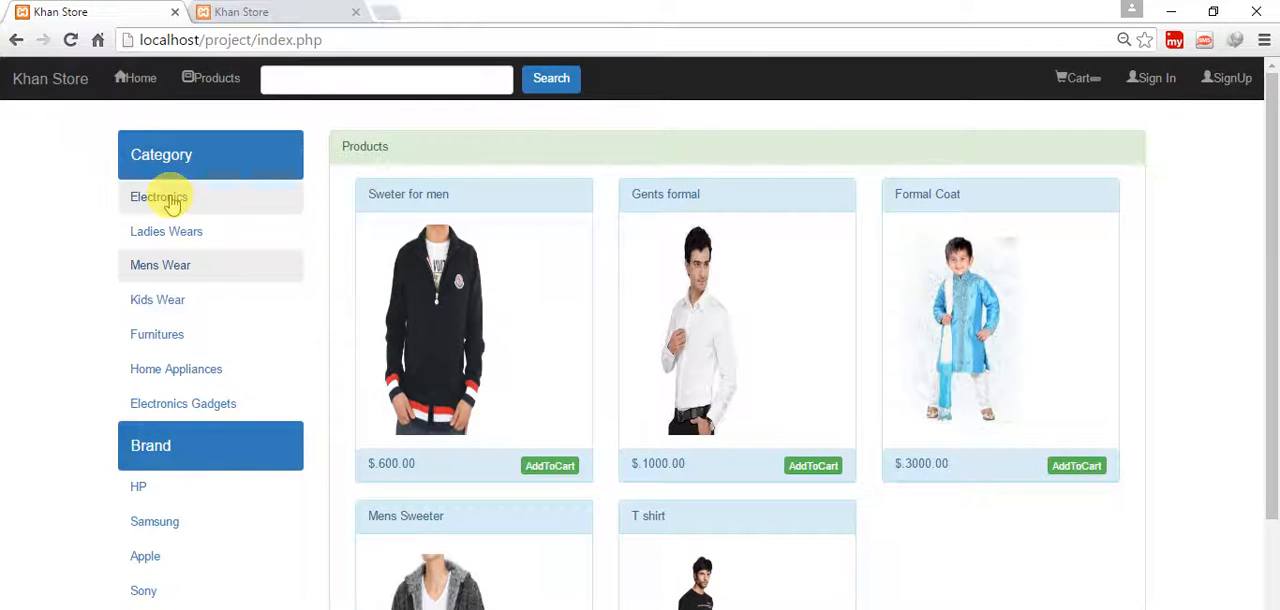
left_click(158, 196)
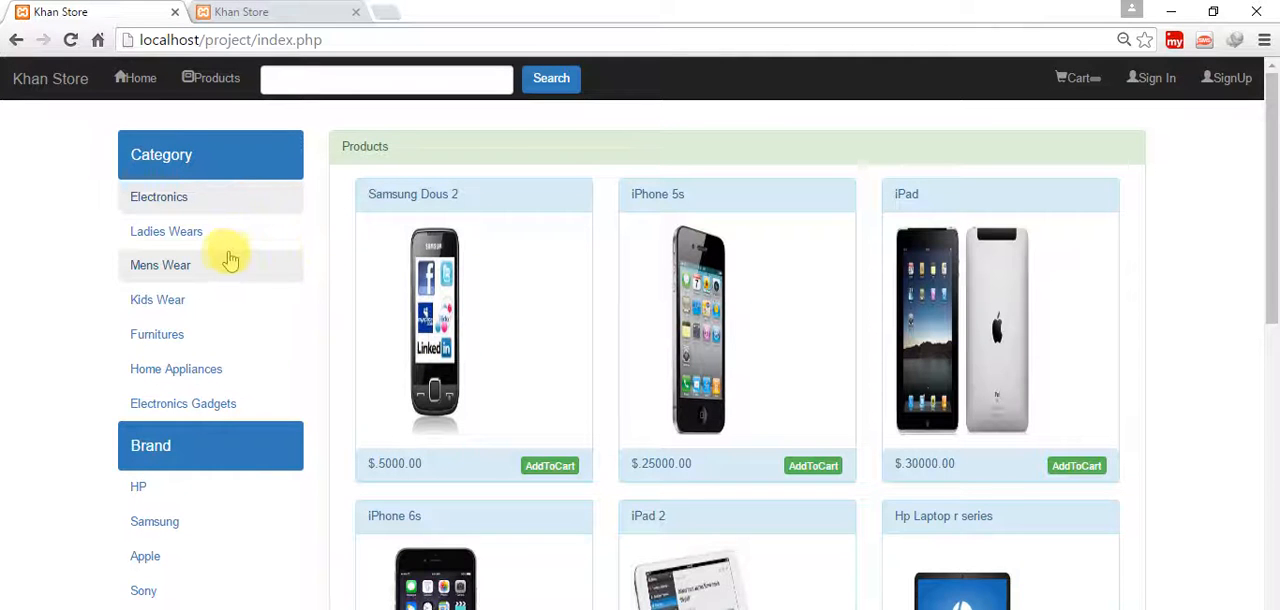
left_click(166, 231)
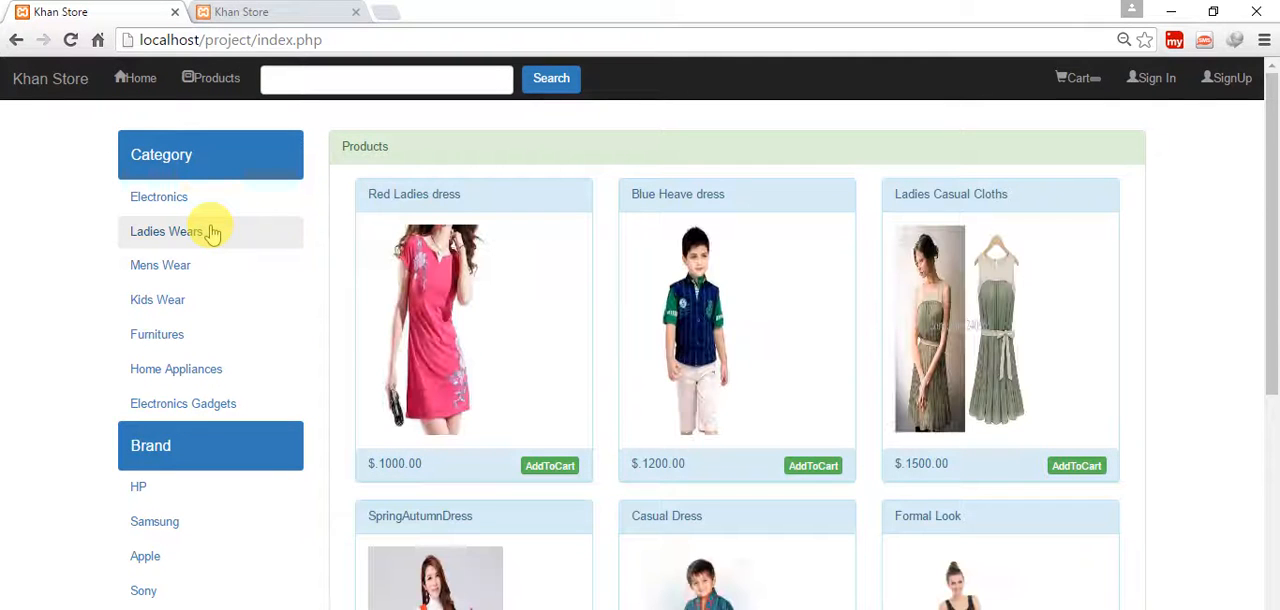
mouse_move(785, 290)
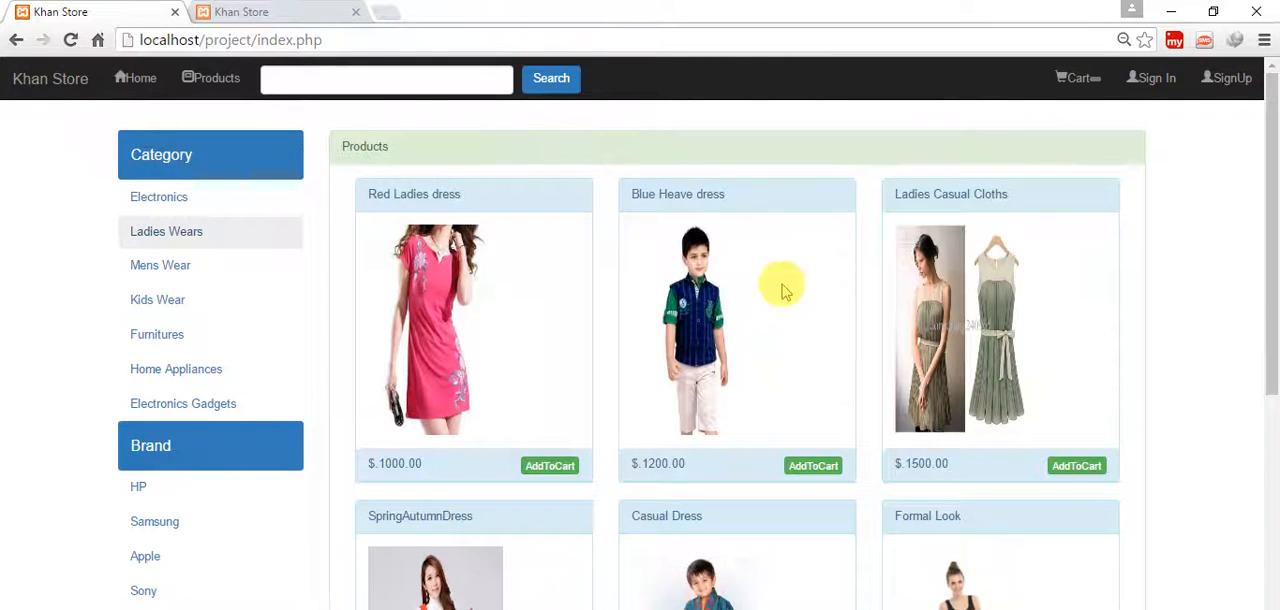
mouse_move(285, 465)
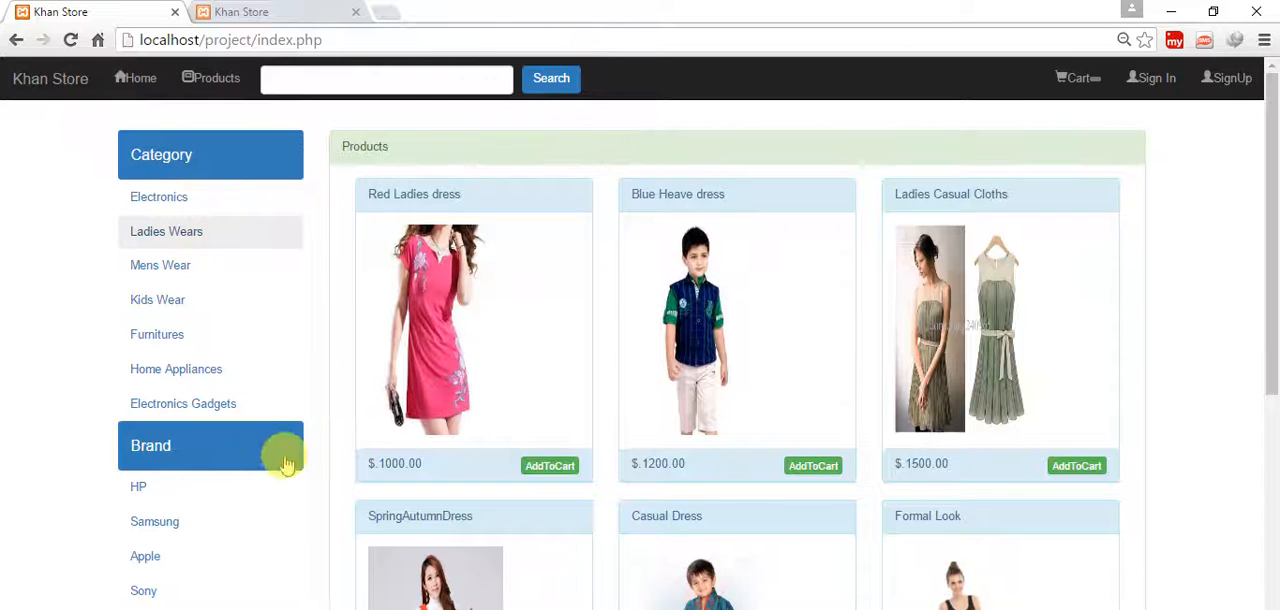
left_click(138, 486)
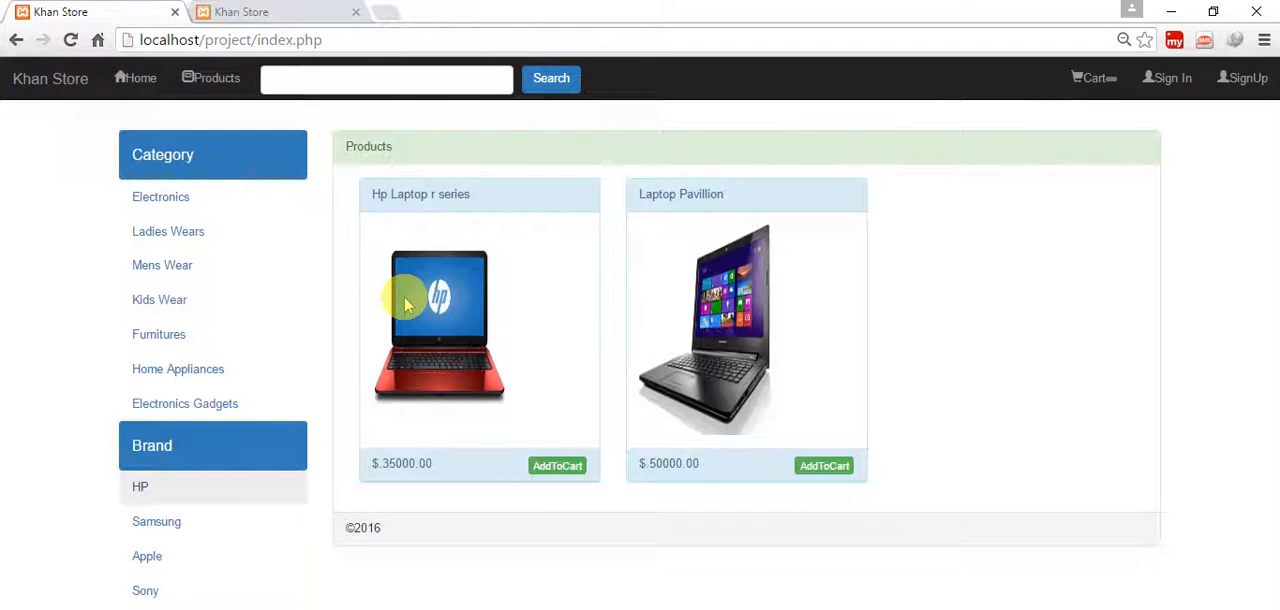
- Search the store for 'samsung' and scroll through the matching products
left_click(387, 78)
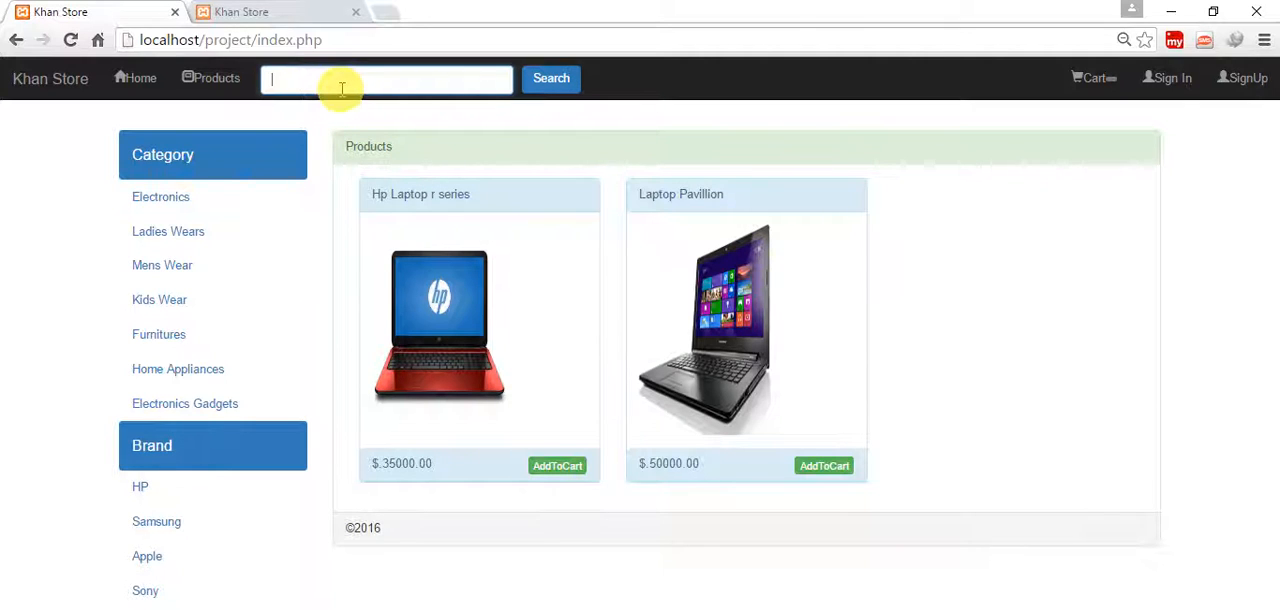
type("samsung mobile")
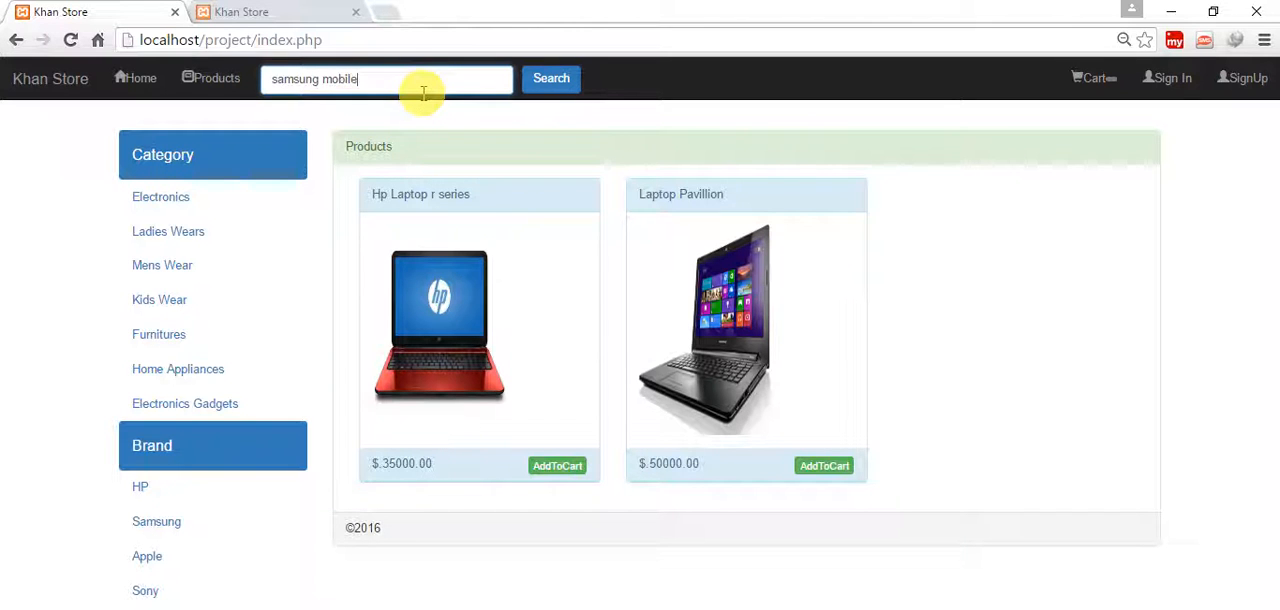
left_click(551, 78)
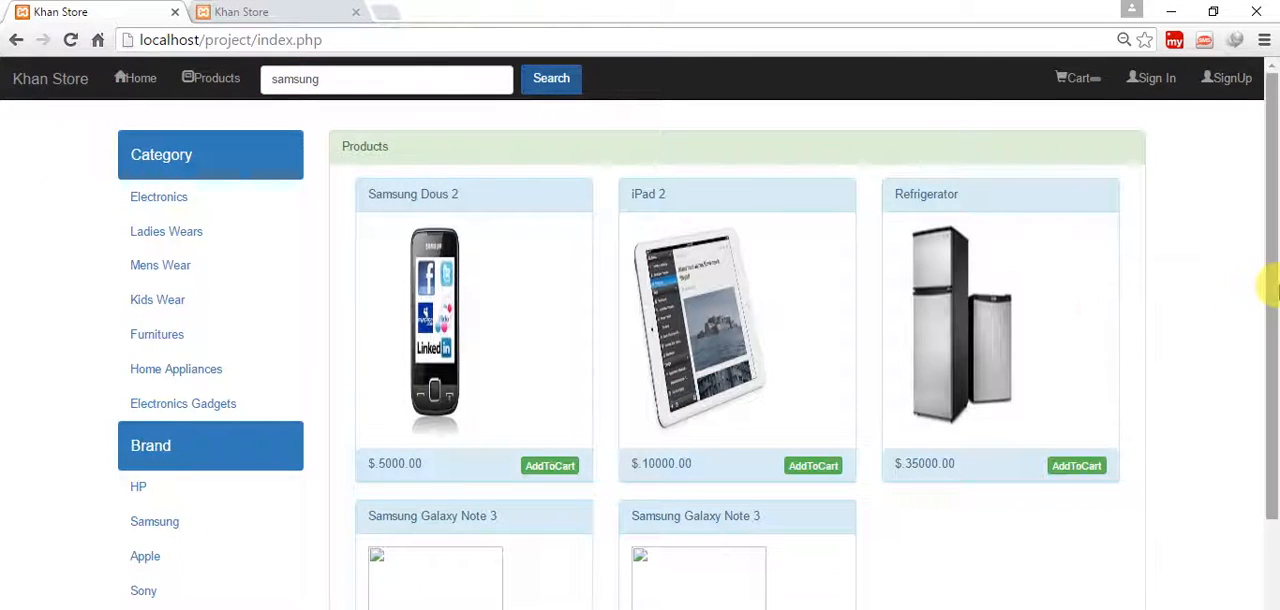
scroll("down", 3)
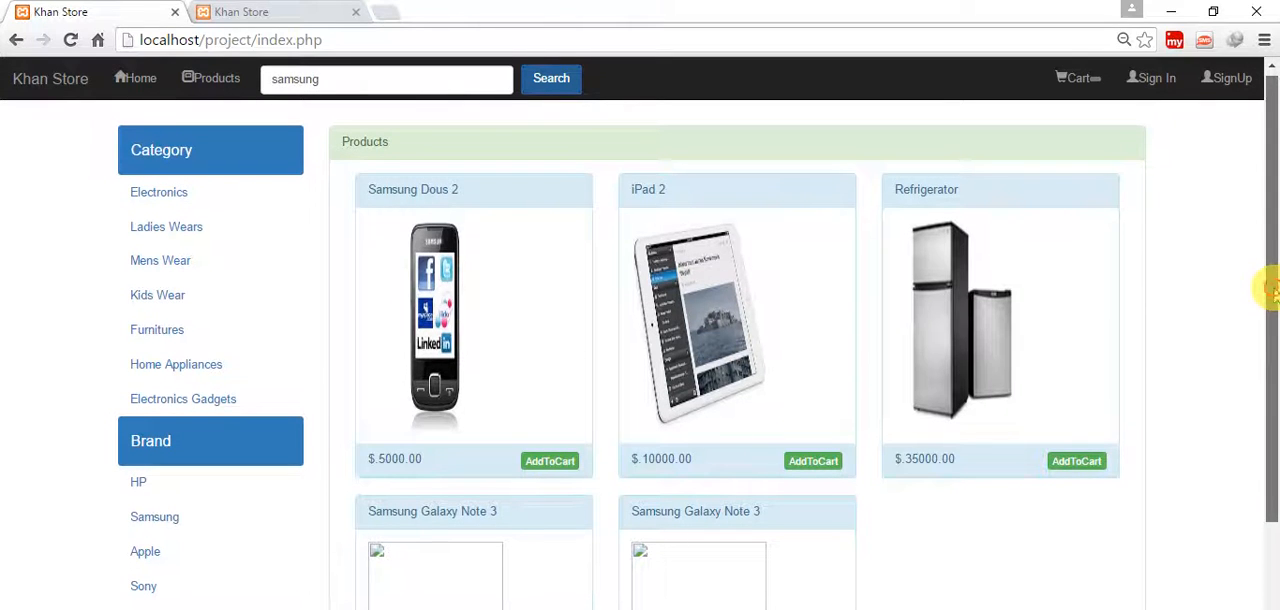
scroll("down", 3)
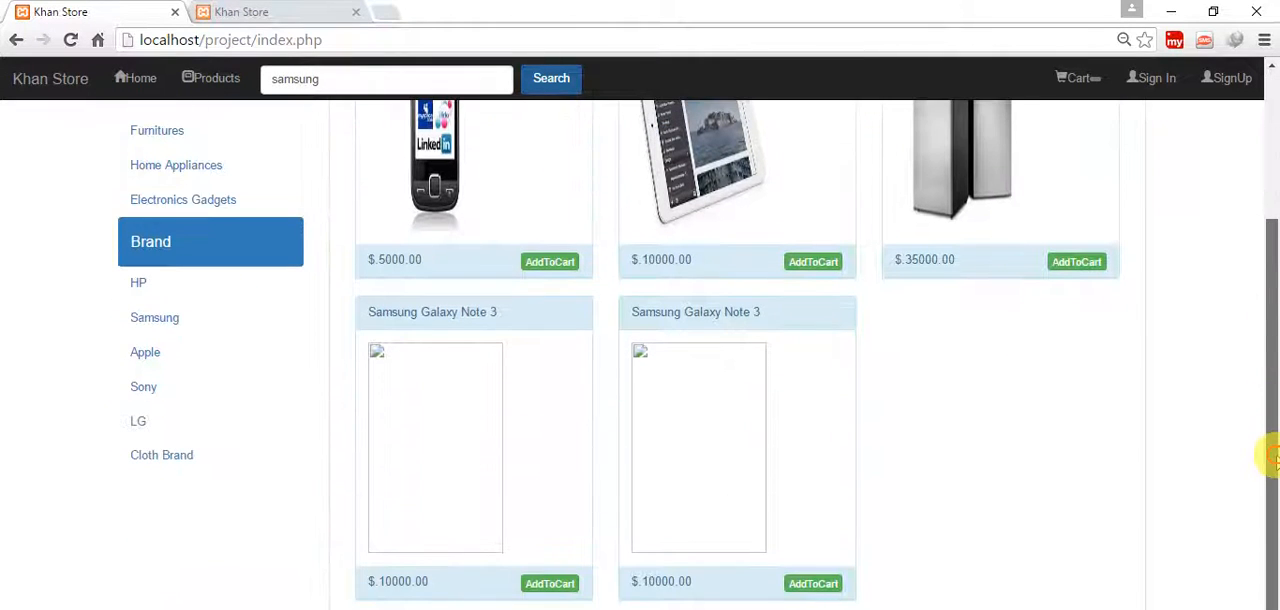
scroll("down", 3)
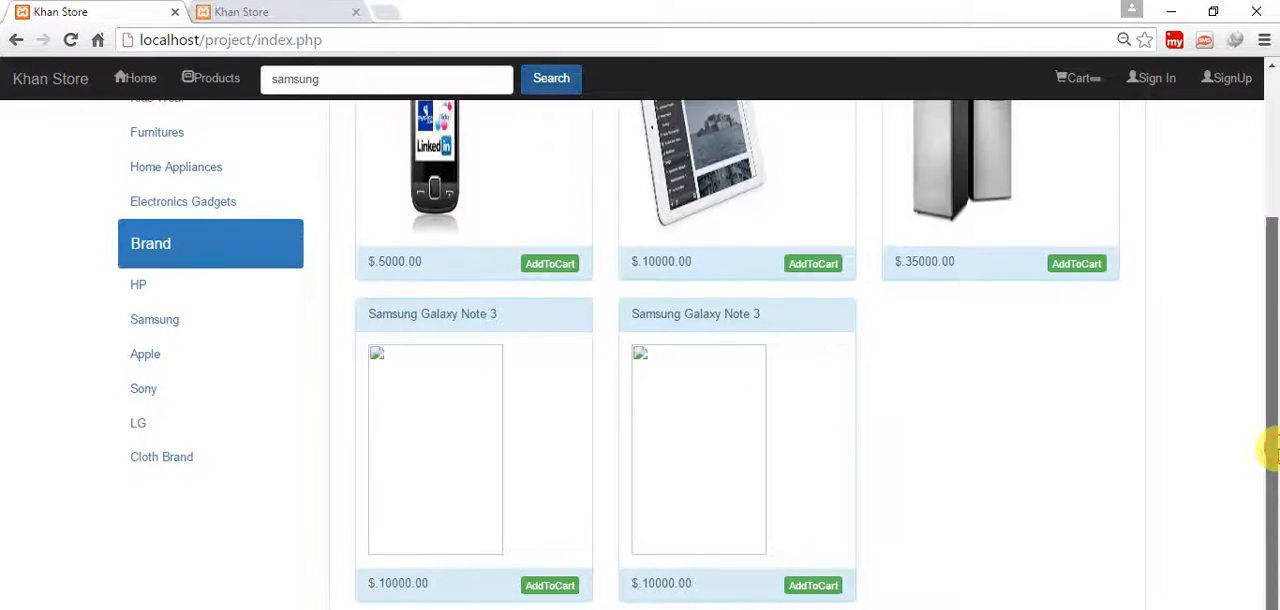
mouse_move(348, 470)
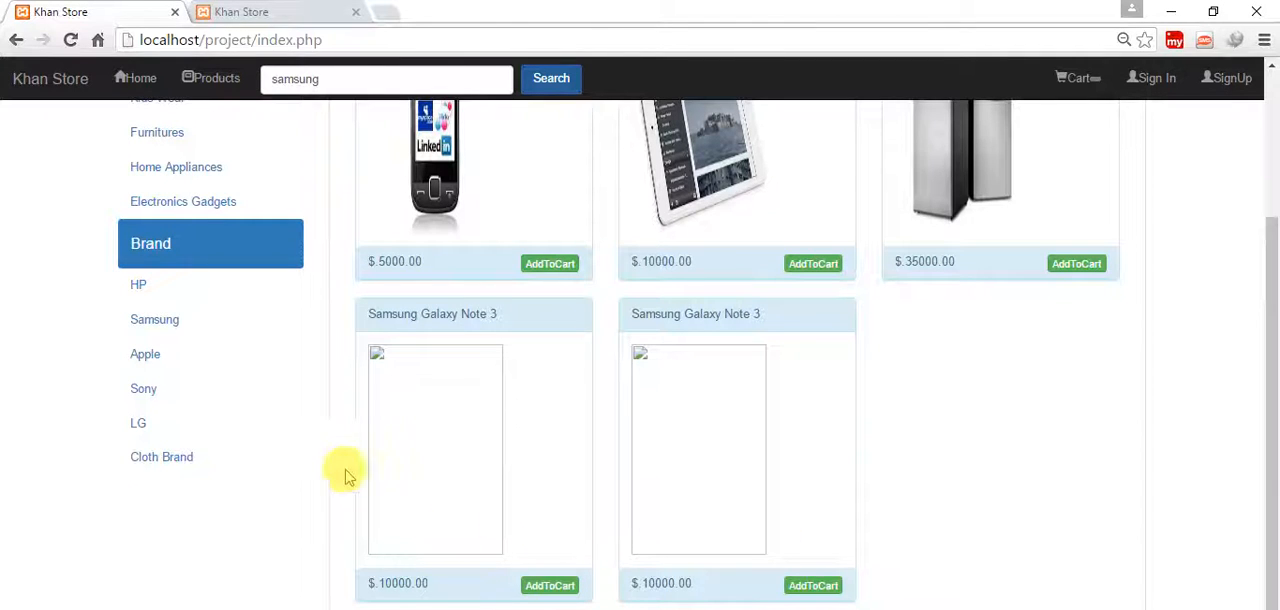
mouse_move(527, 333)
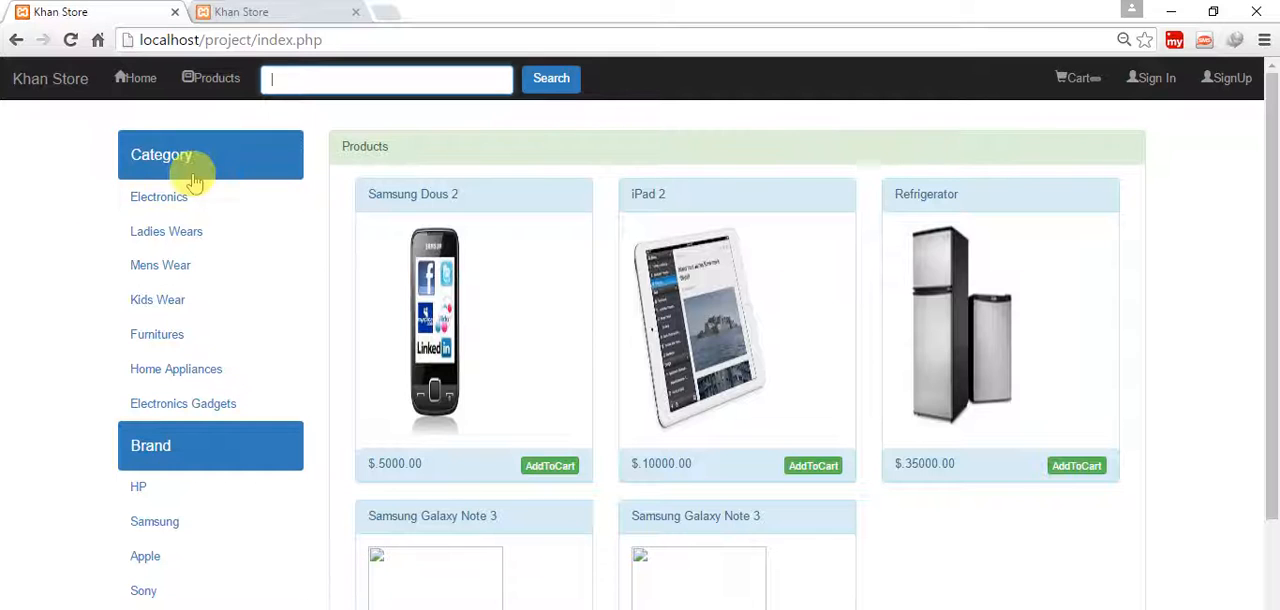
- Filter to Electronics, reload twice, then filter Electronics and HP to show two laptops
left_click(159, 196)
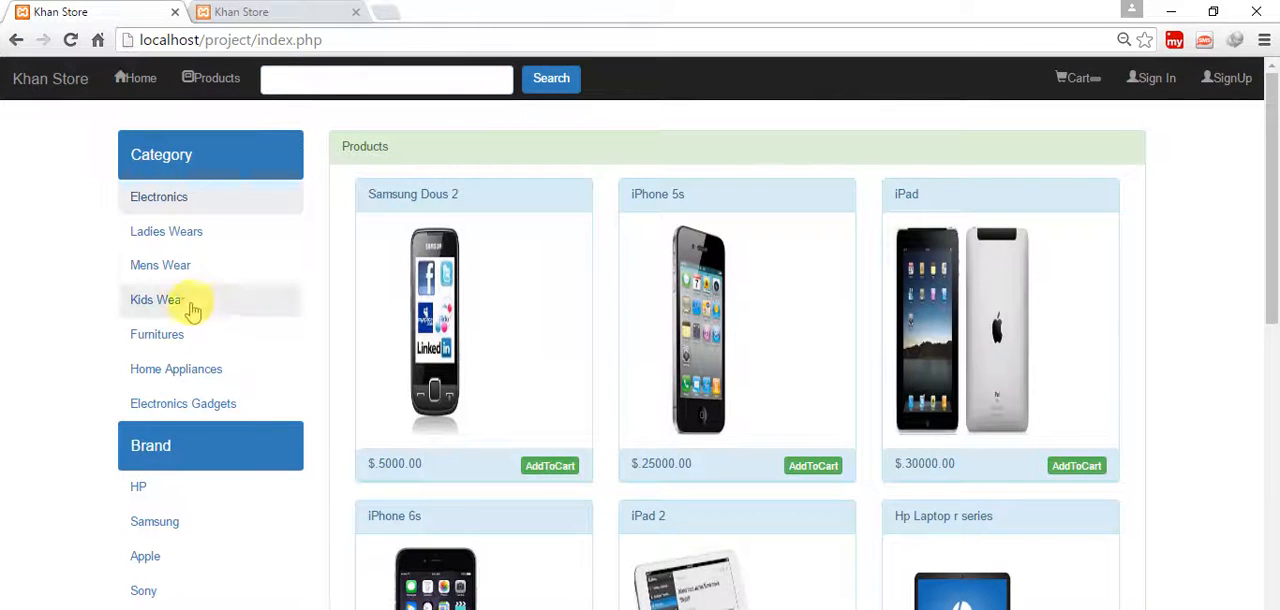
mouse_move(166, 231)
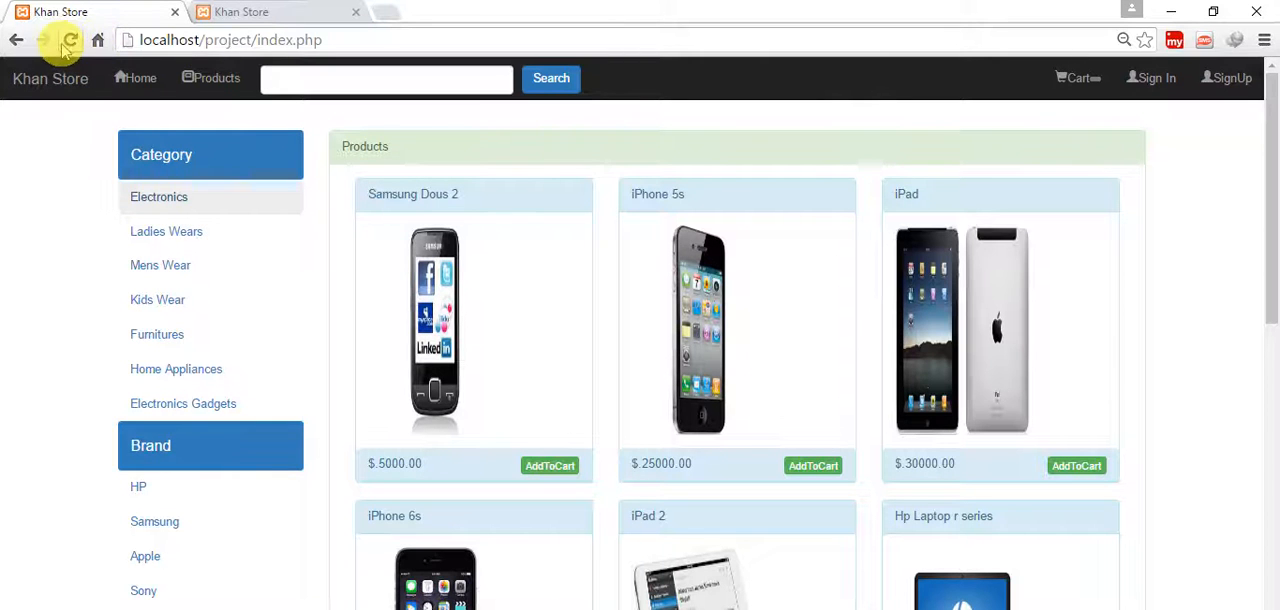
left_click(71, 39)
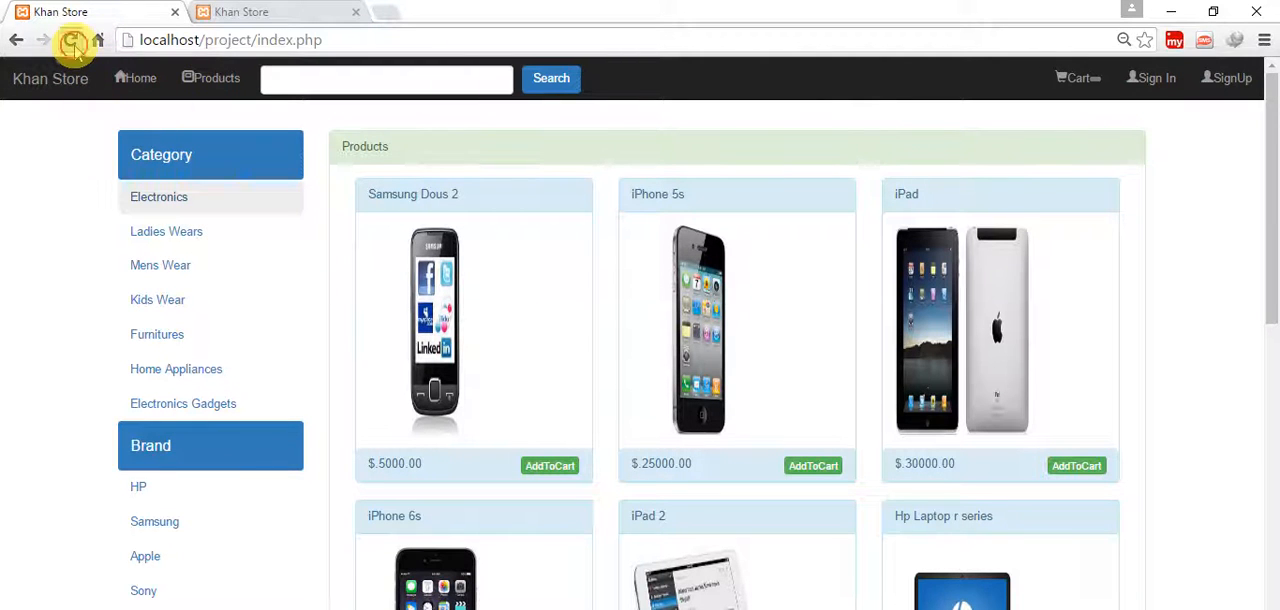
left_click(73, 39)
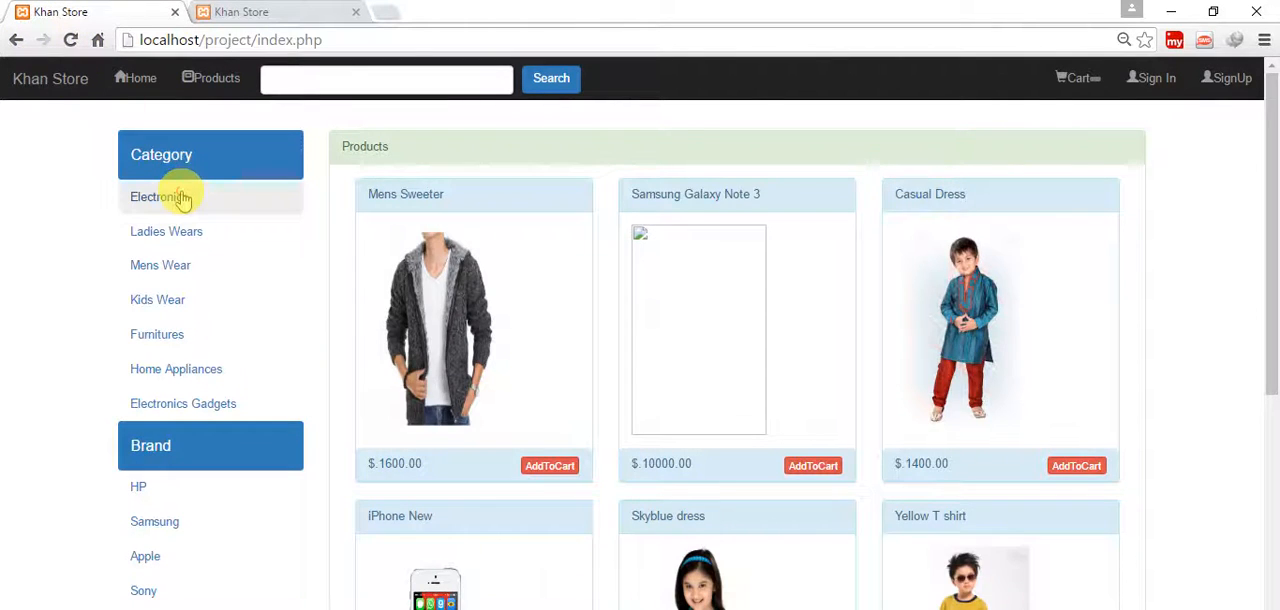
left_click(158, 196)
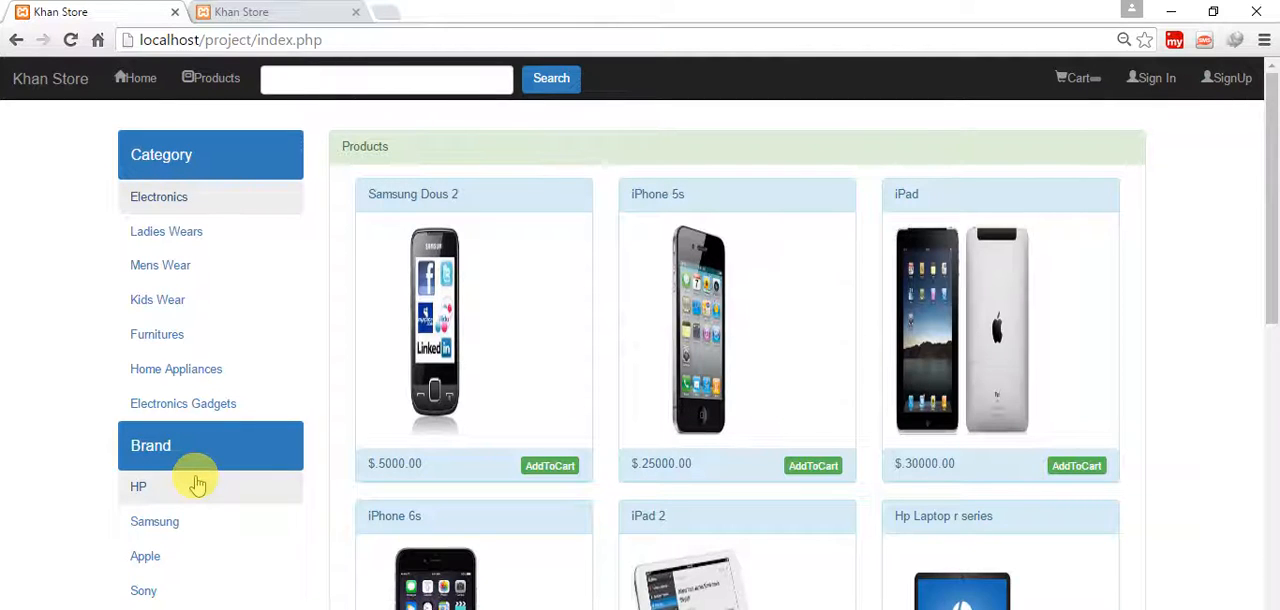
left_click(138, 486)
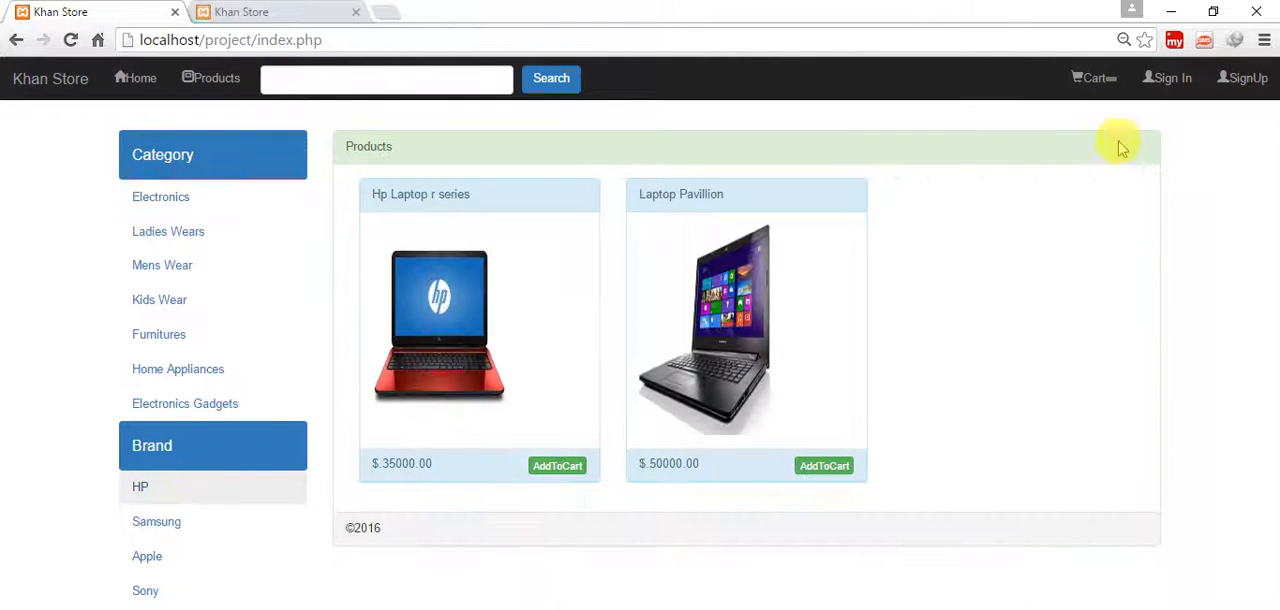
mouse_move(872, 232)
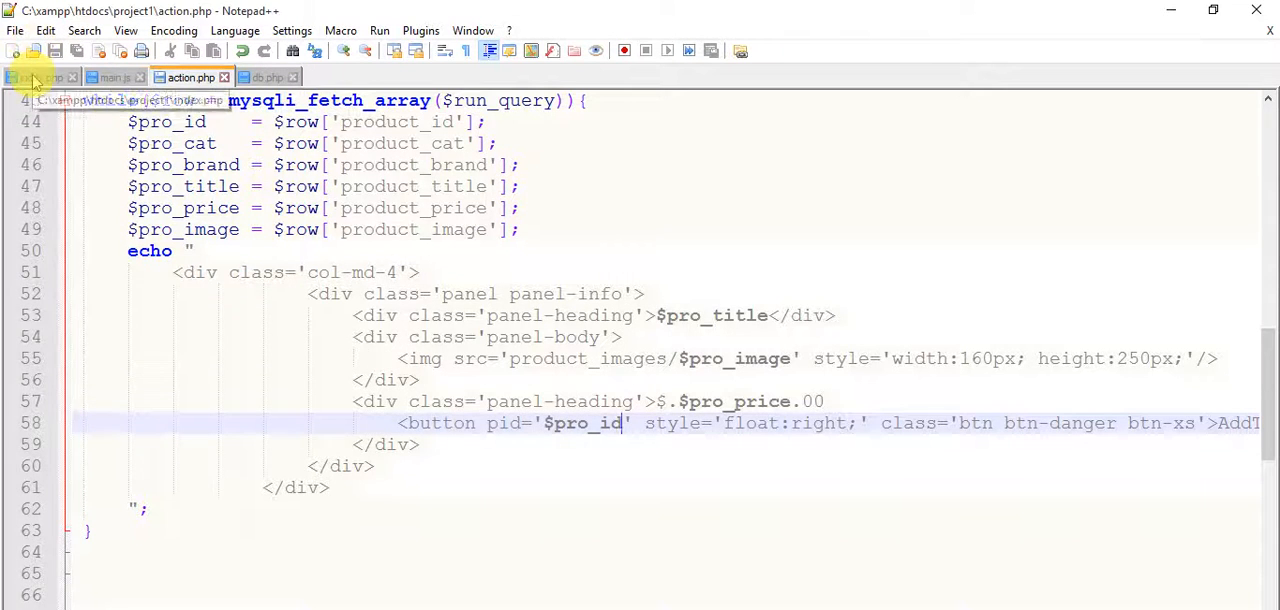
- Glance at index.php, return to action.php and select the category request key
left_click(40, 77)
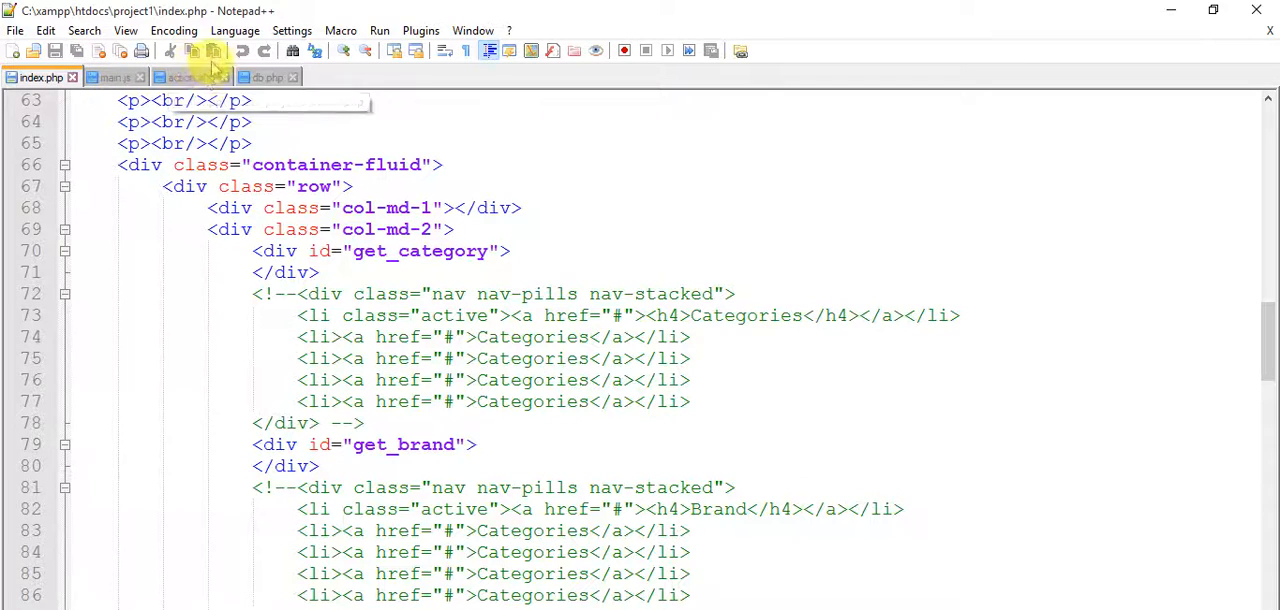
left_click(190, 77)
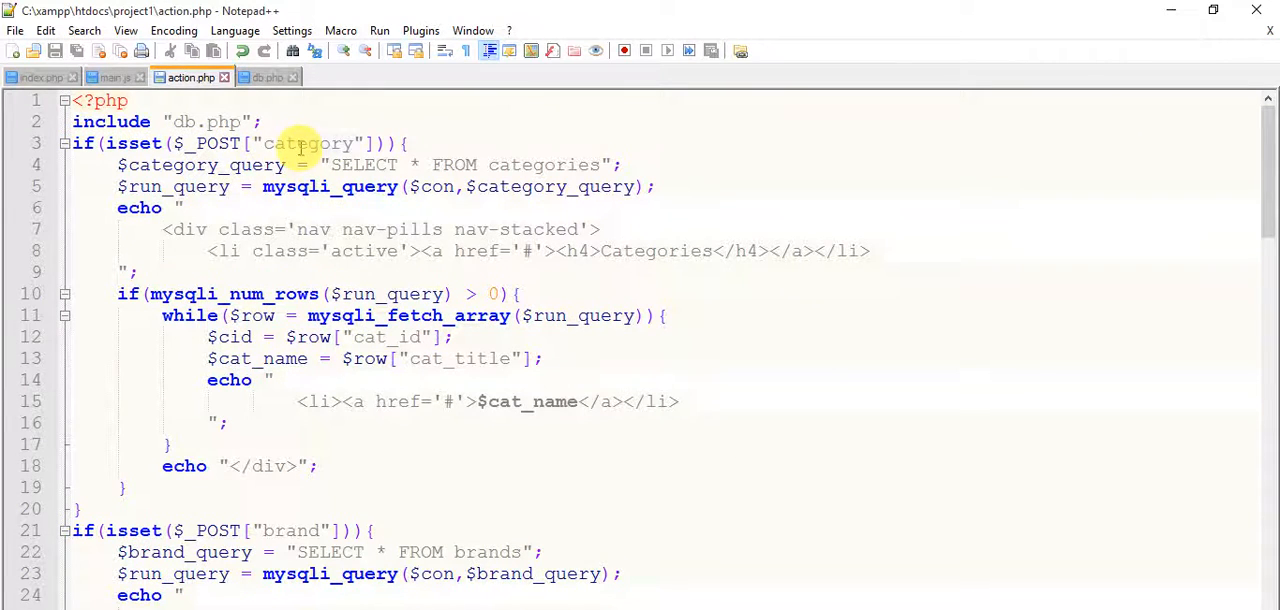
double_click(307, 143)
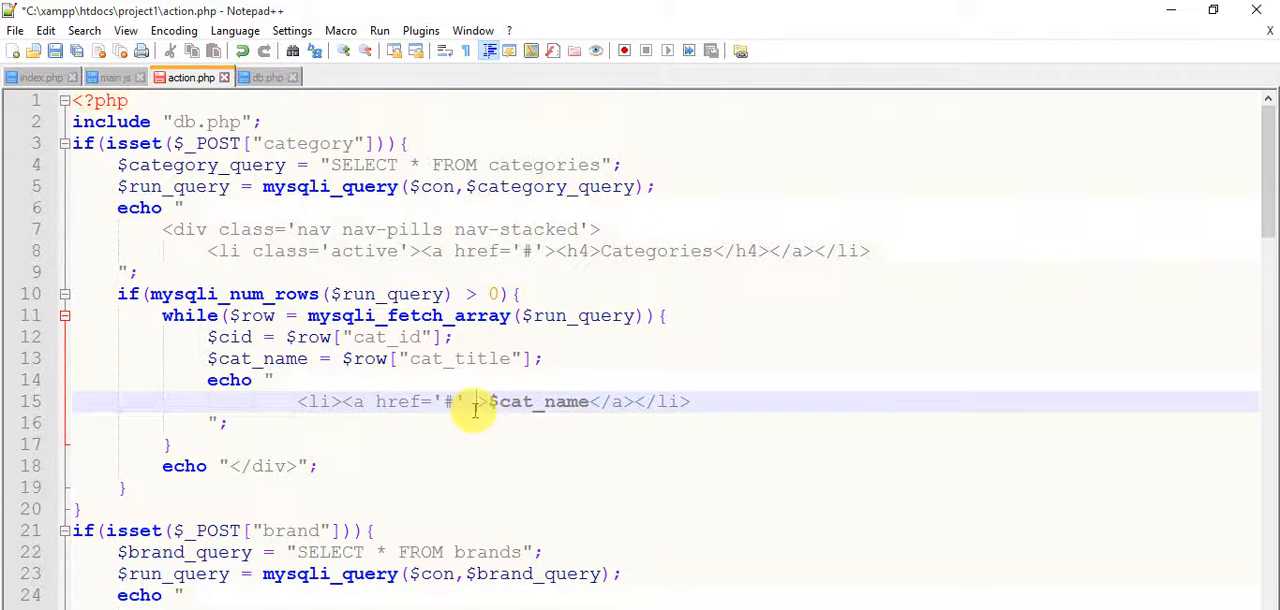
- Add cid='$cid' and class='category' to the category anchor tag on line 15
type("cid=")
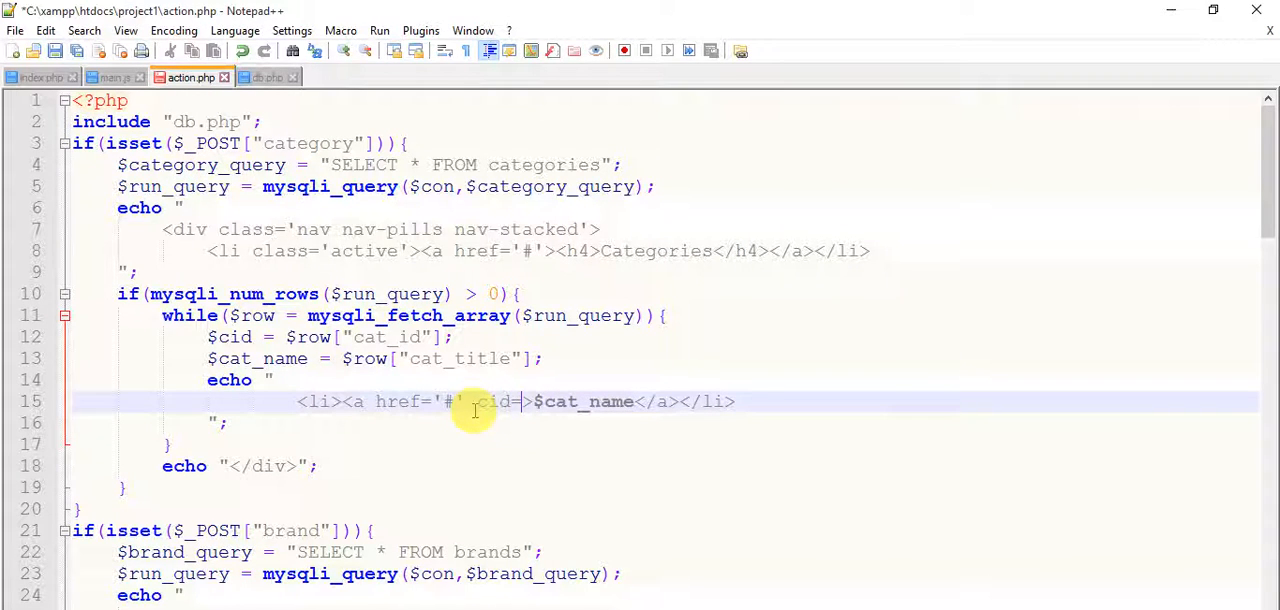
type("$'")
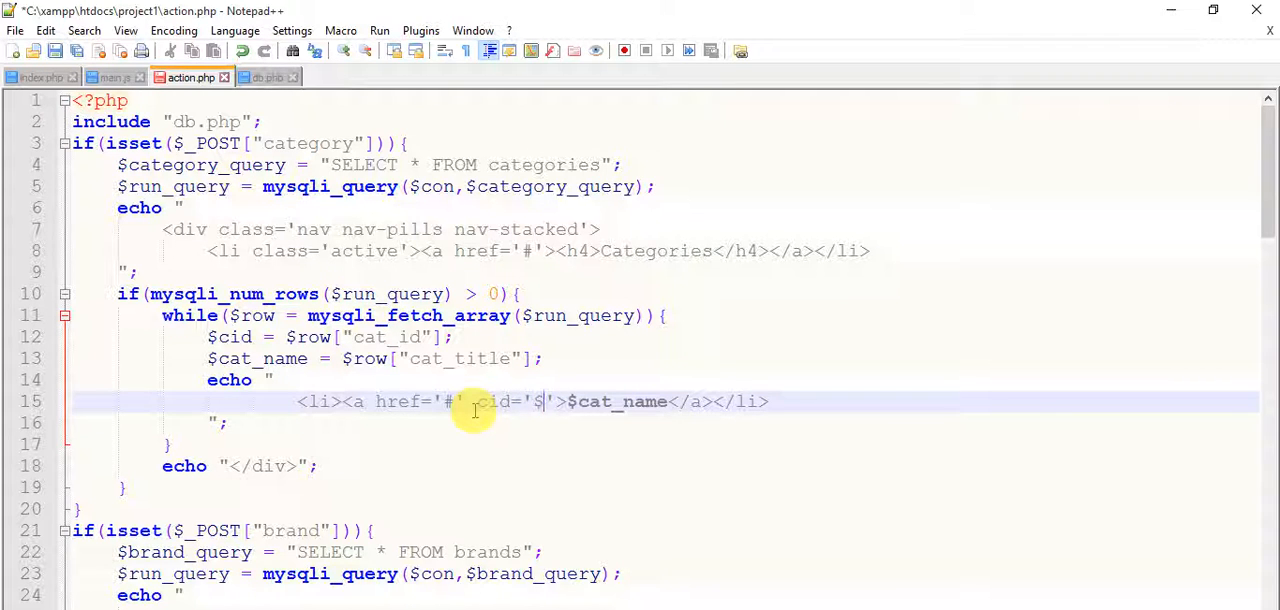
type("cid")
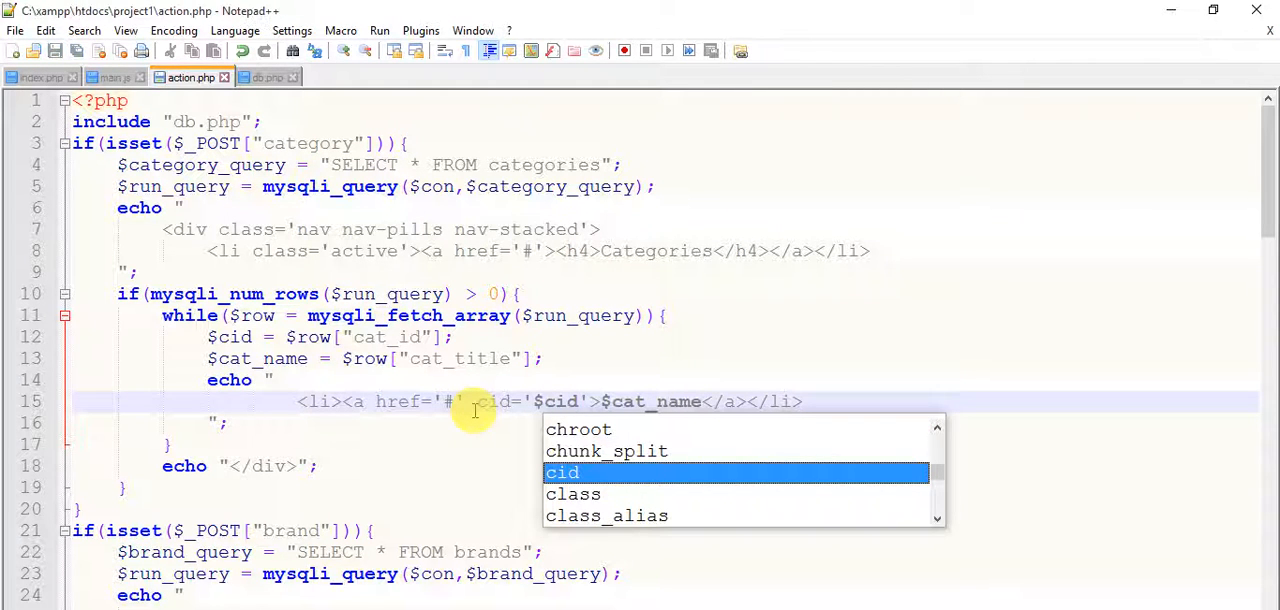
mouse_move(640, 401)
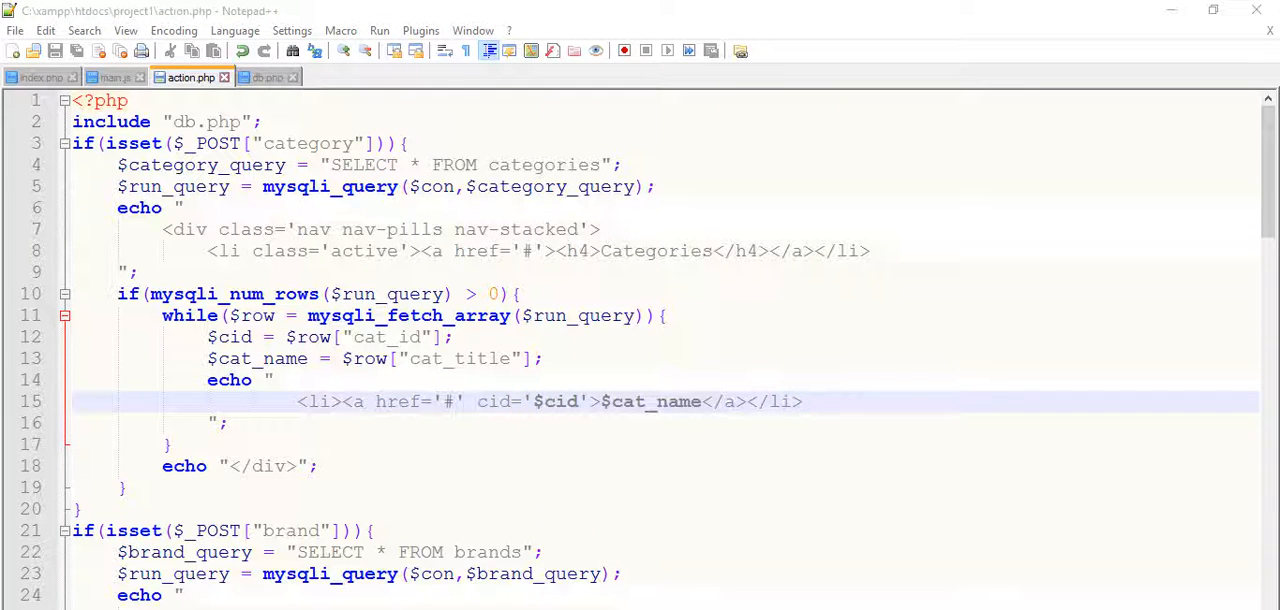
mouse_move(465, 401)
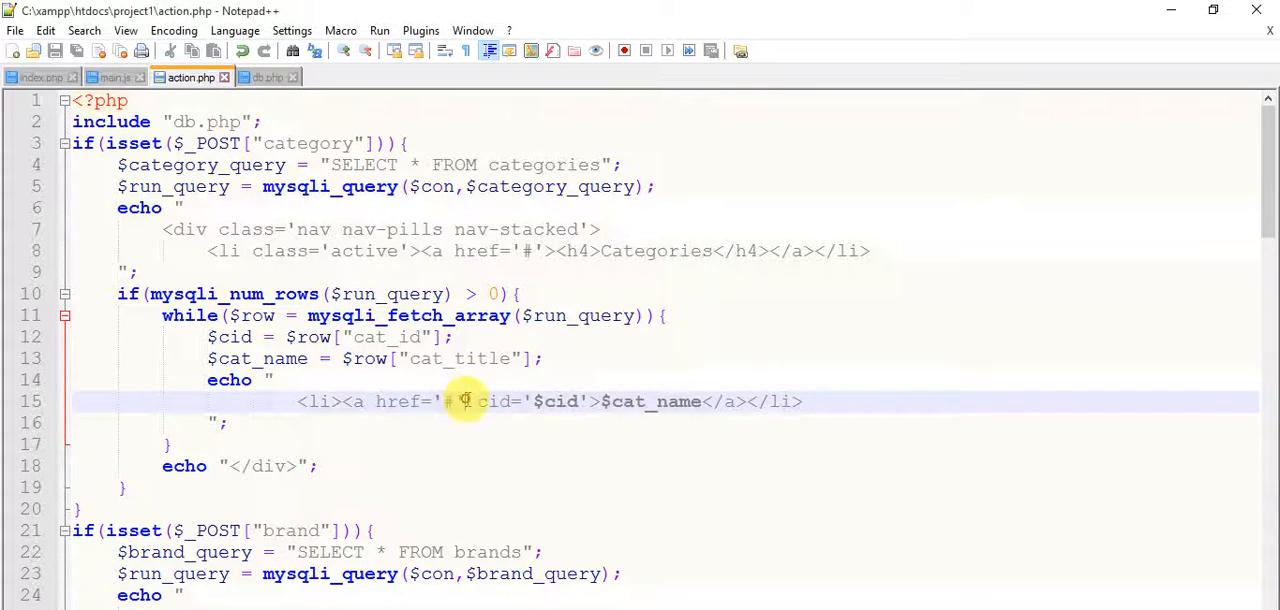
type("class='")
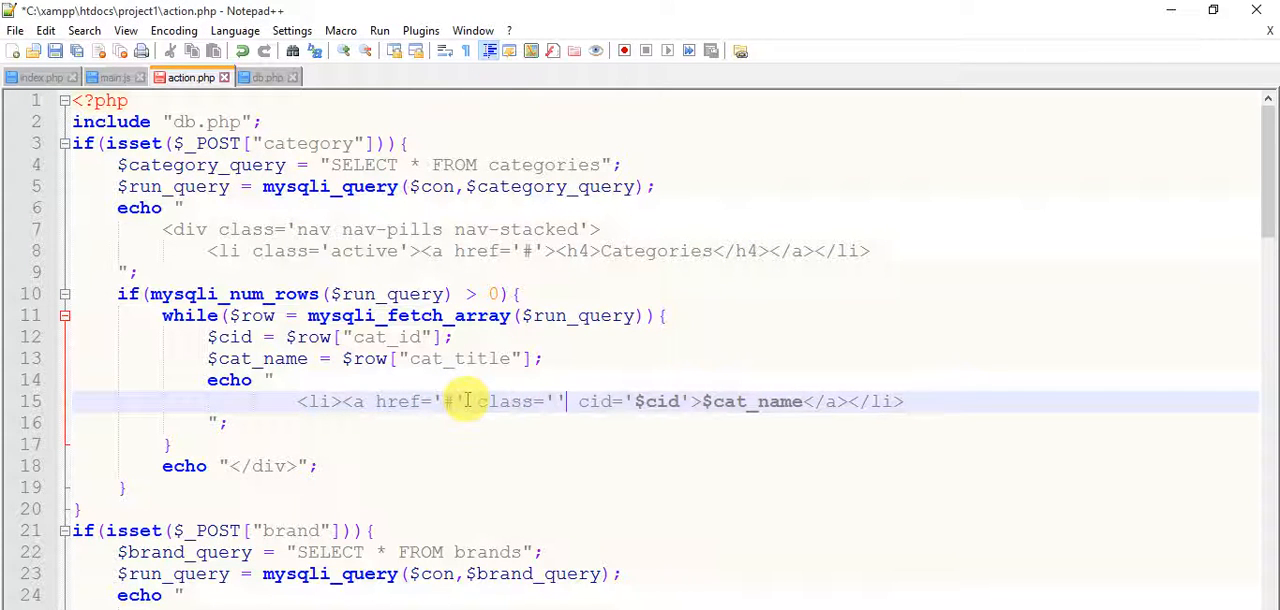
type("ca")
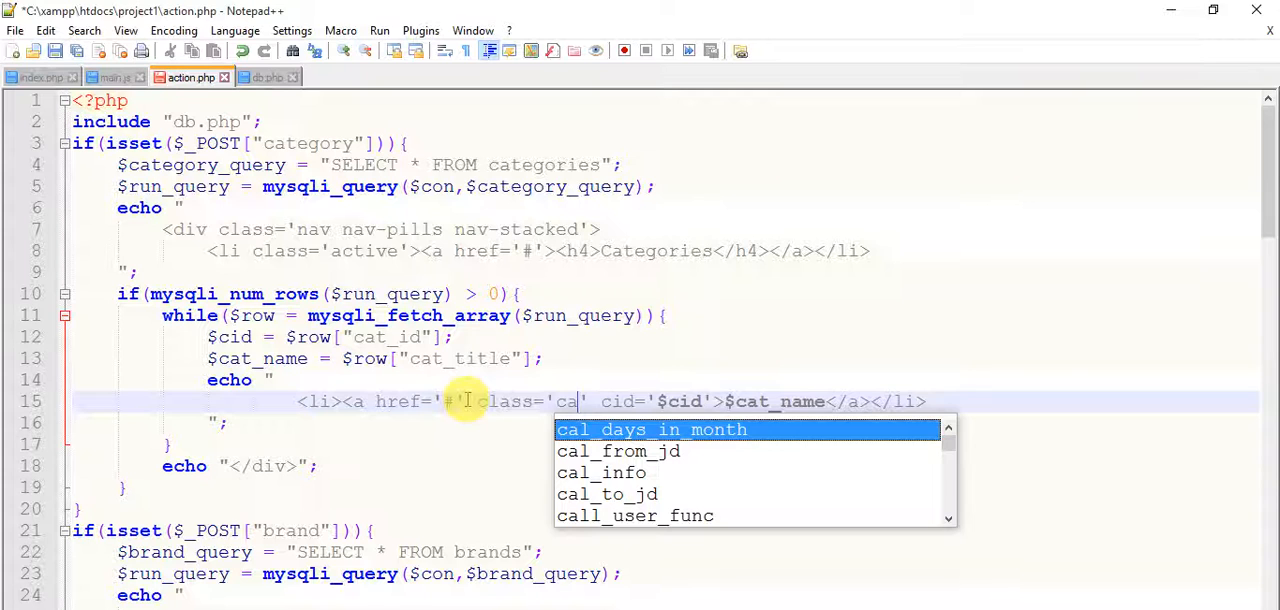
type("tegory")
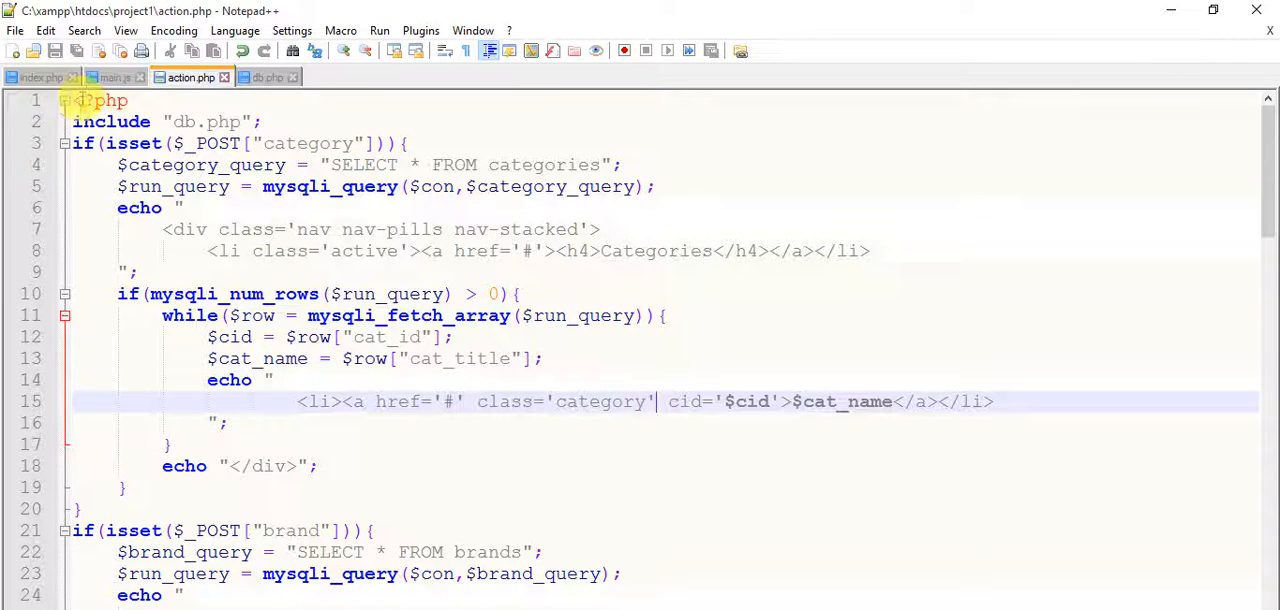
- Switch to main.js and scroll to the blank line below product()
left_click(113, 77)
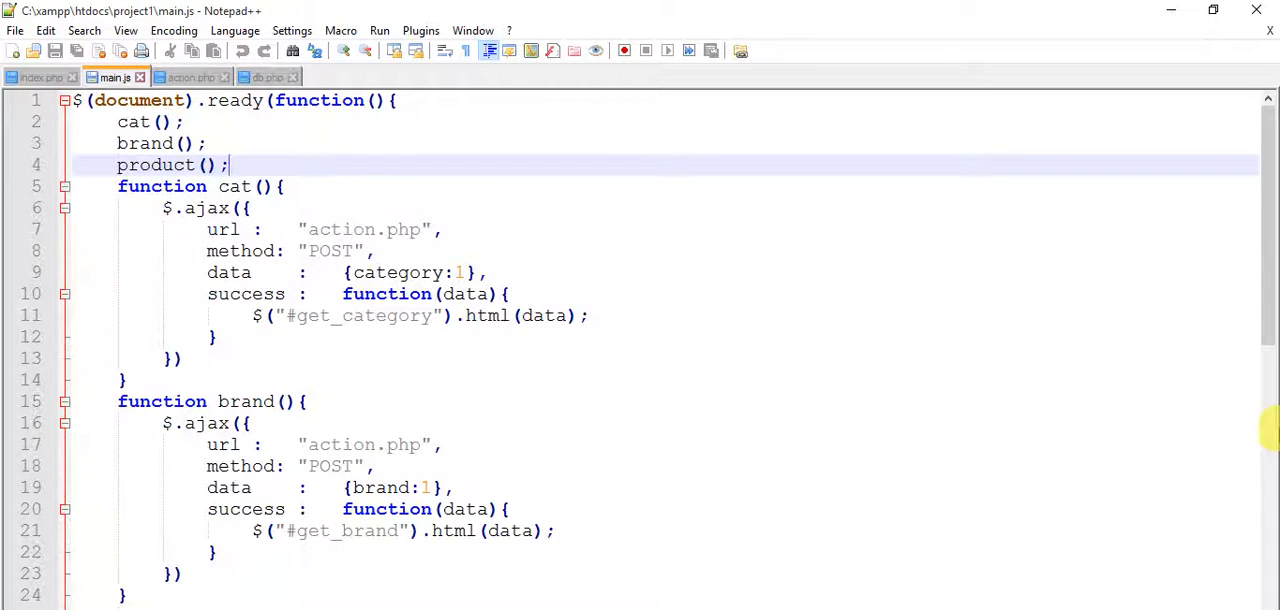
scroll("down", 3)
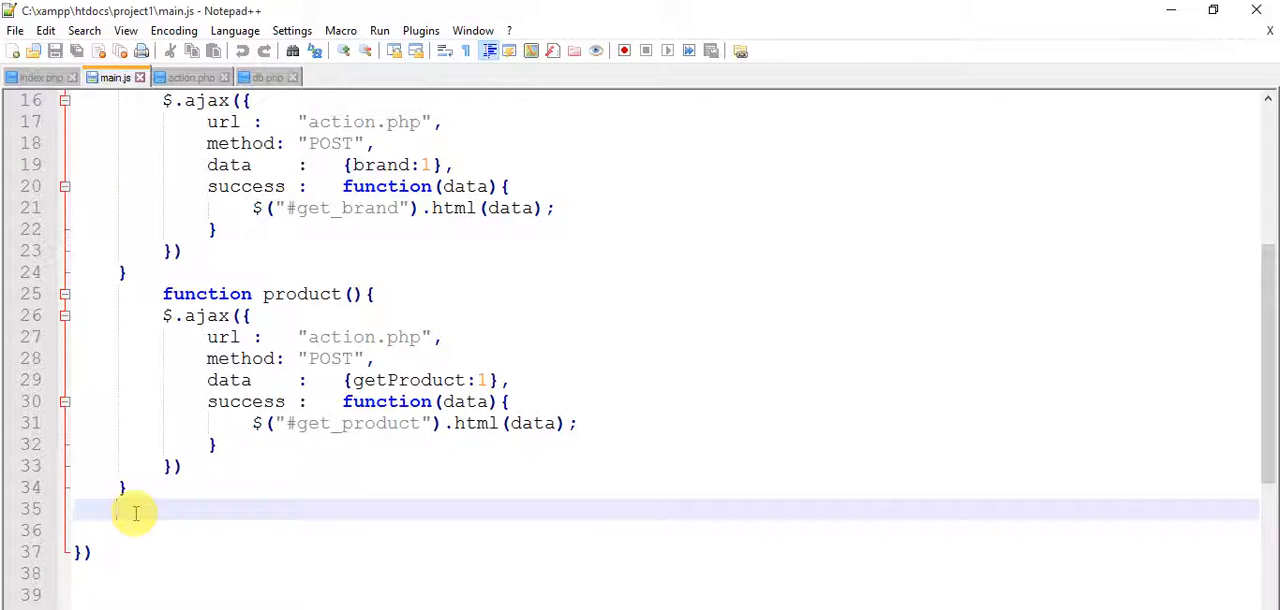
- Write a body-delegated click handler for .category: $("body").delegate(".category","click",function(){
type("$")
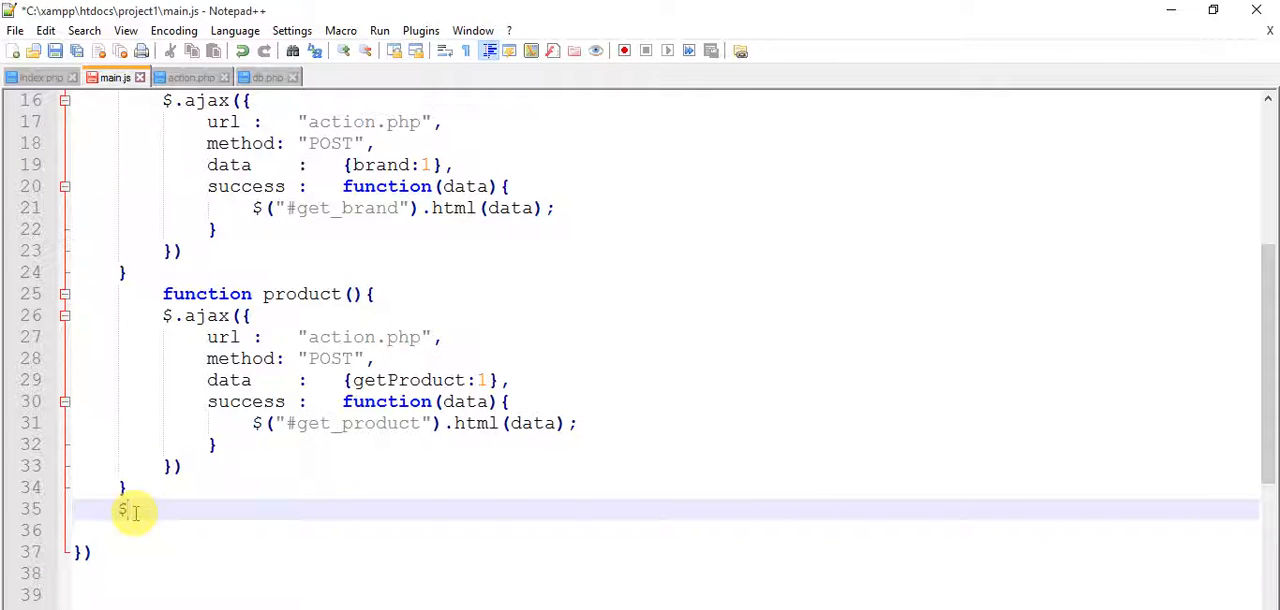
type("(\"\")")
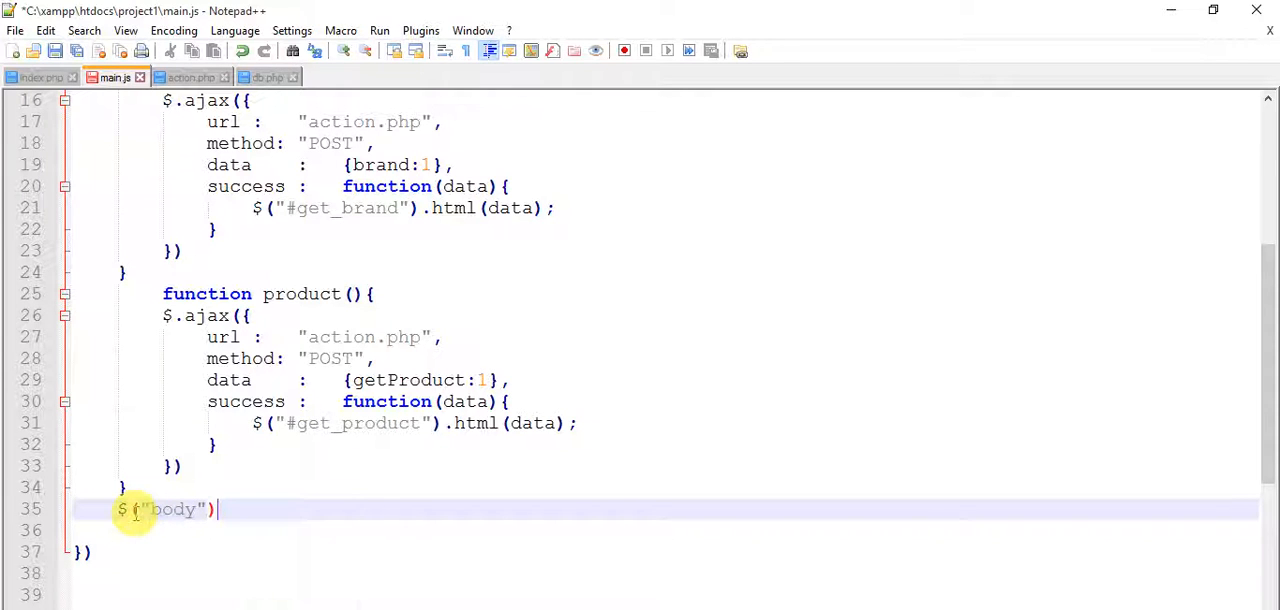
type(".delegate(")
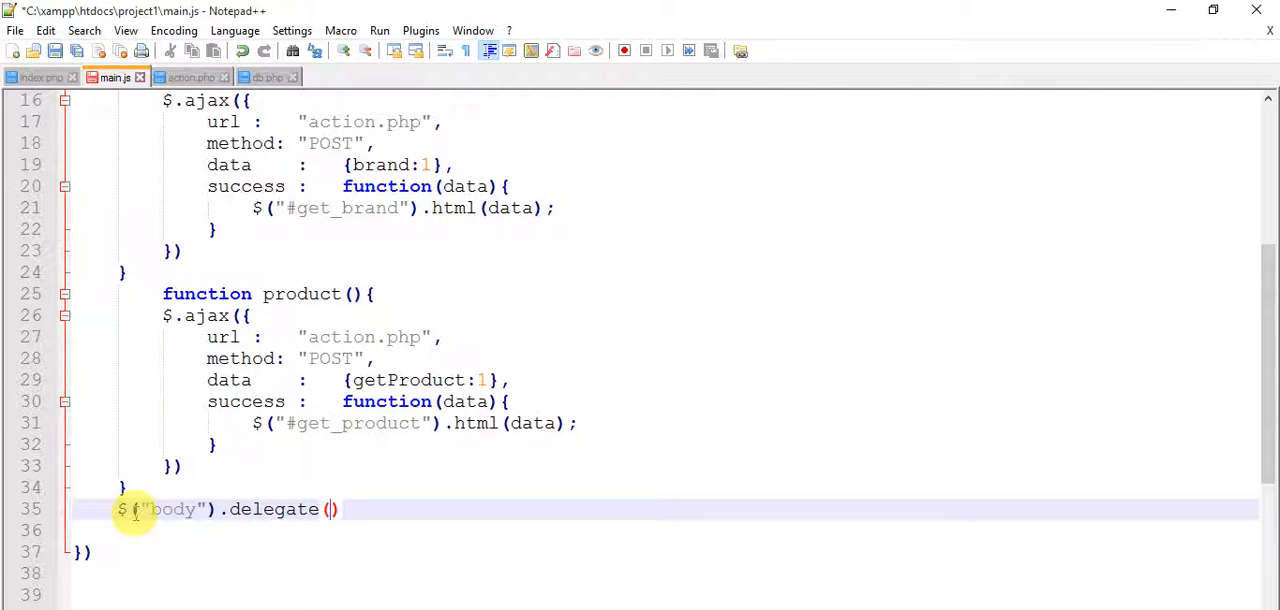
type("\"\"")
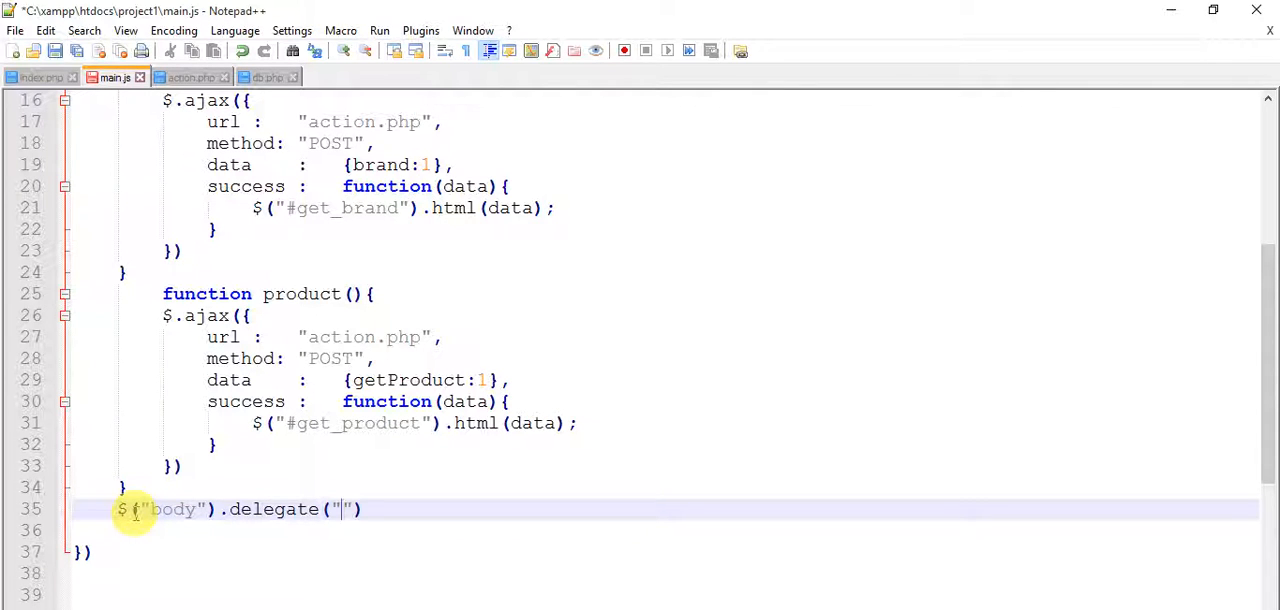
type(".c")
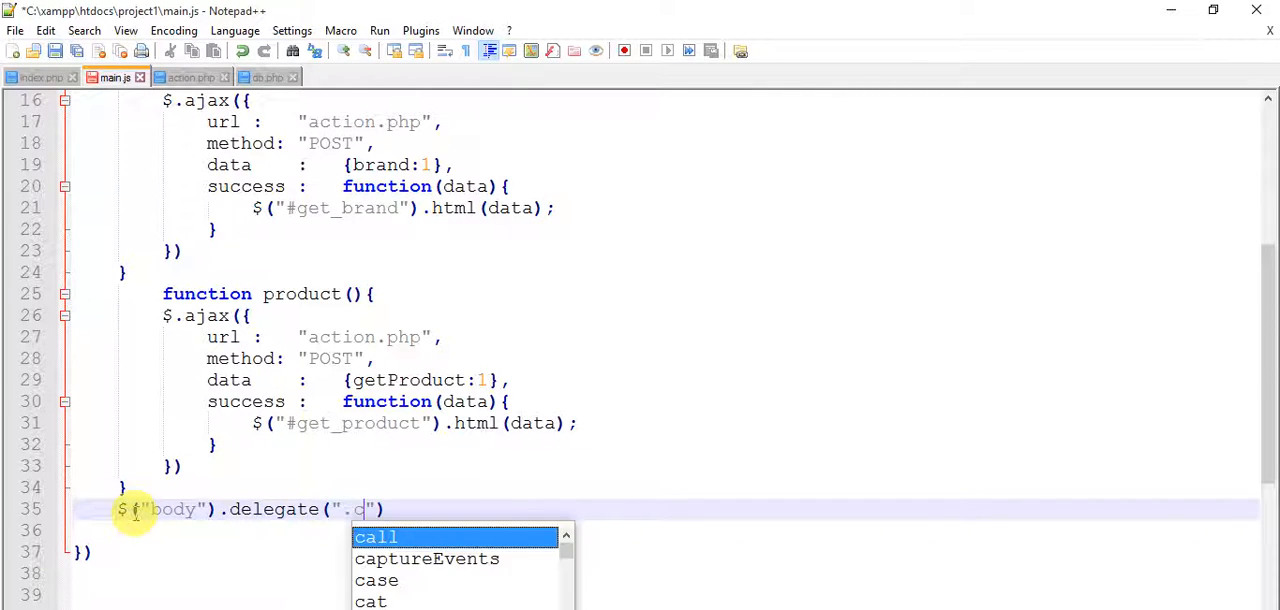
type("ategory\",")
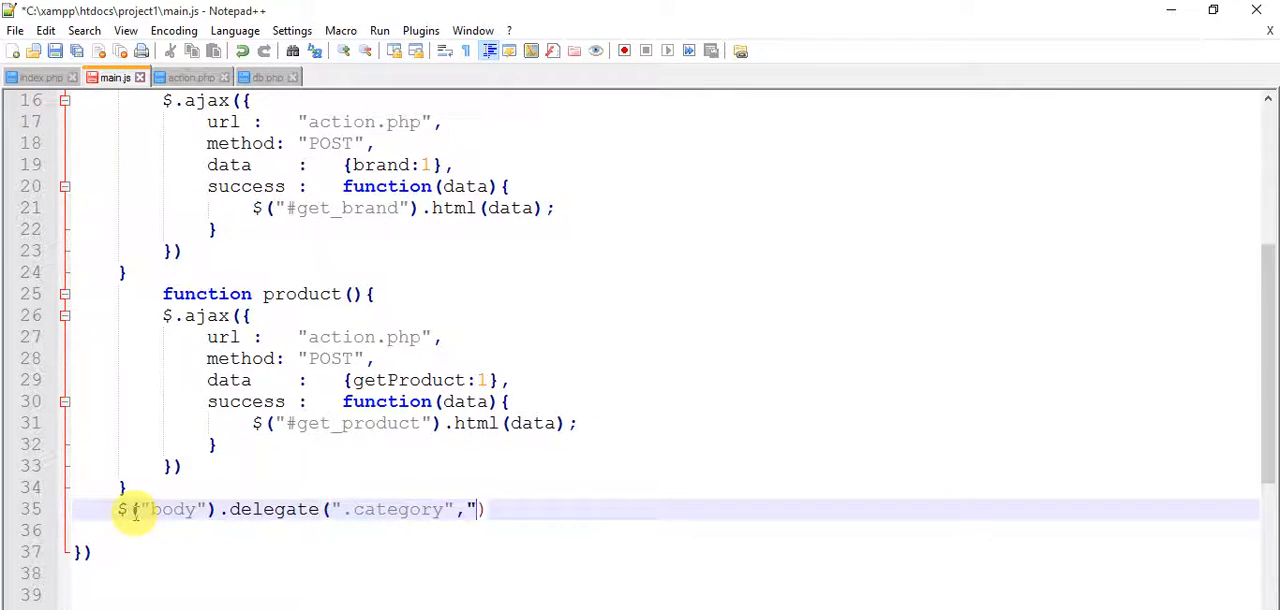
type("click\"")
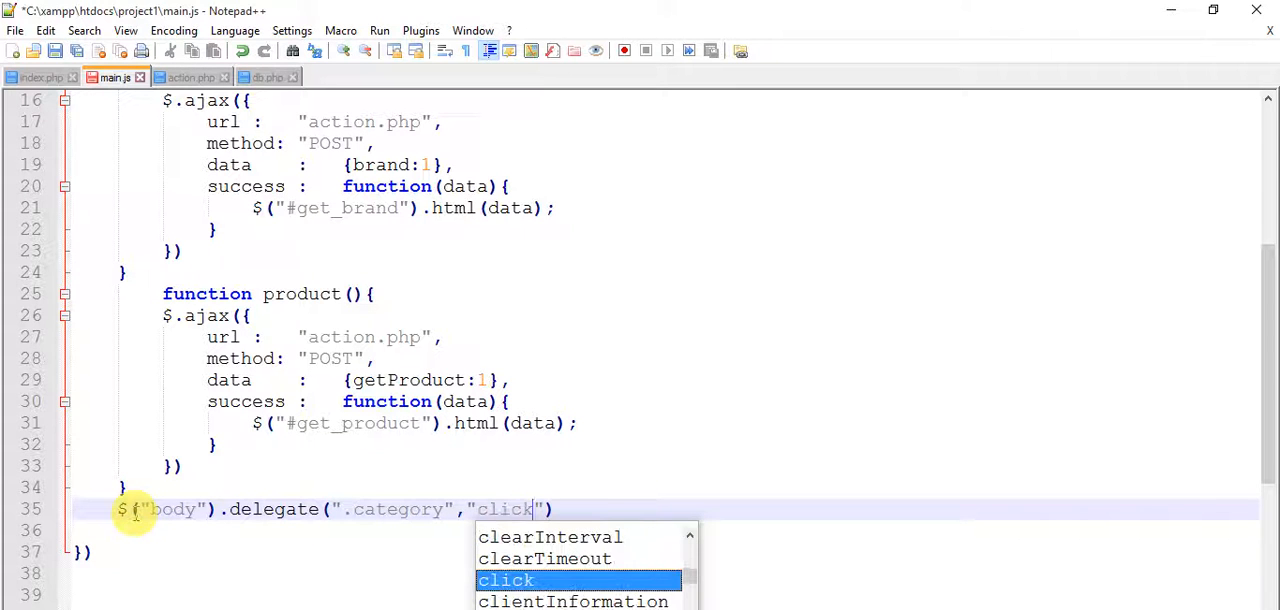
type(",")
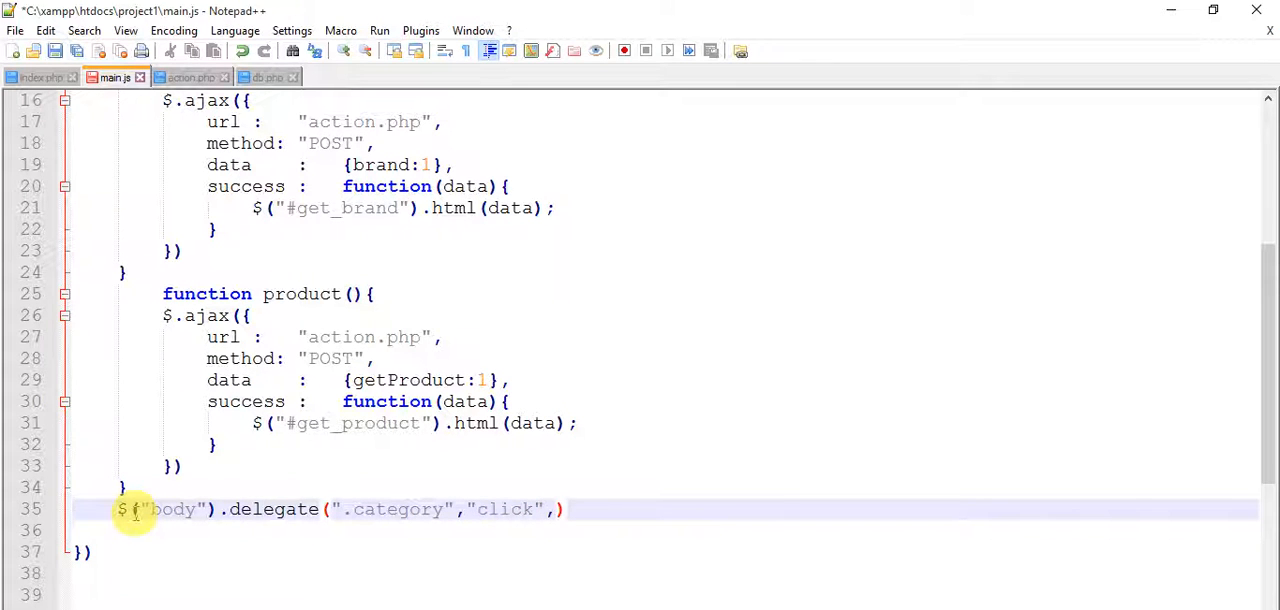
type("(")
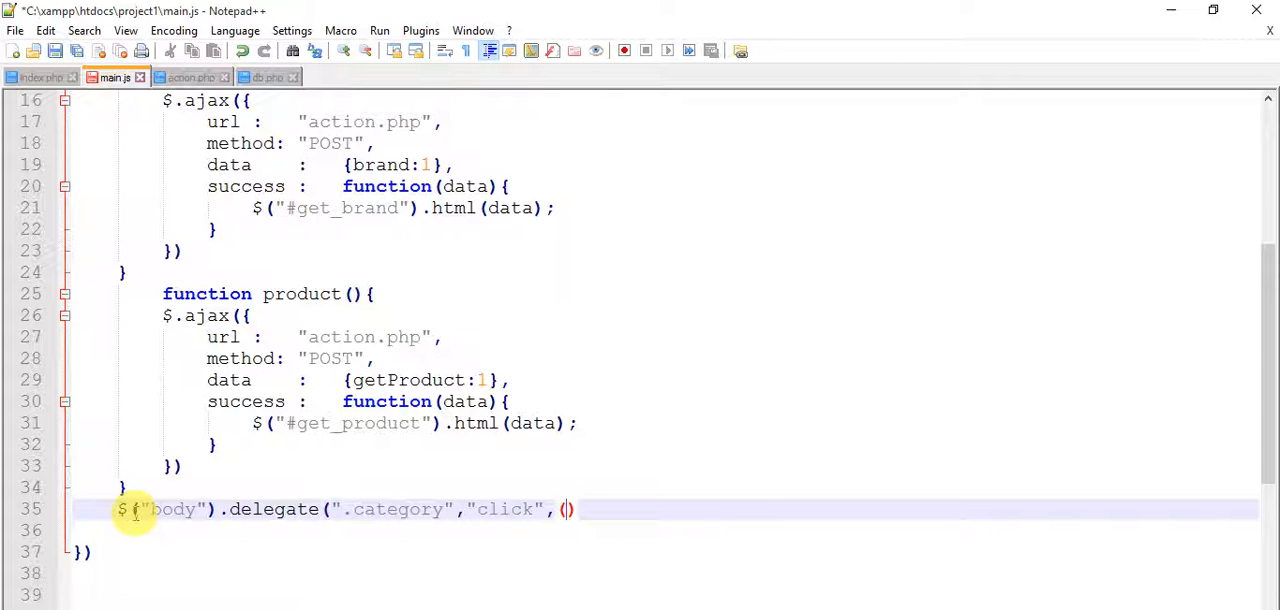
type(")")
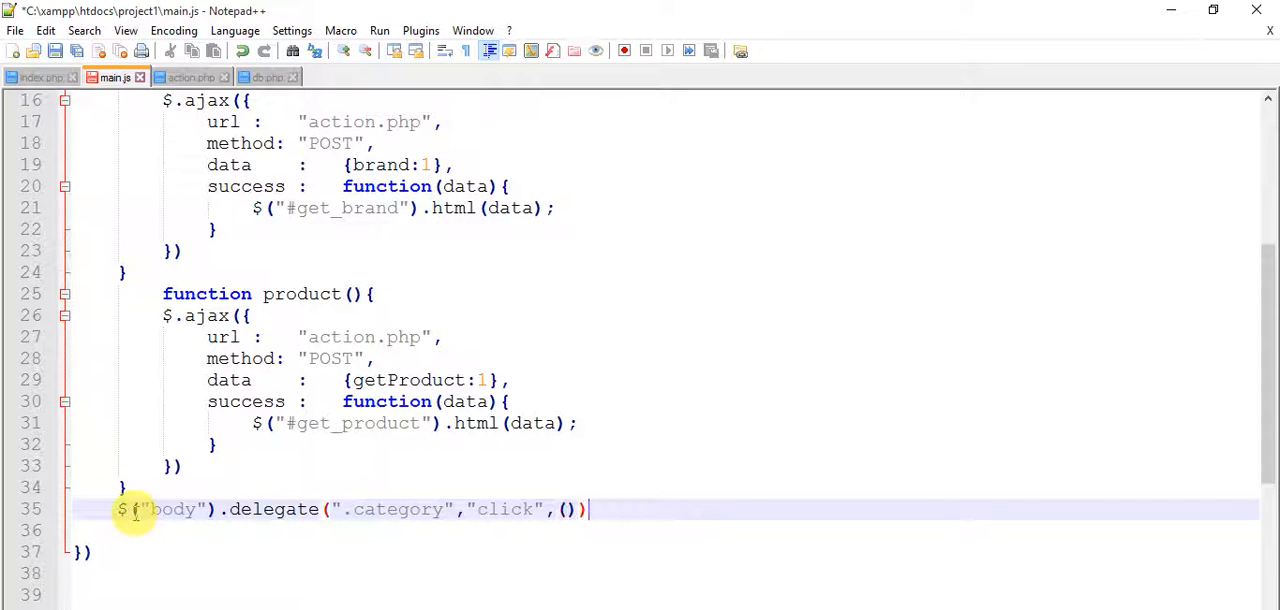
type("f")
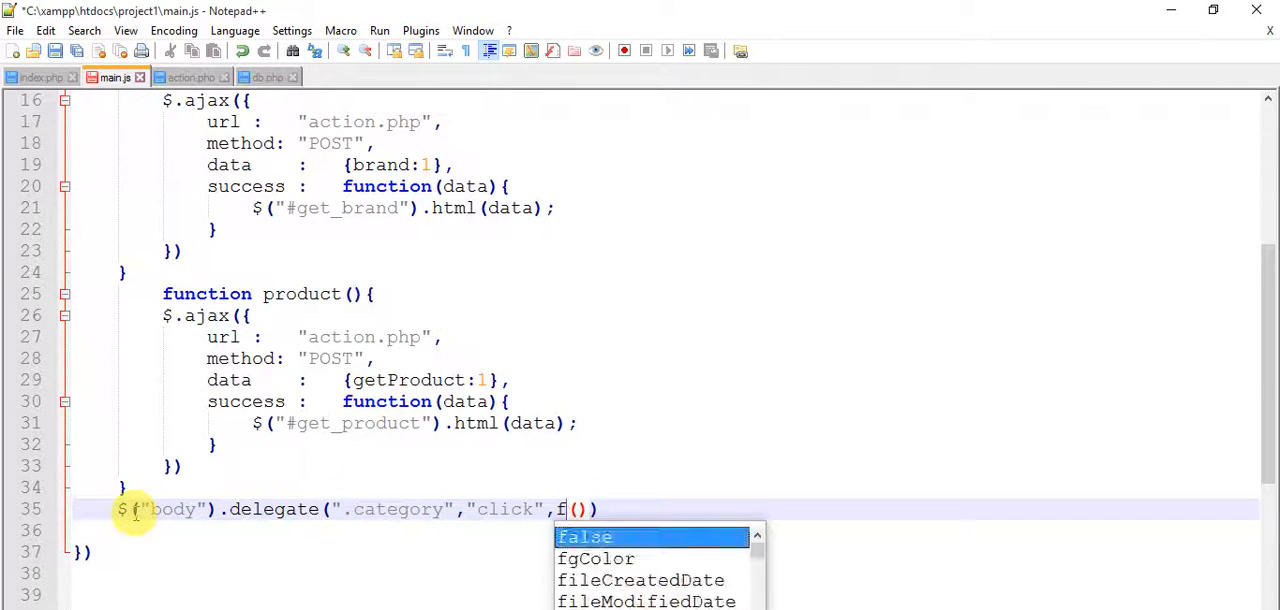
type("unction()")
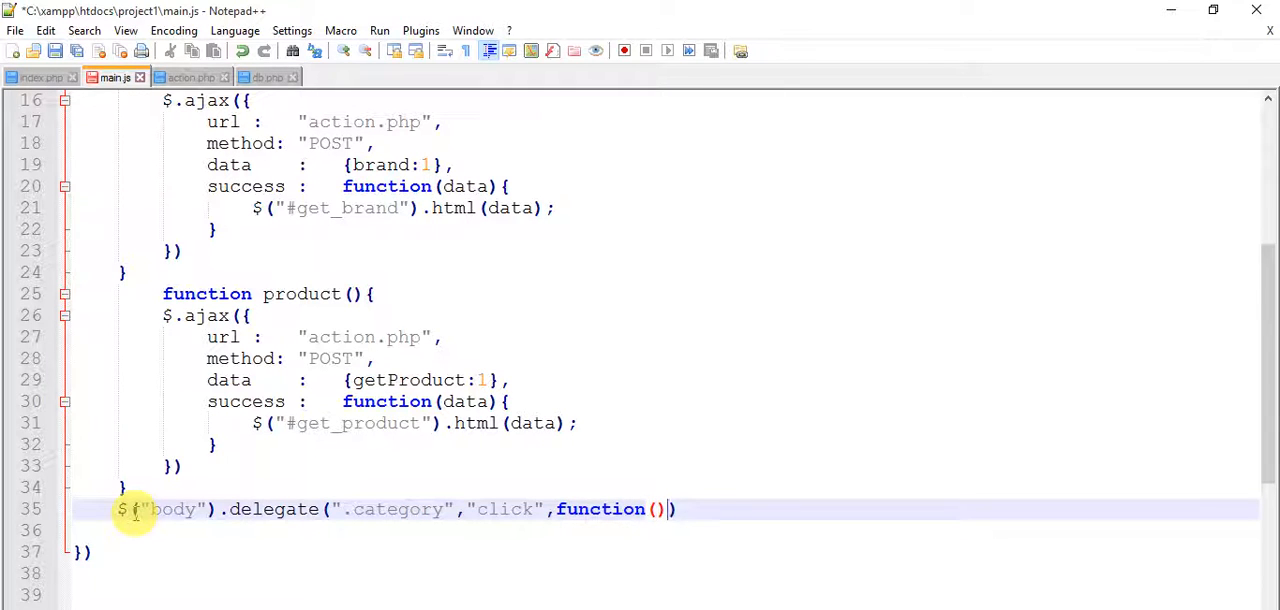
type("{")
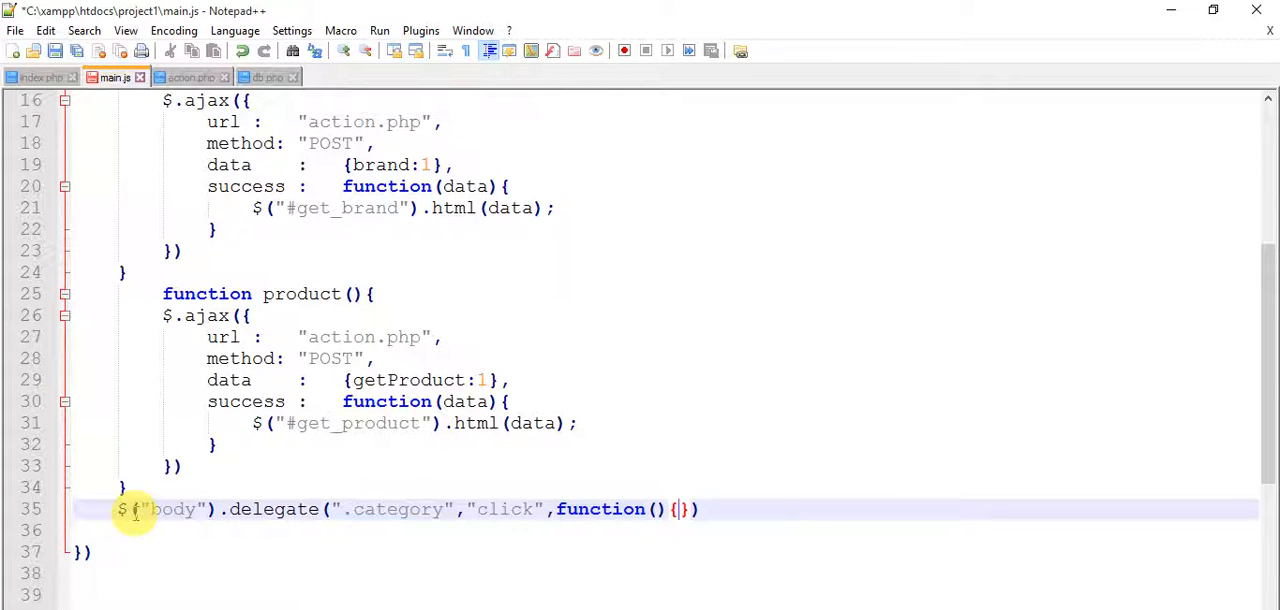
- Inside the handler, add event.preventDefault(); on a new line
key("Enter")
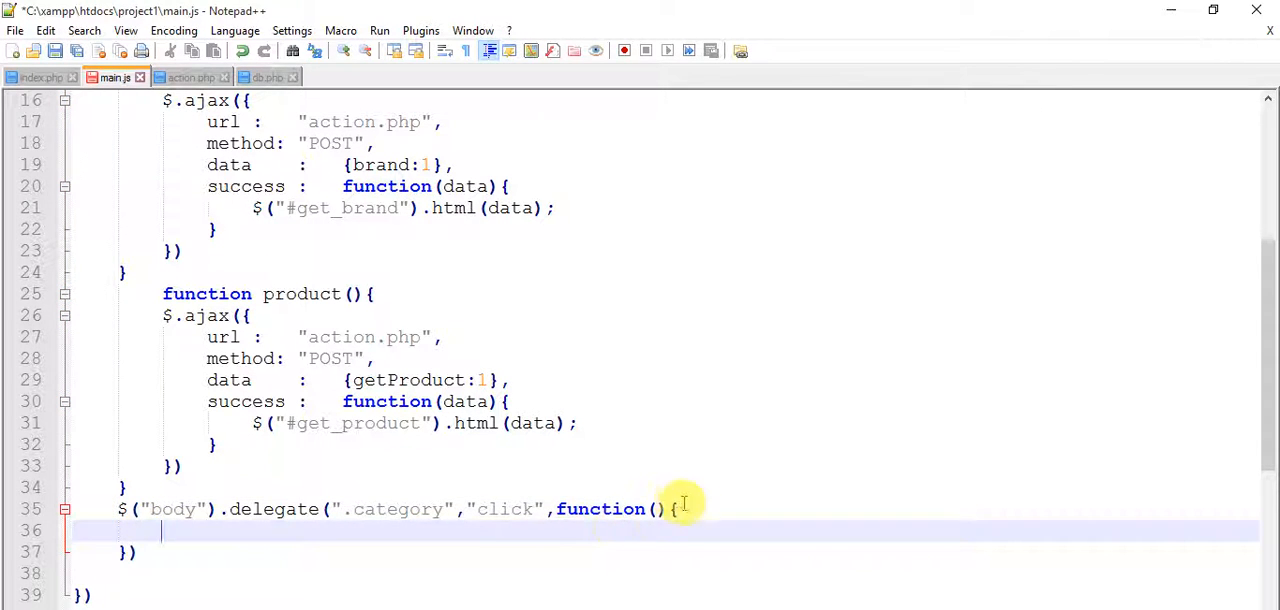
type("event")
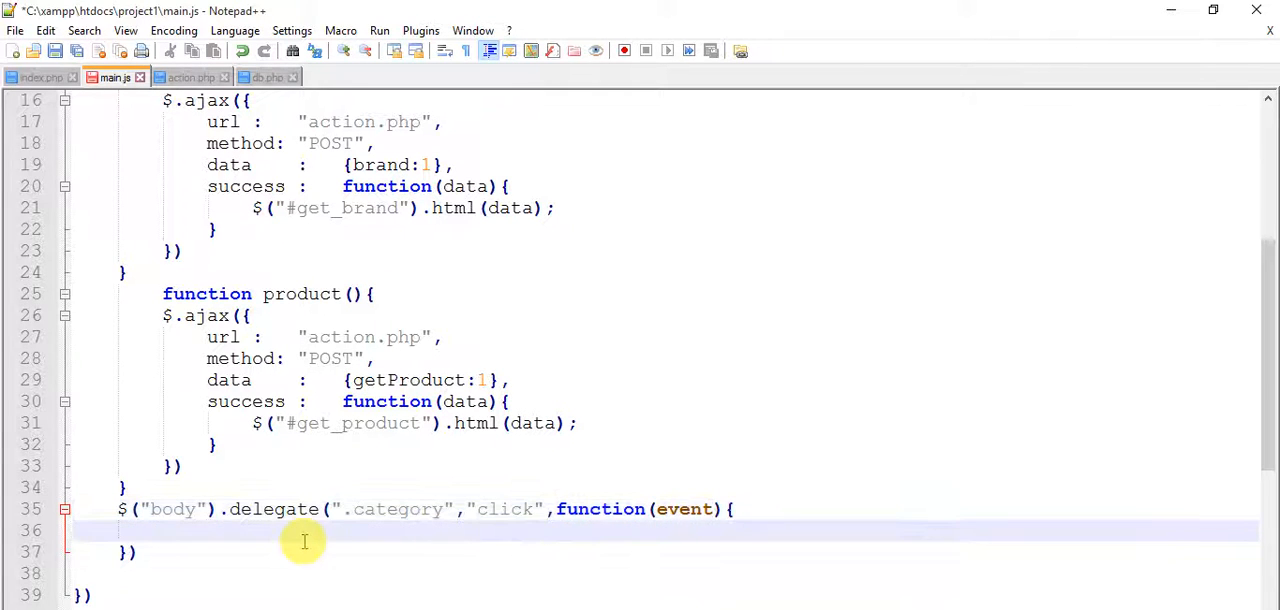
type("event")
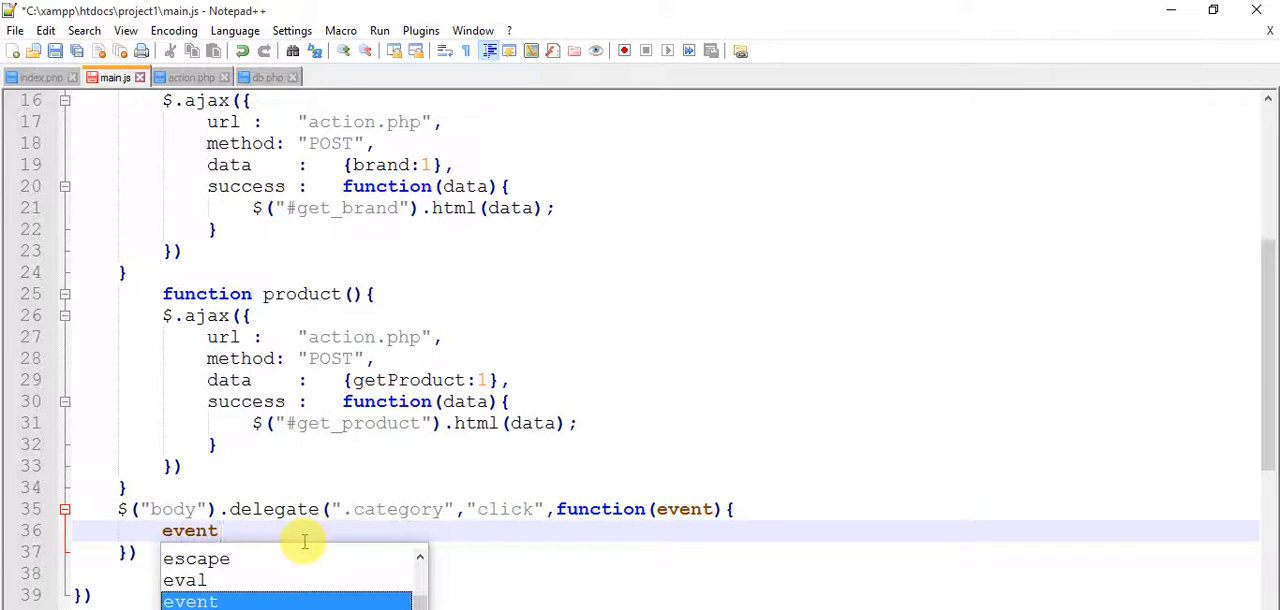
type(".p")
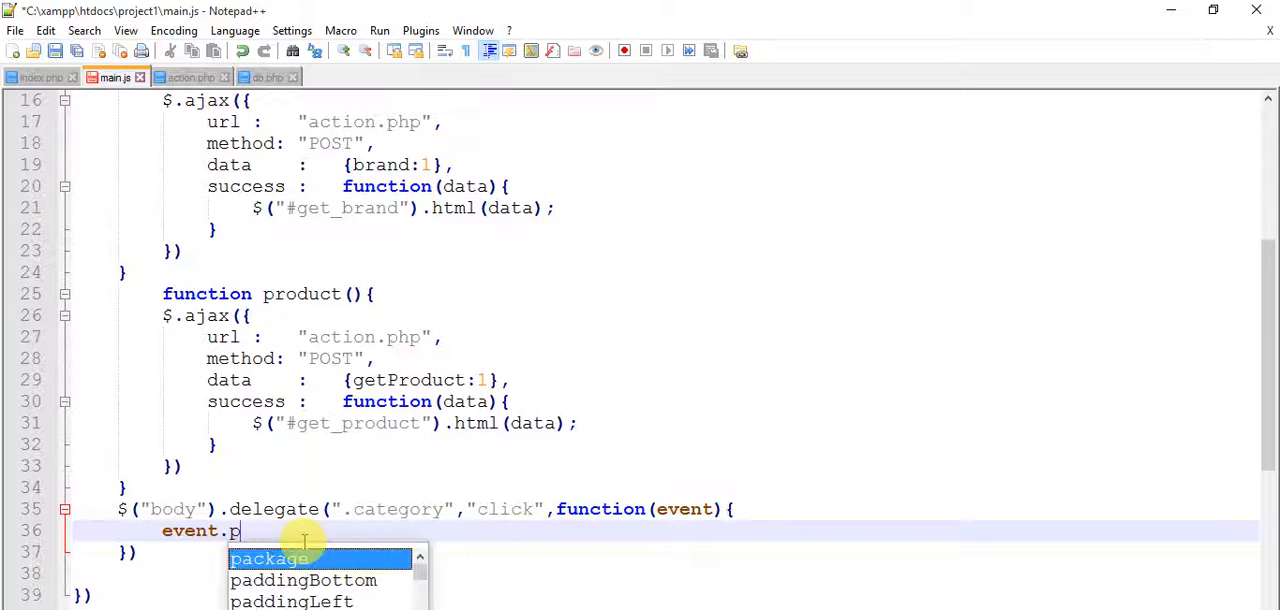
type("revent")
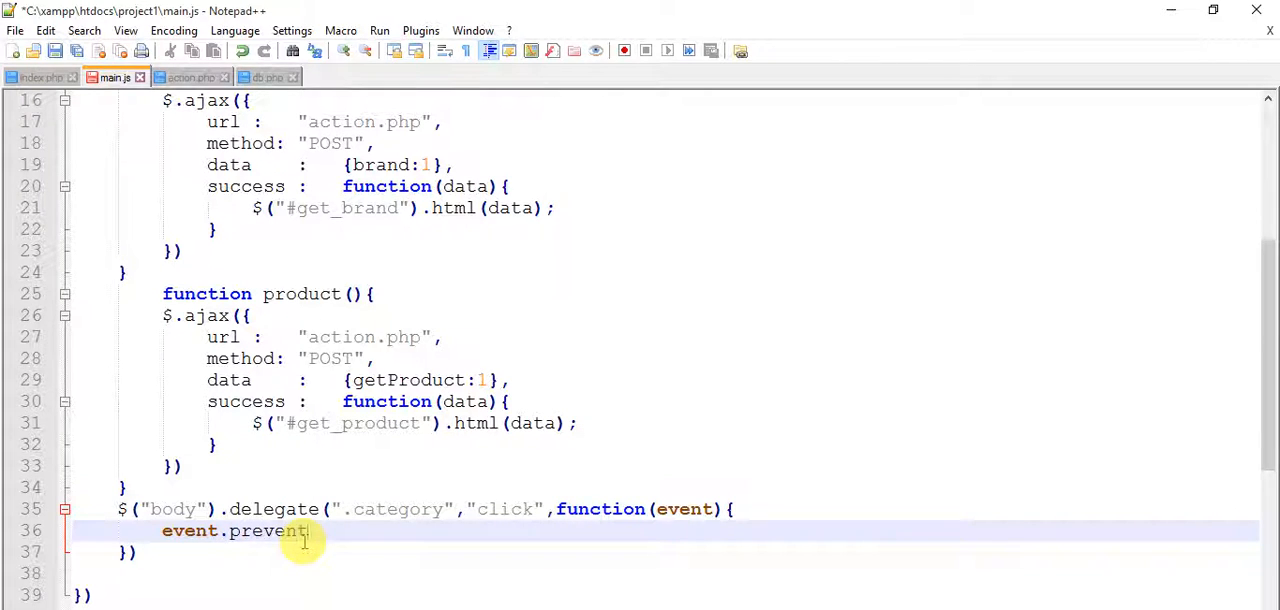
type("Defa")
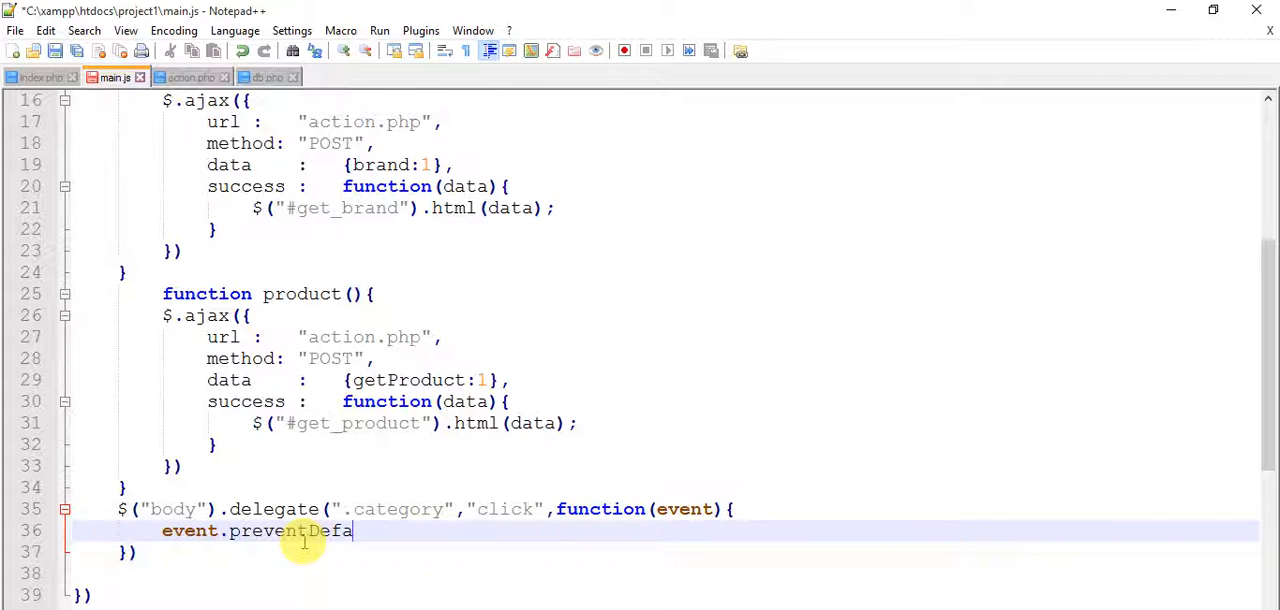
type("ult()")
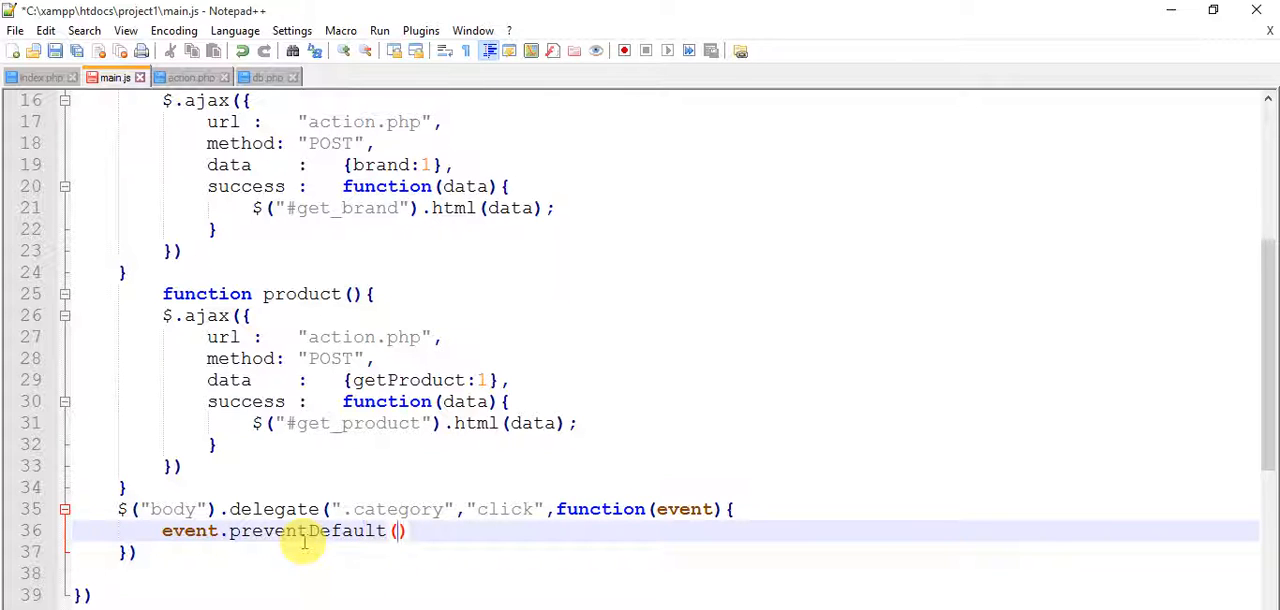
type(";")
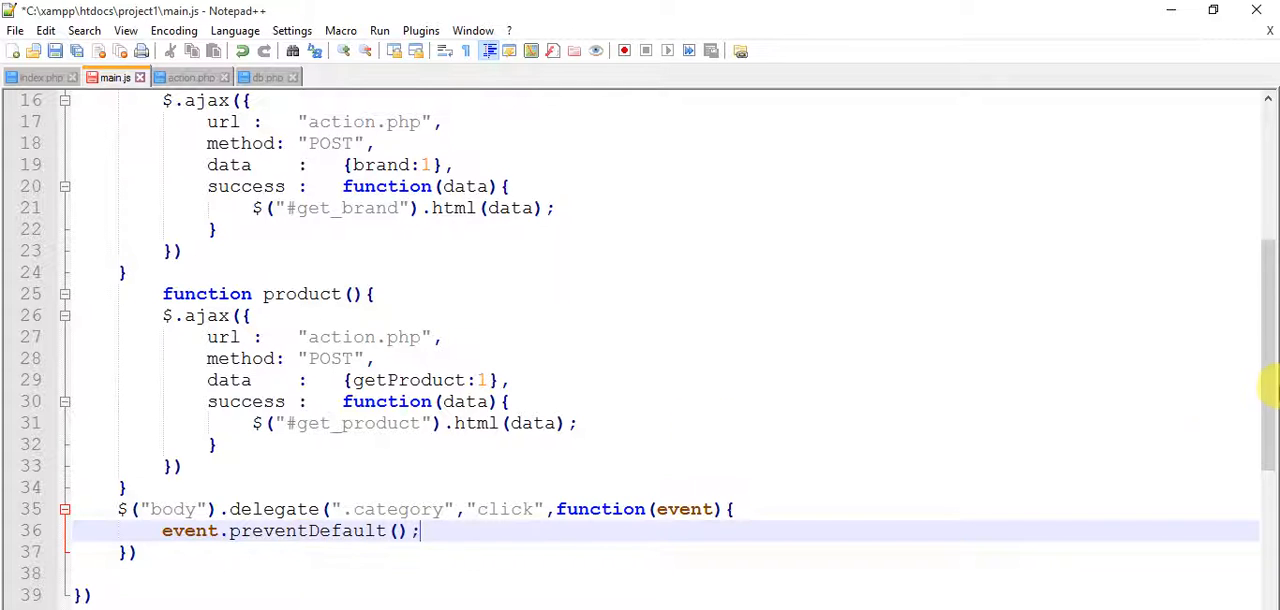
- Dismiss the download manager warning and open a new braced block below preventDefault
scroll("down", 3)
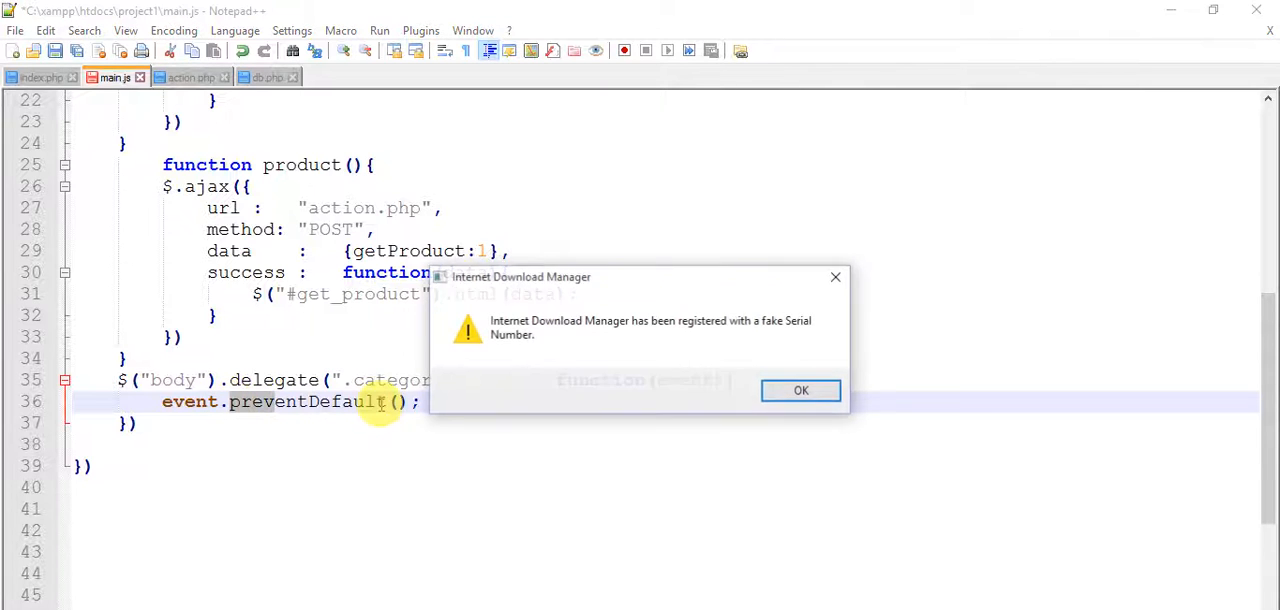
left_click(800, 390)
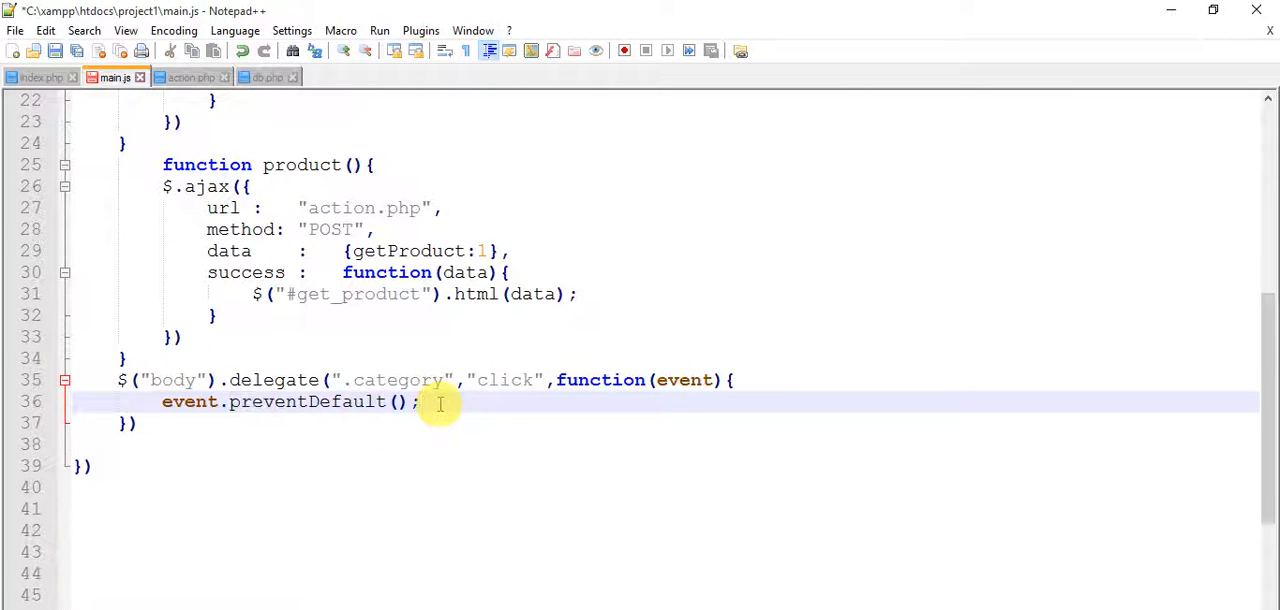
type("$")
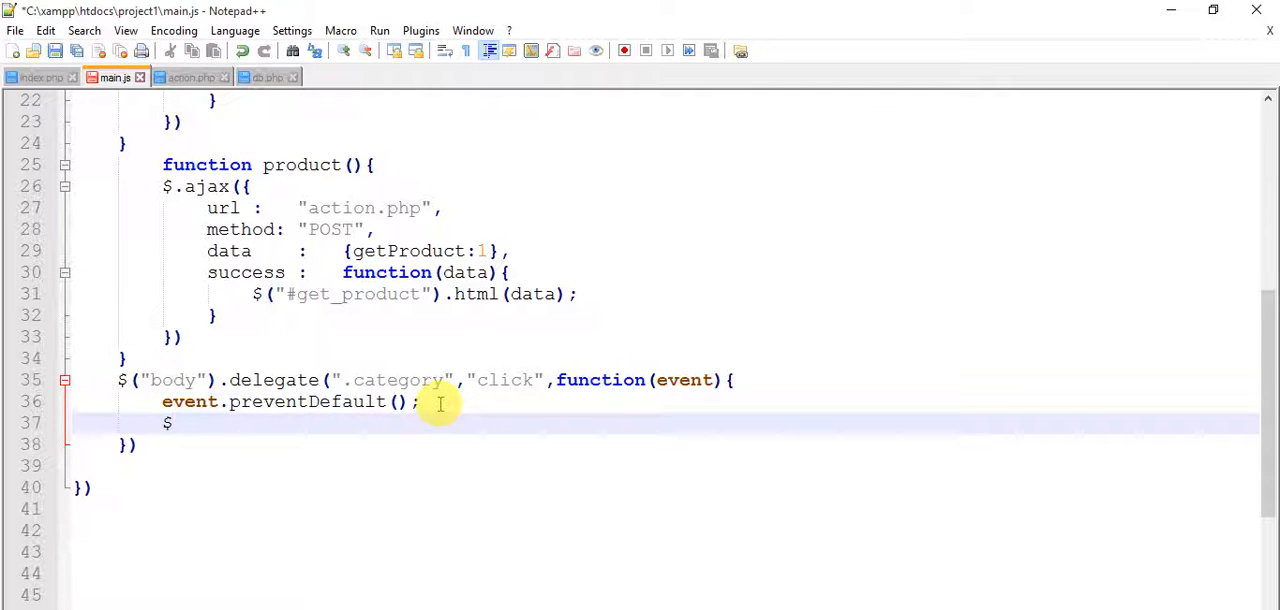
type("({})")
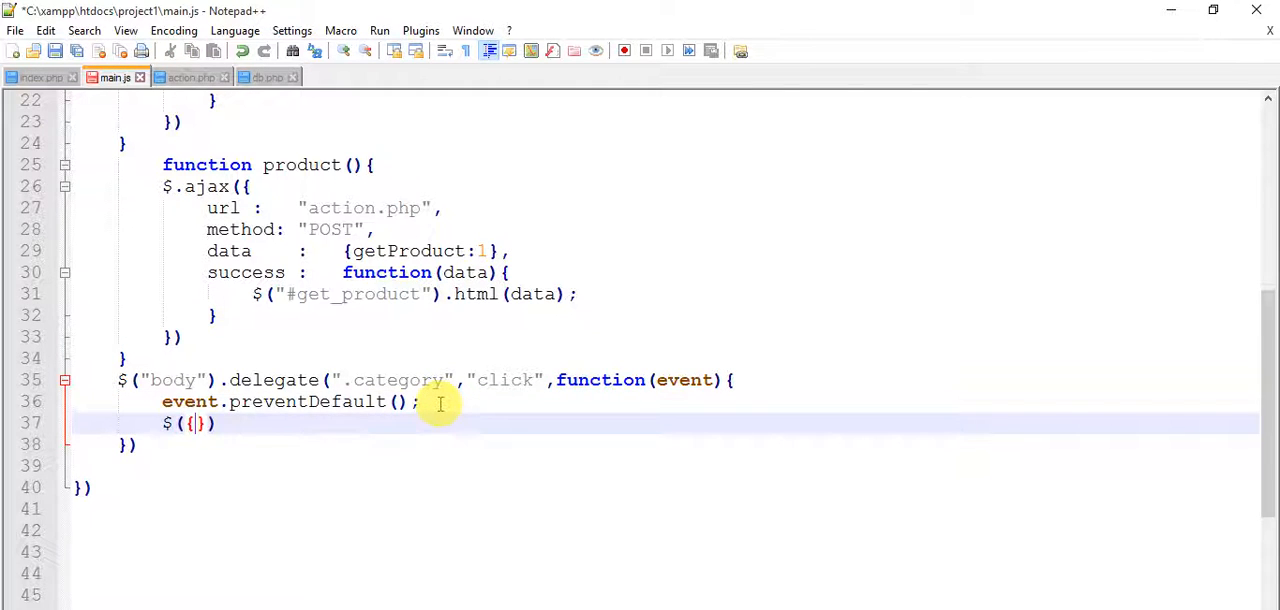
key("Enter")
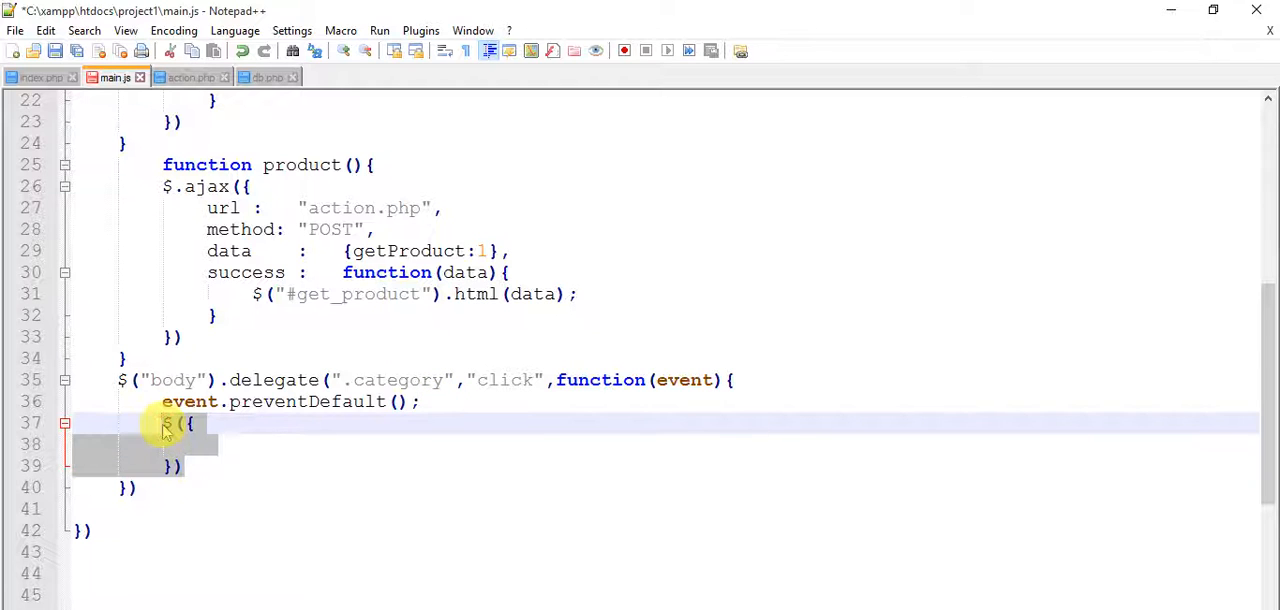
- Type var cid = $(this).attr to begin reading the clicked link's attribute
type("var")
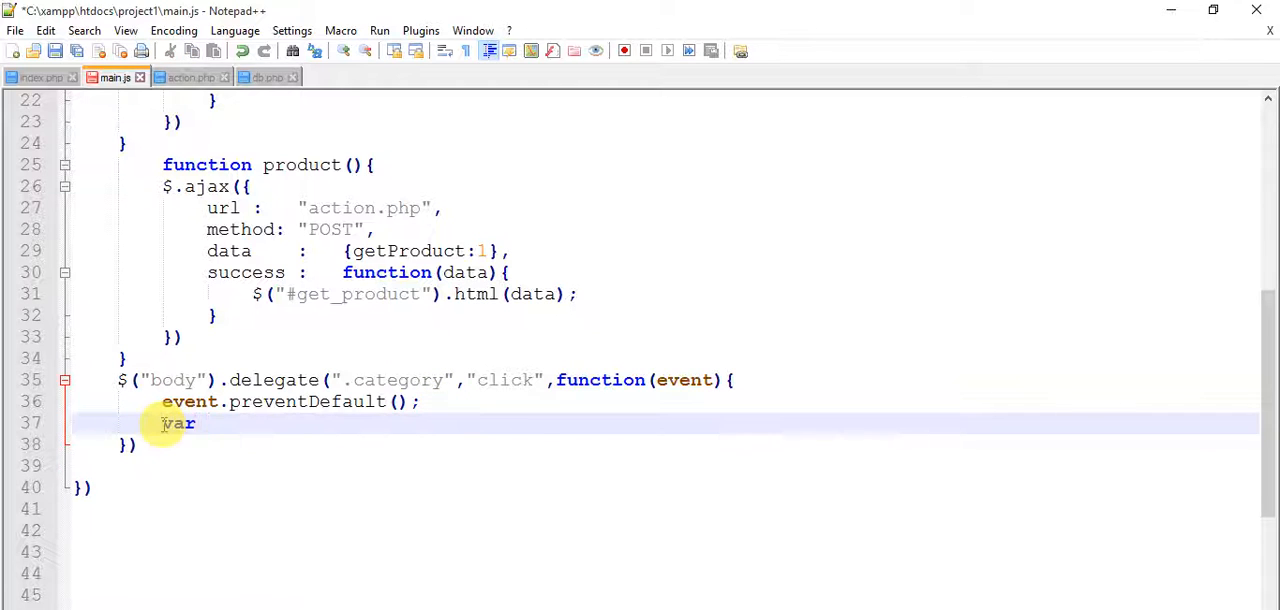
type("cid")
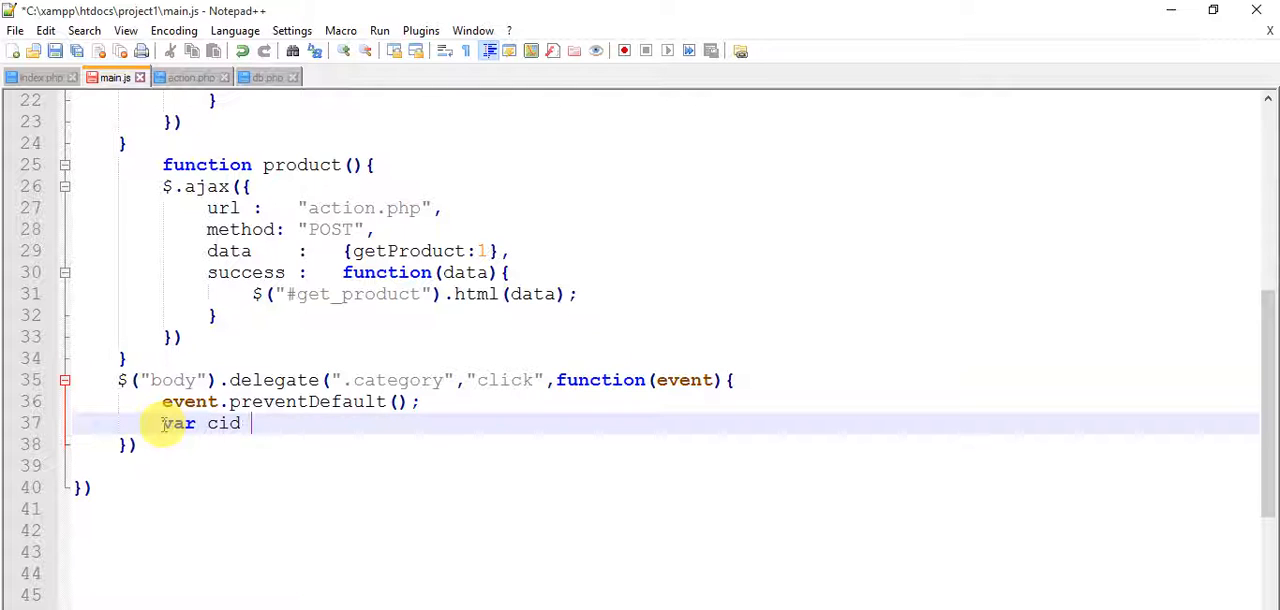
type("=")
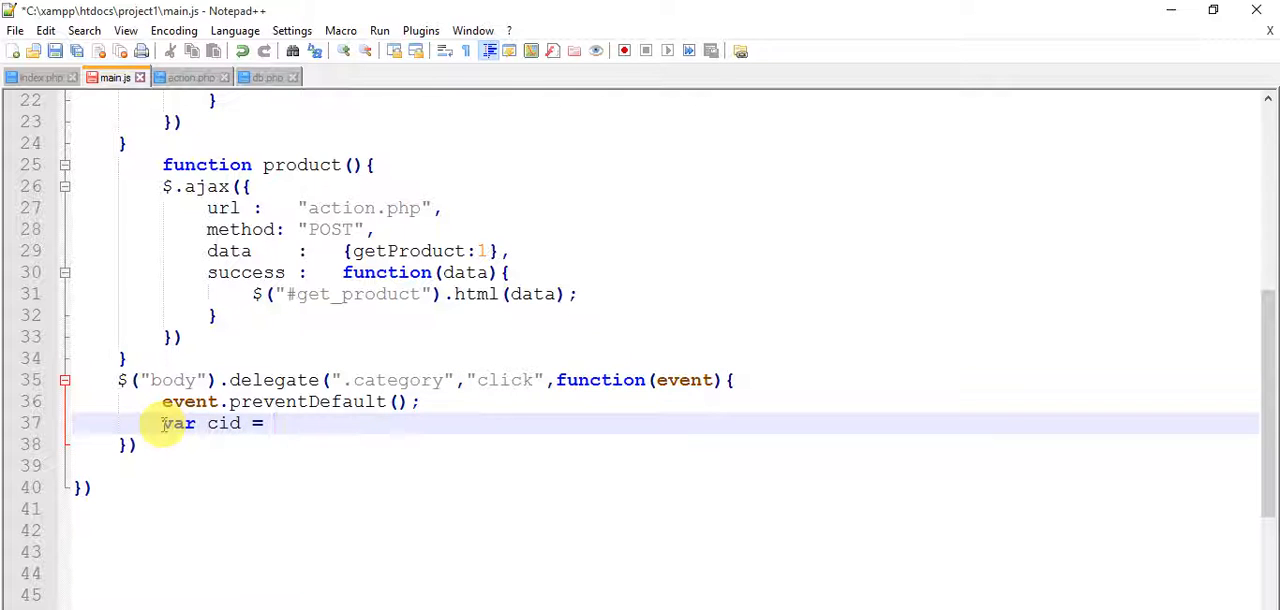
type("$()")
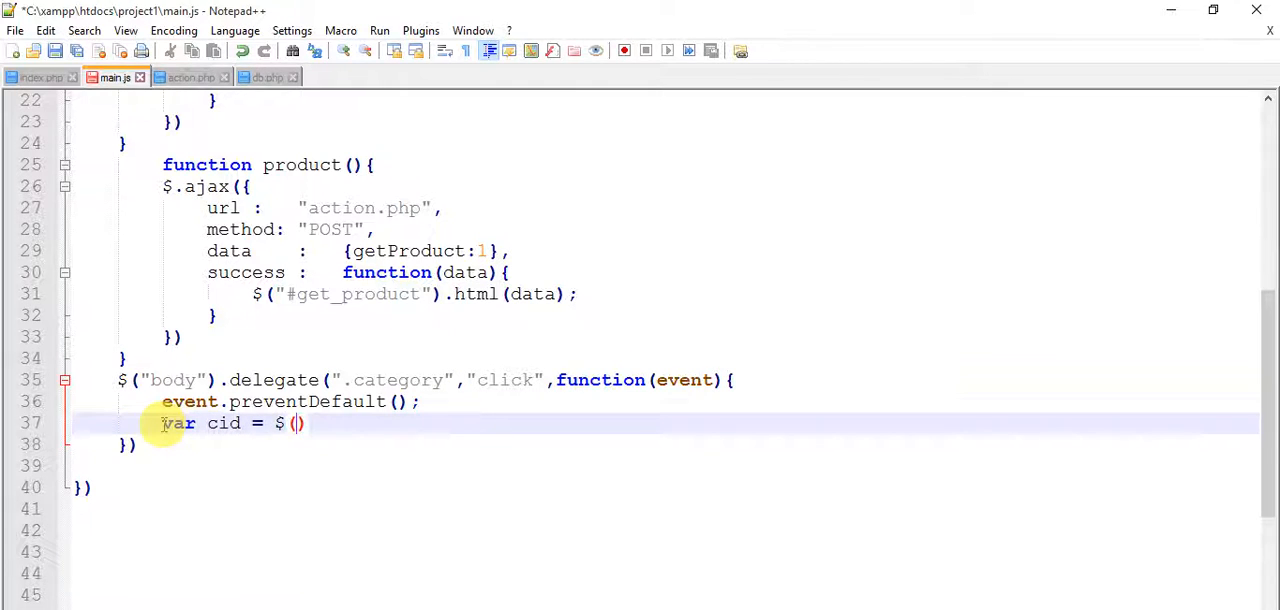
type("this")
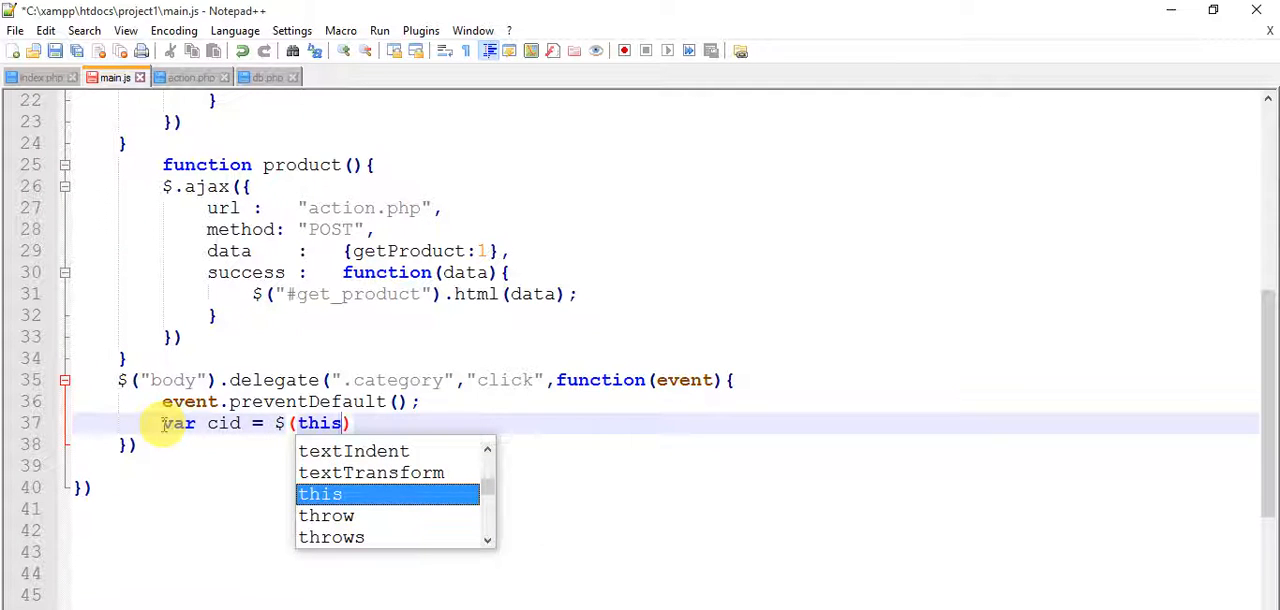
type(".attr(")
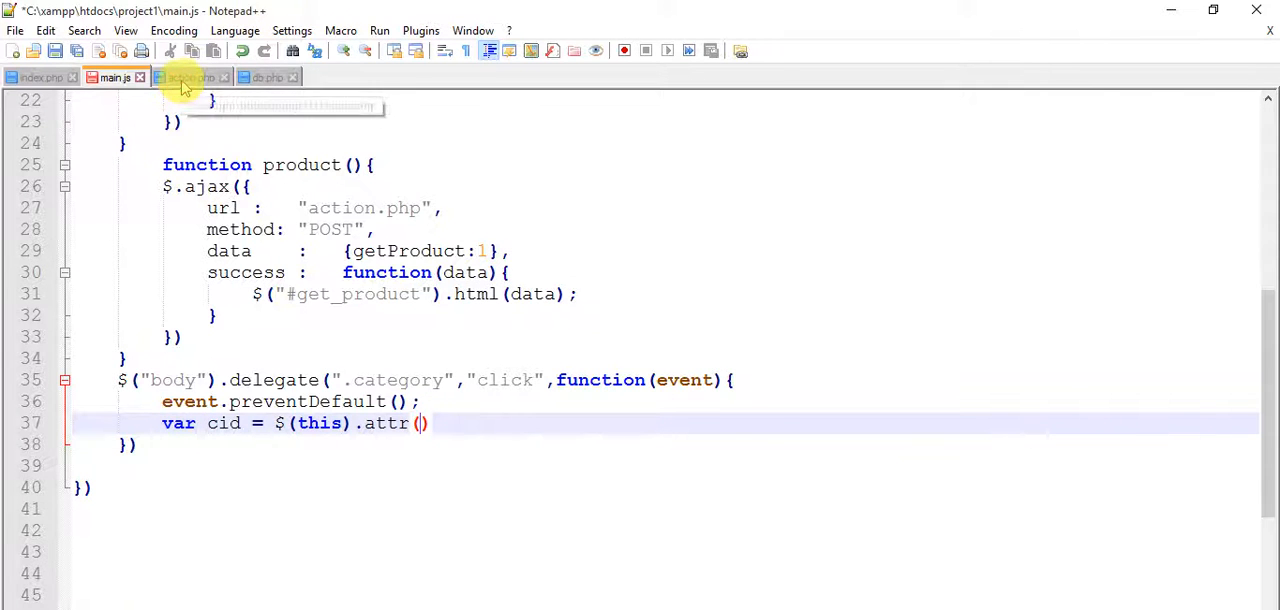
- Confirm the link attribute in action.php and complete main.js with .attr('cid');
left_click(190, 77)
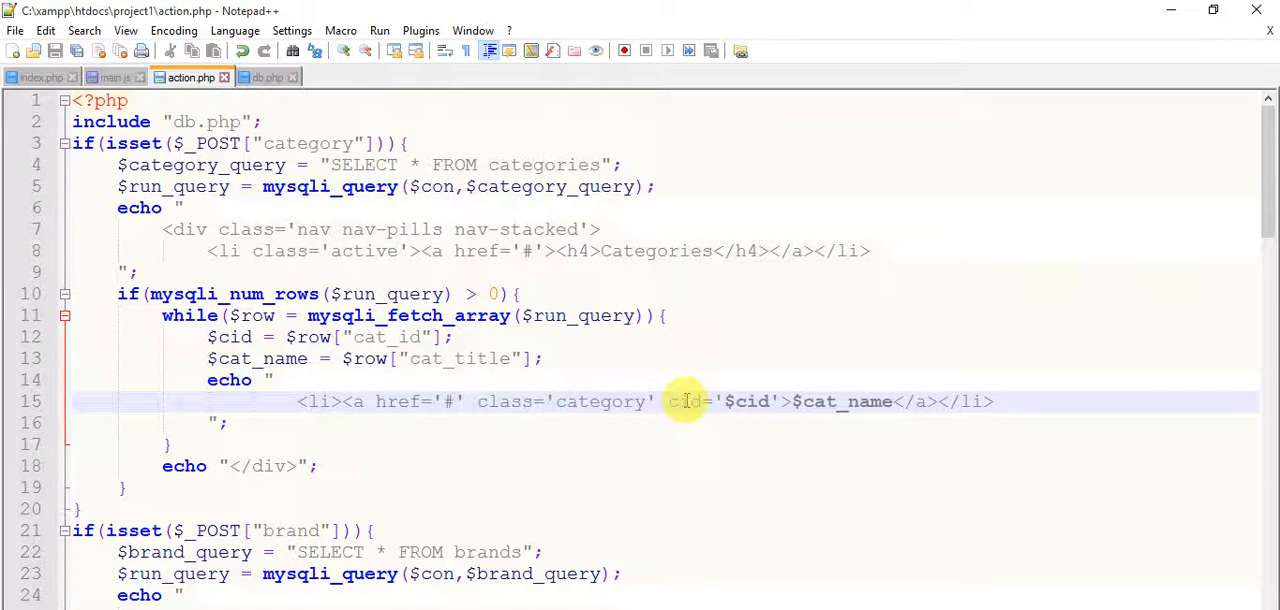
double_click(685, 401)
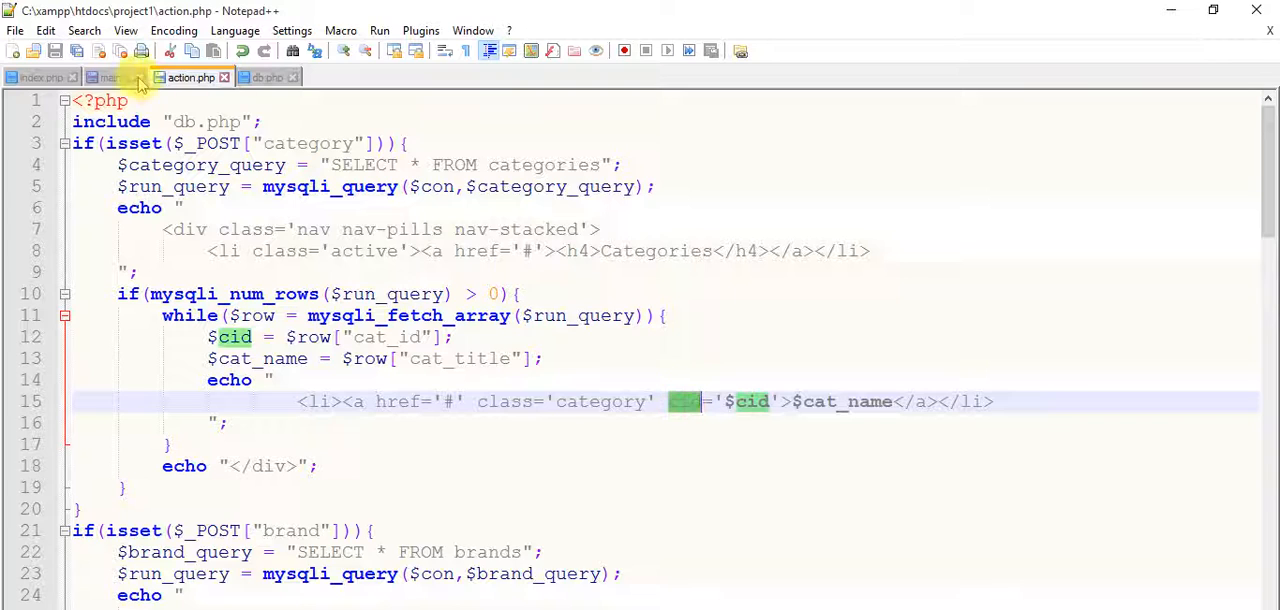
left_click(113, 77)
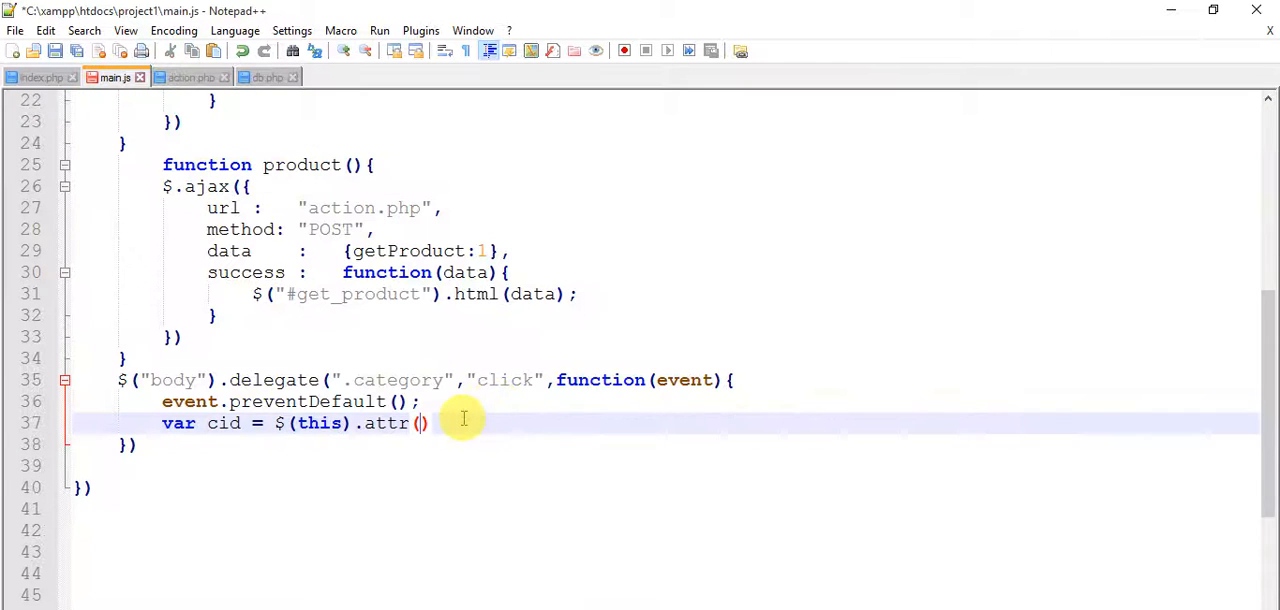
type("'cid'")
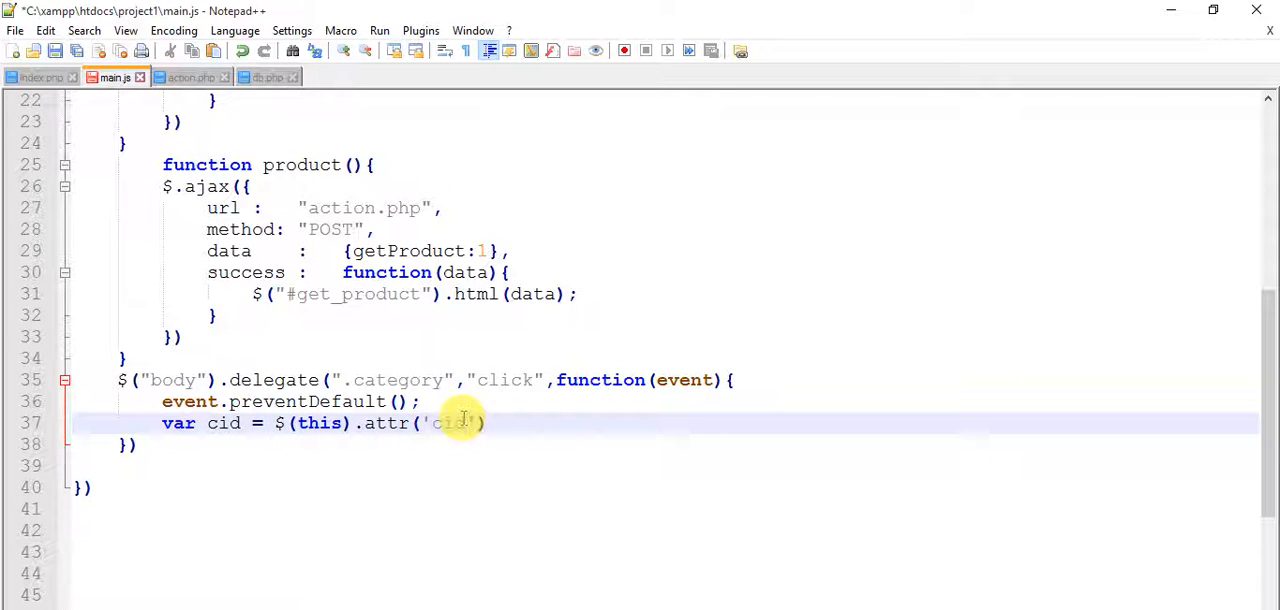
type(");")
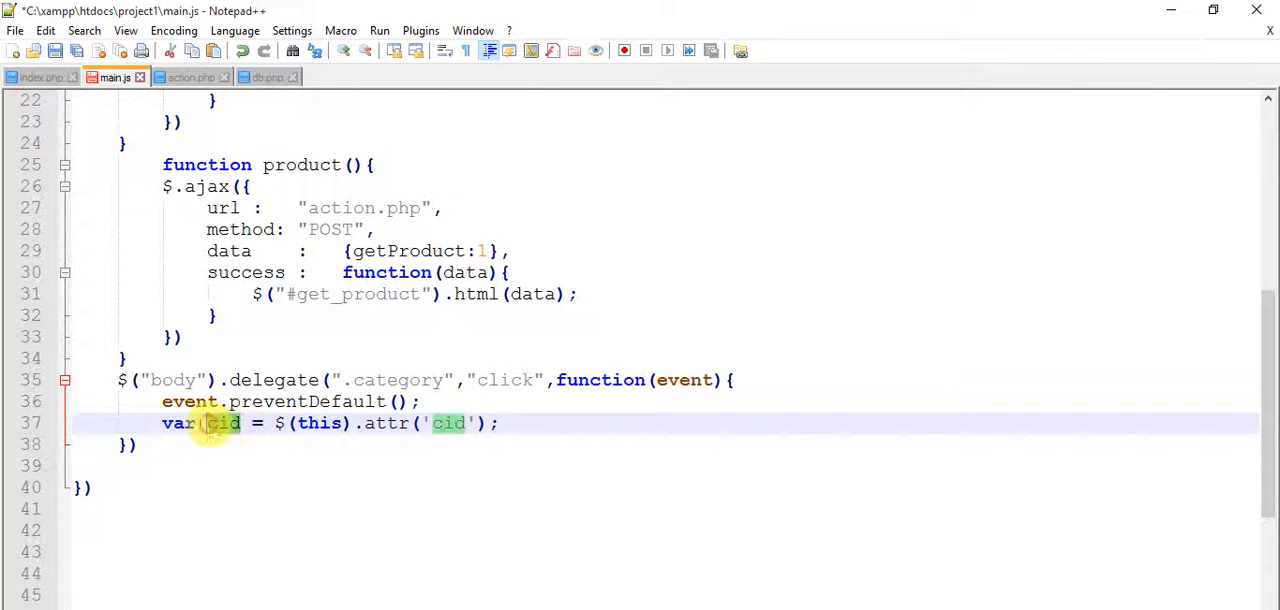
- Add alert(cid); on the next line to test the stored id
left_click(500, 423)
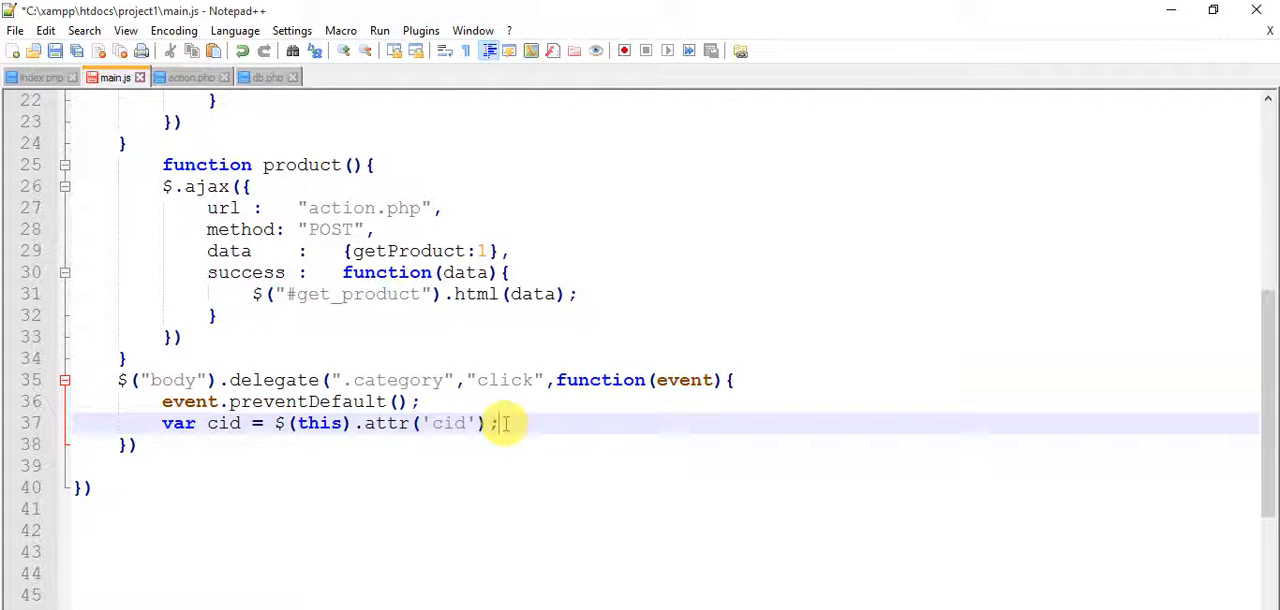
type("alert(")
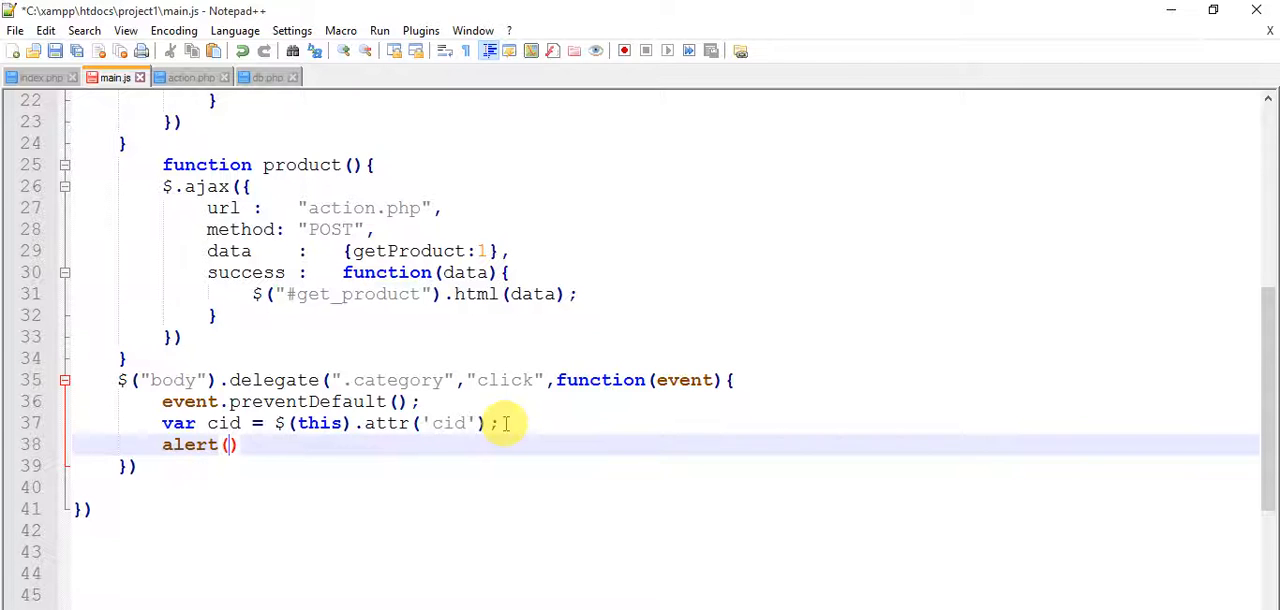
type("cid")
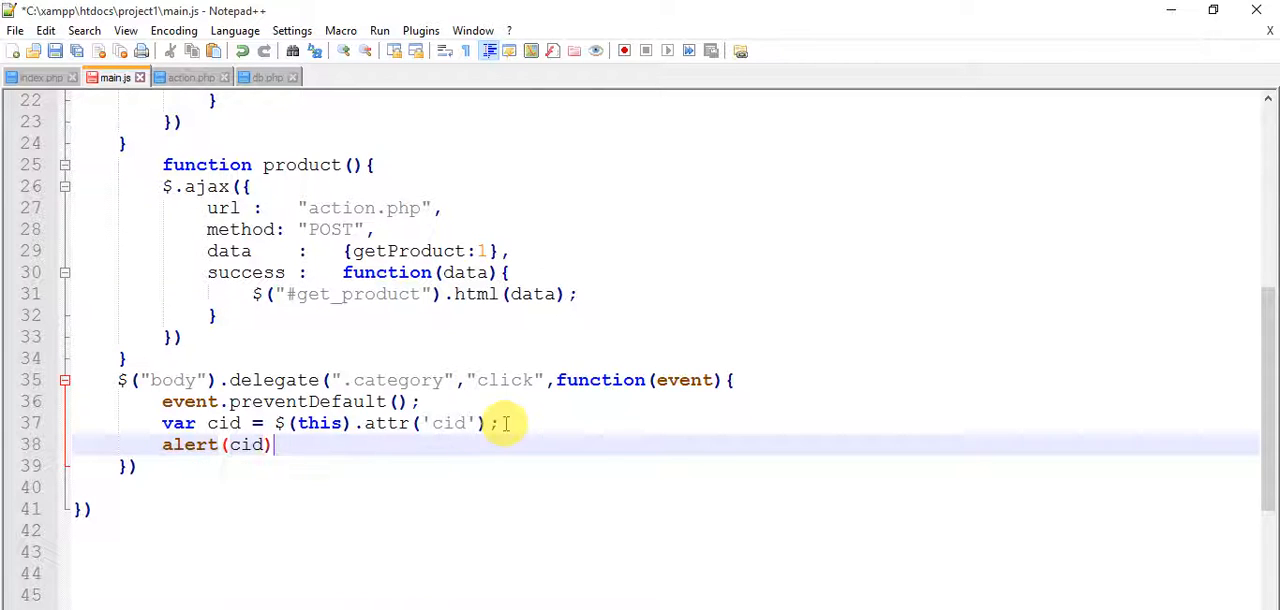
type(";")
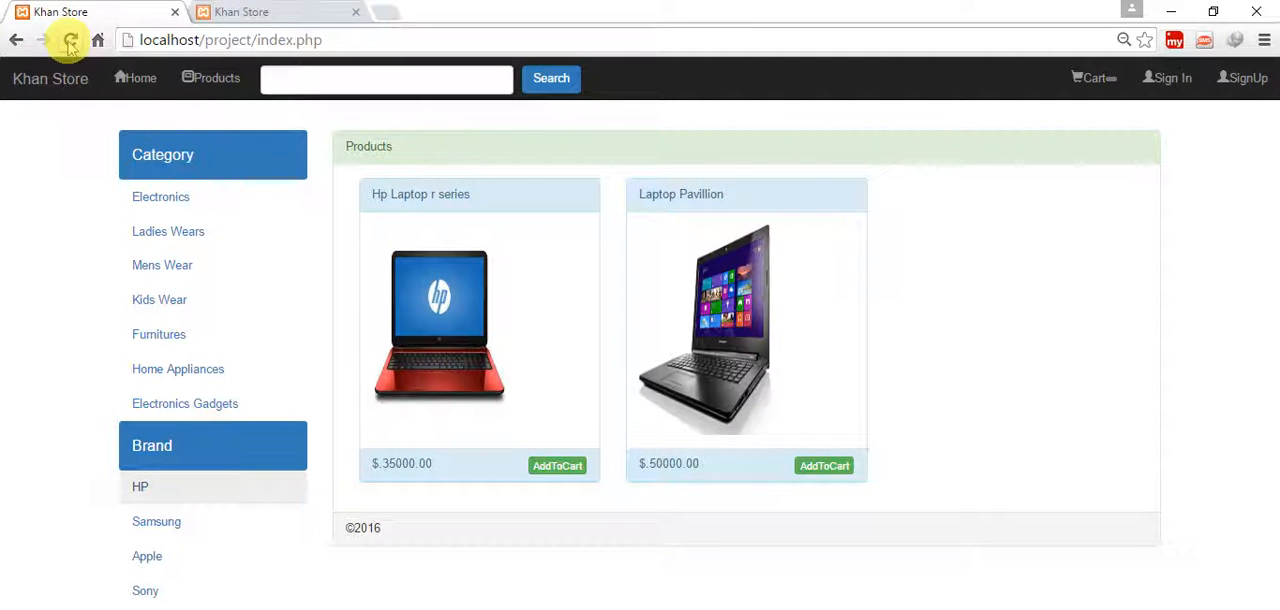
left_click(71, 40)
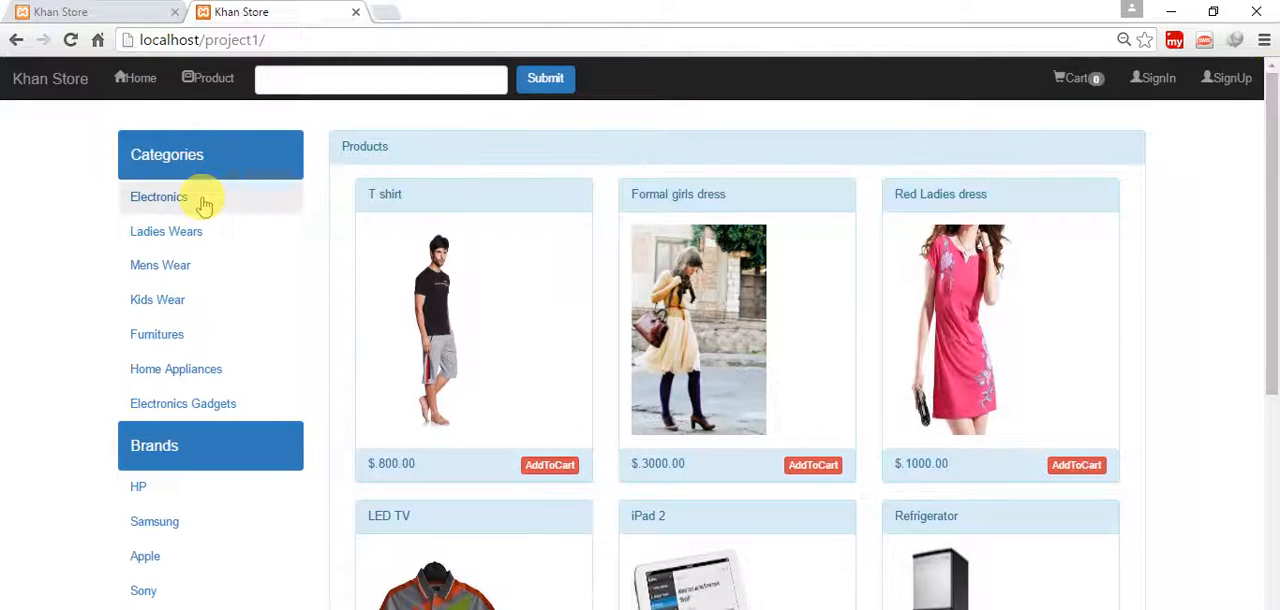
left_click(158, 196)
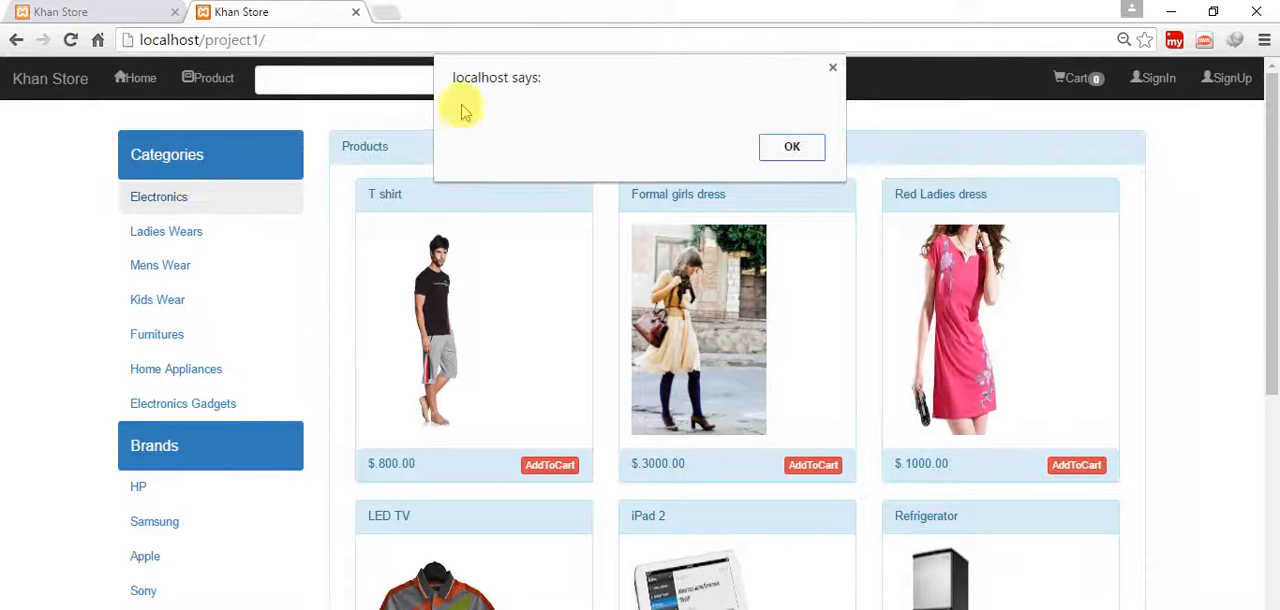
left_click(791, 147)
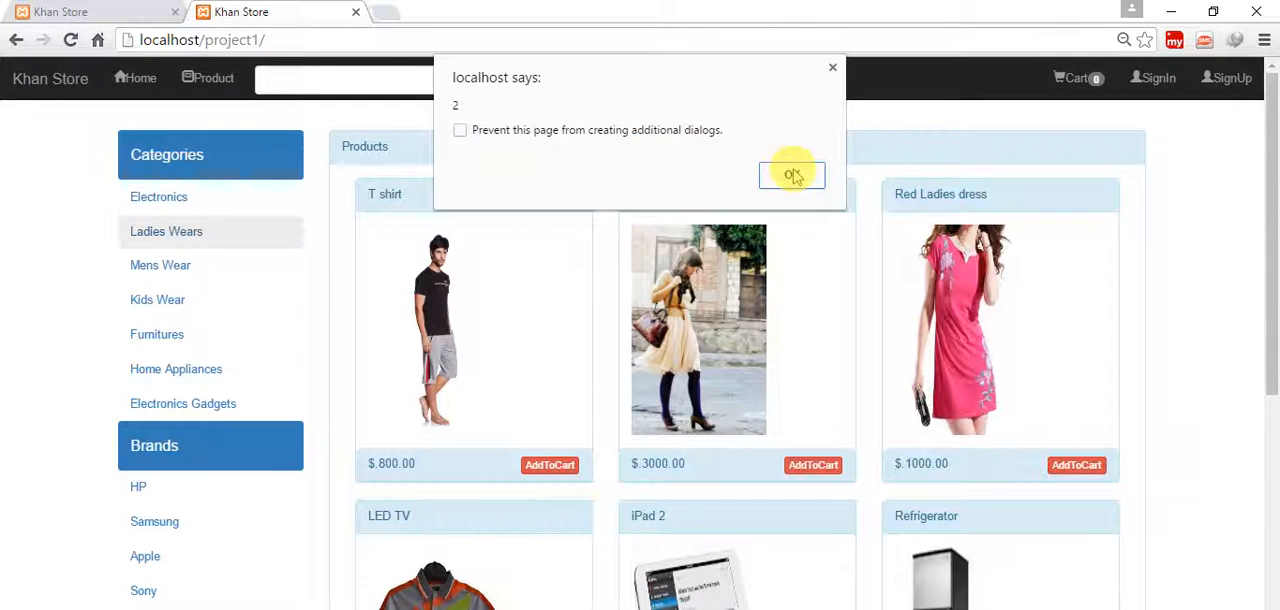
left_click(791, 174)
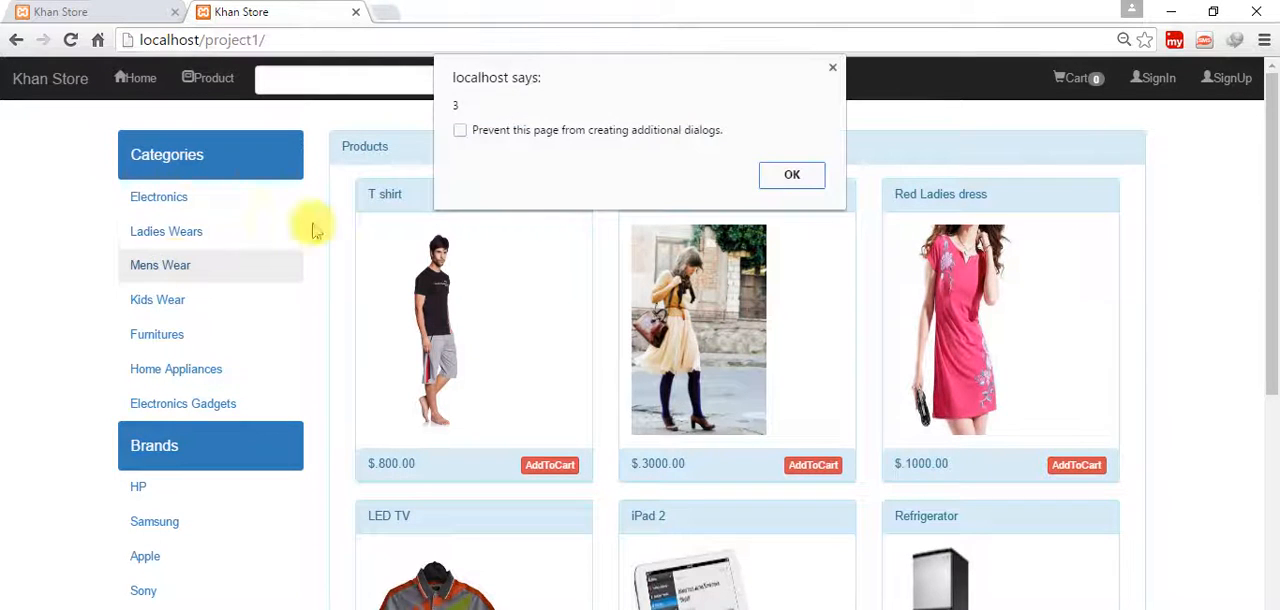
left_click(791, 174)
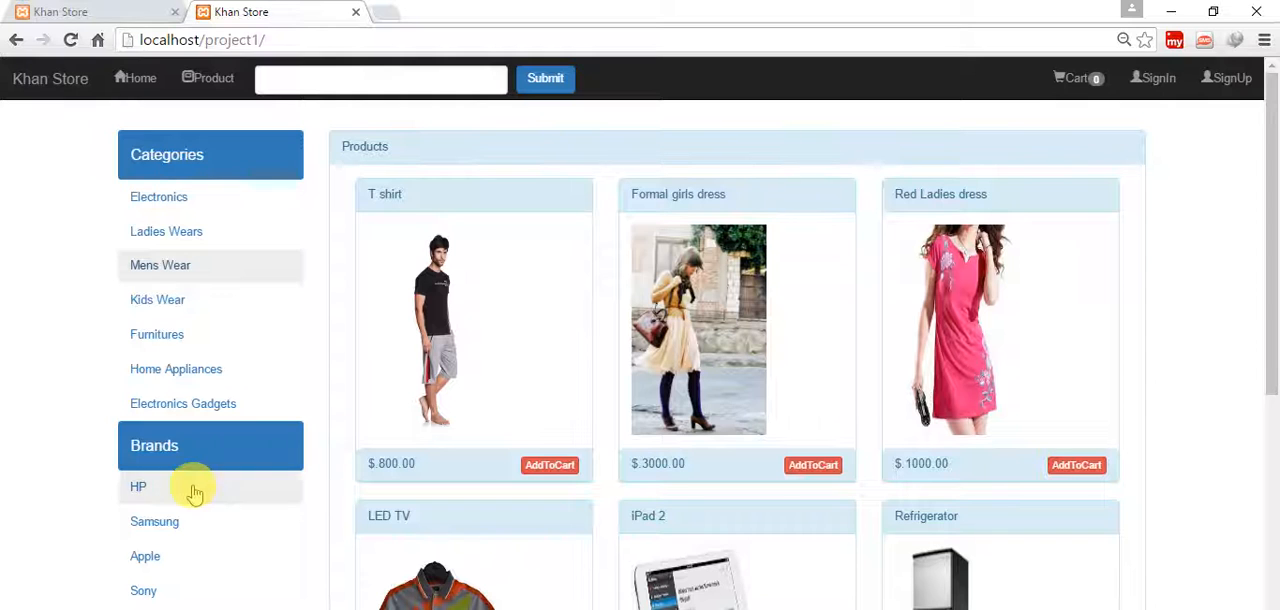
left_click(138, 487)
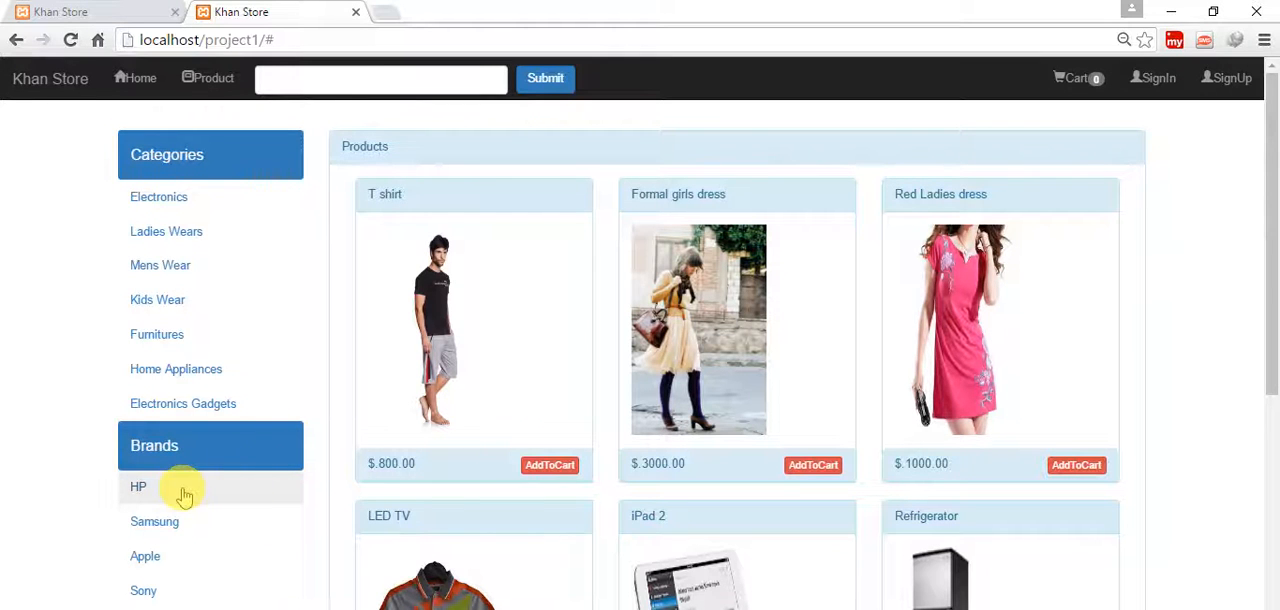
left_click(138, 486)
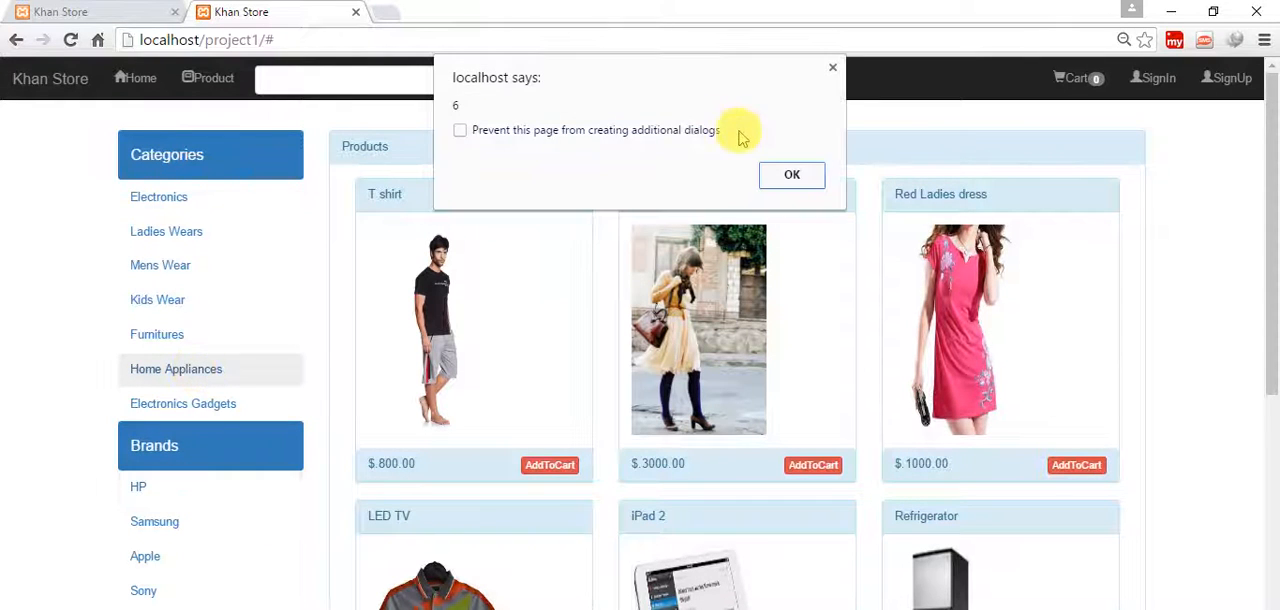
left_click(791, 174)
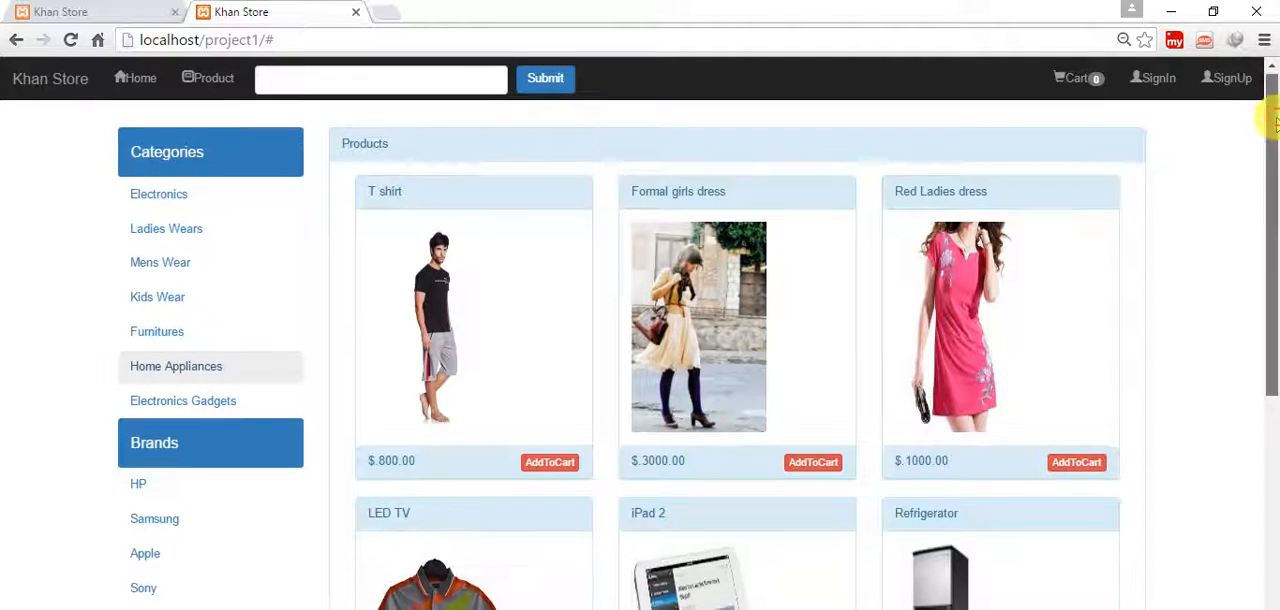
scroll("down", 3)
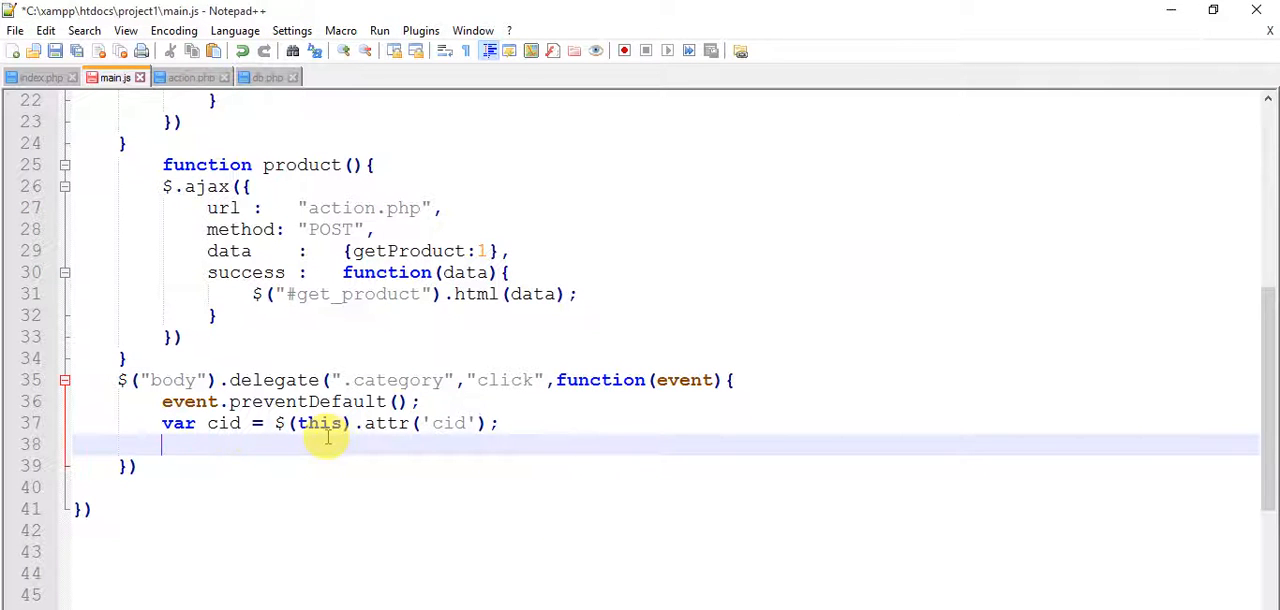
- Write a $.ajax POST to action.php with get_seleted_Category data in the .category handler
type("$(")
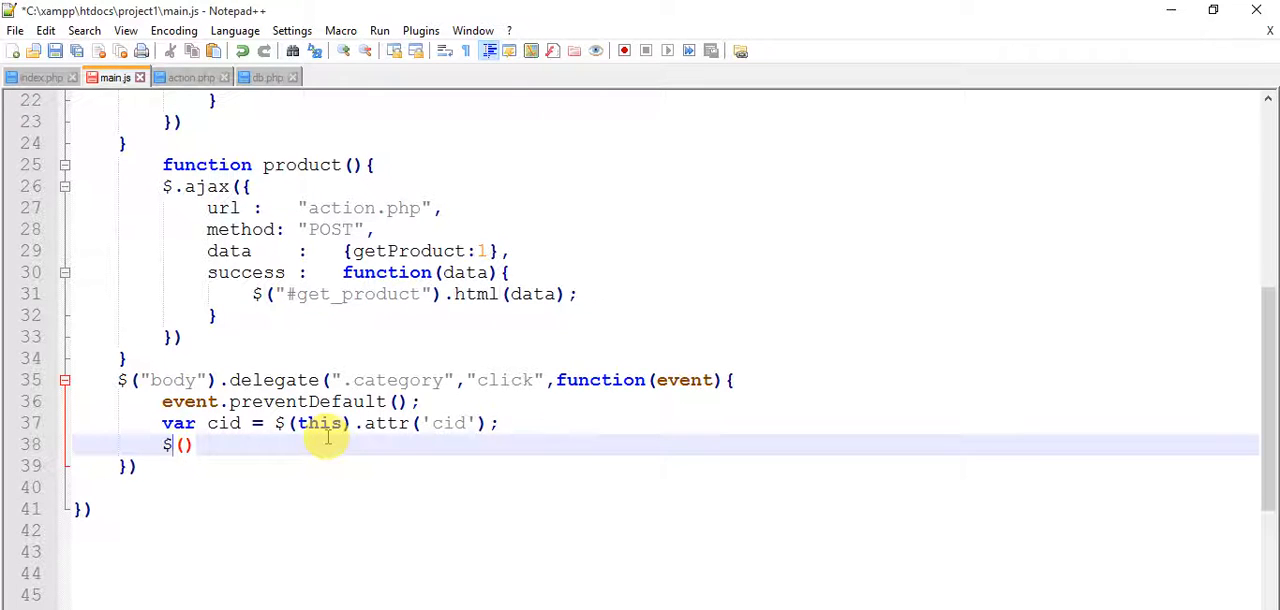
type(".ajax")
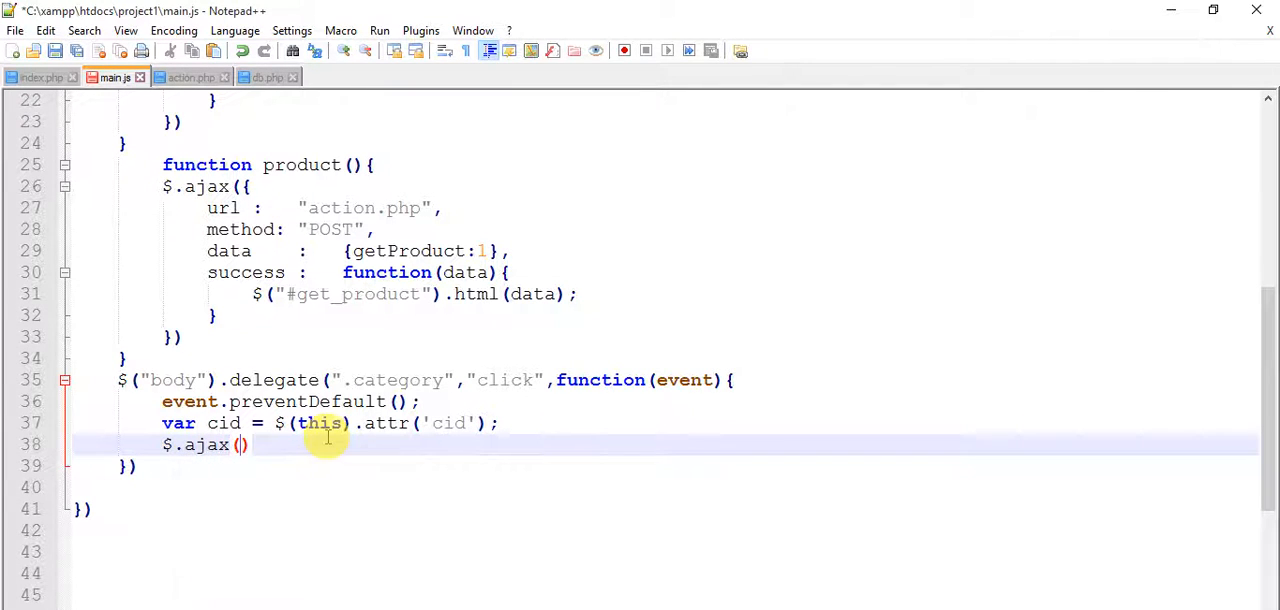
type("u")
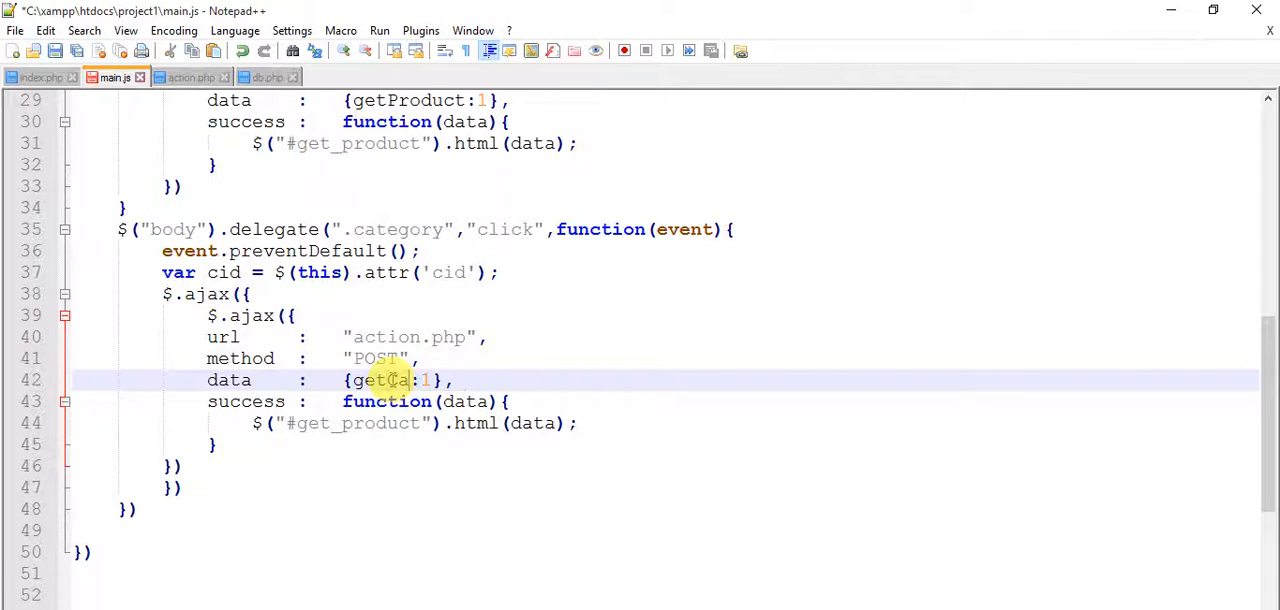
type("te")
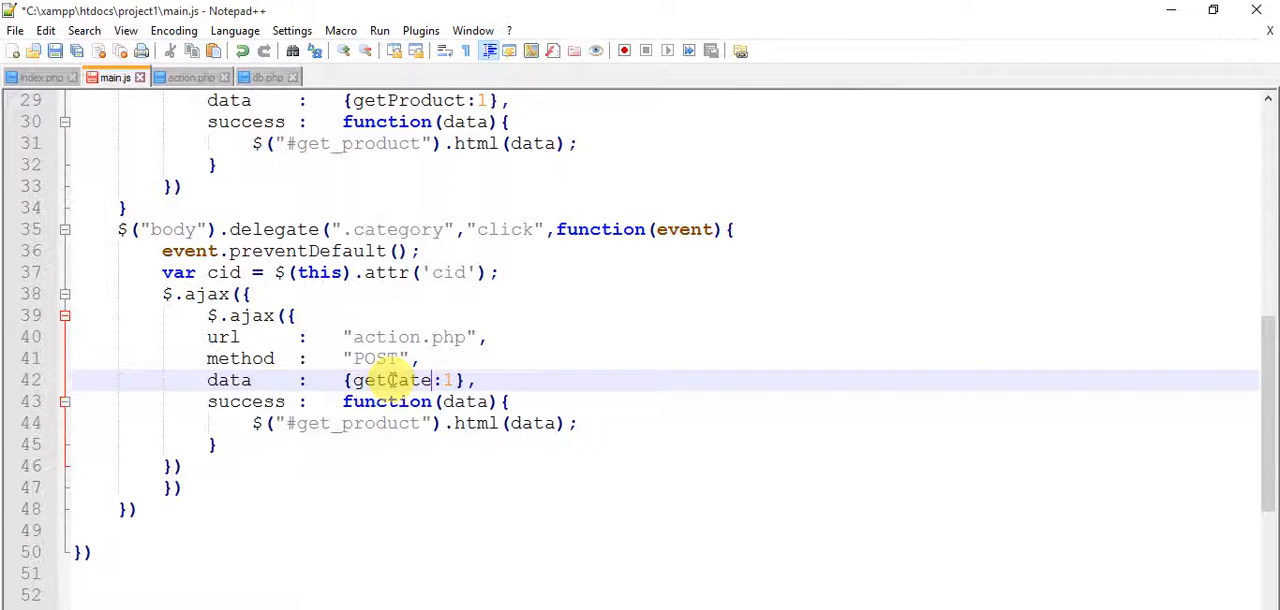
type("gory")
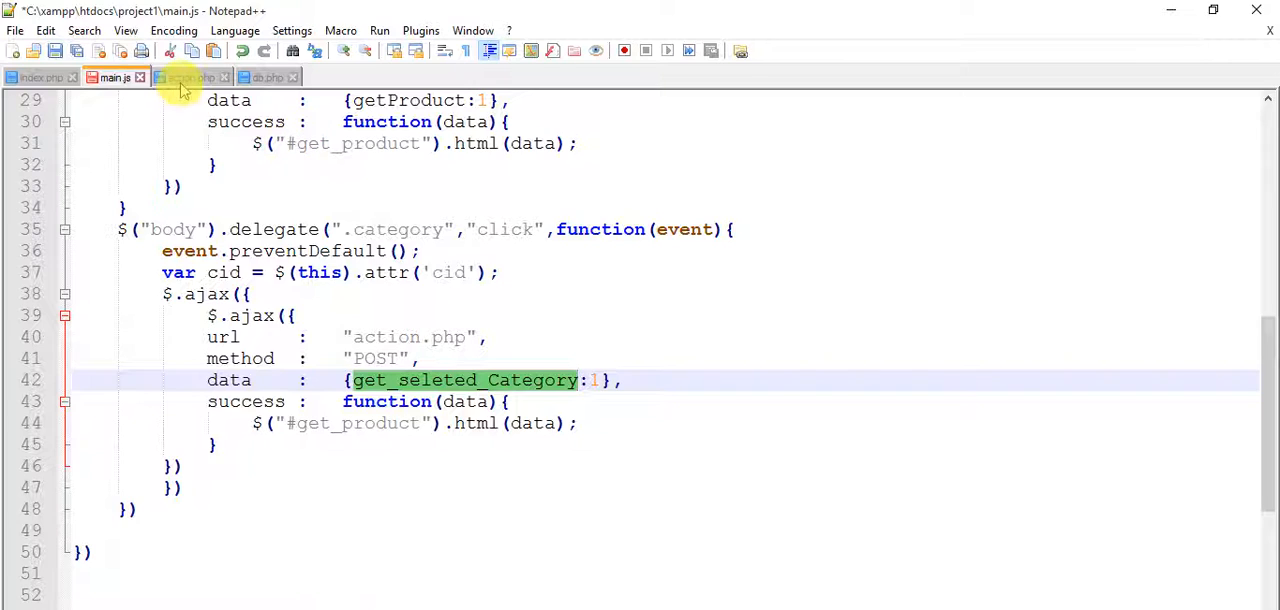
left_click(190, 77)
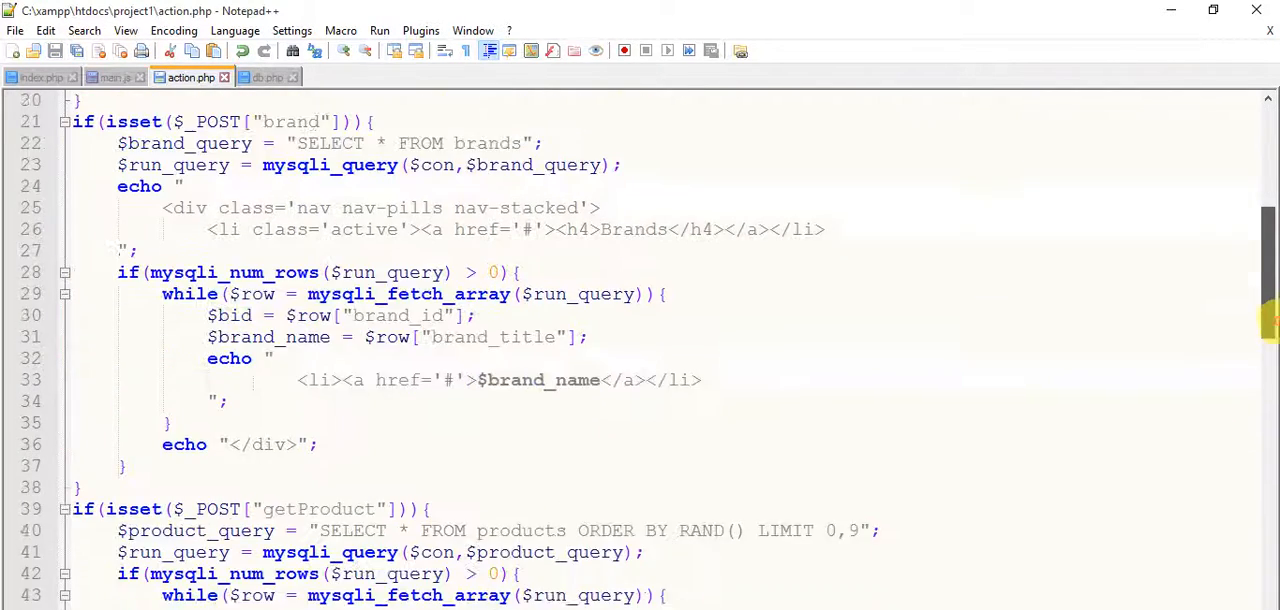
- Add if(isset($_POST["get_seleted_Category"])) block at the end of action.php
scroll("down", 3)
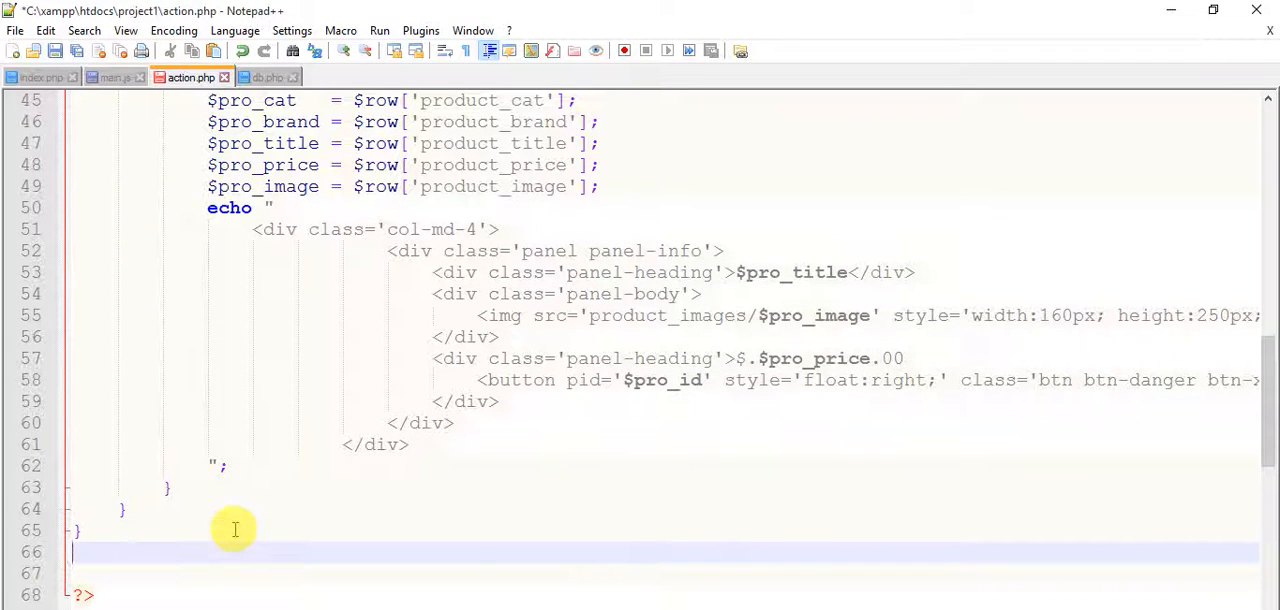
type("if()")
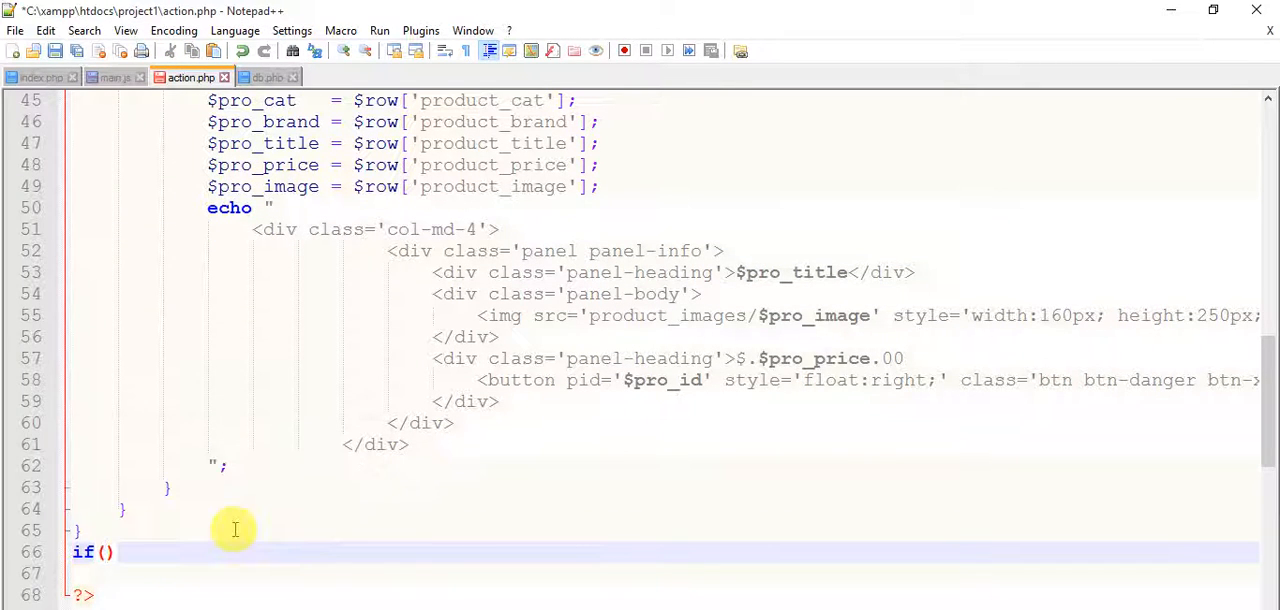
type("isset(")
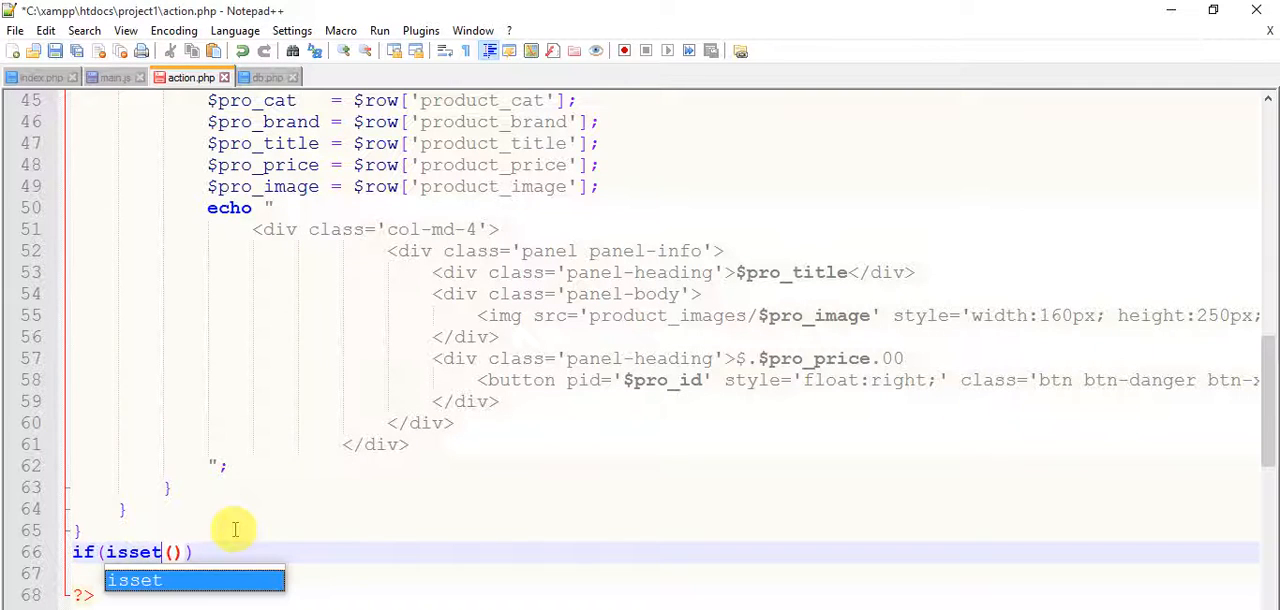
type("$")
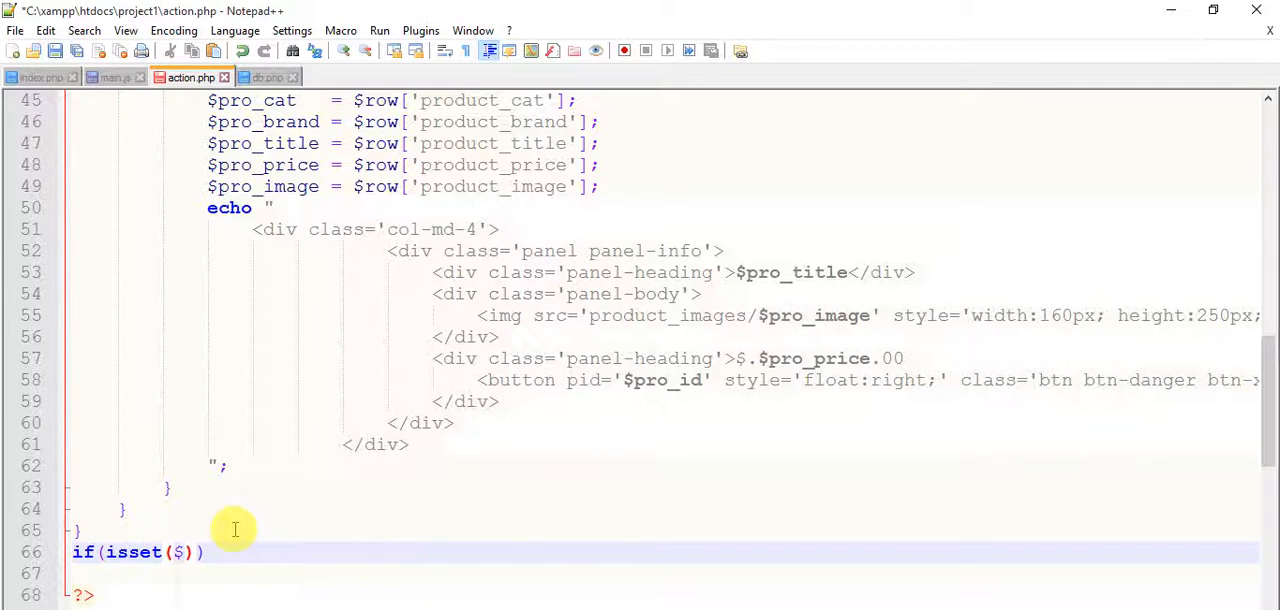
type("_POST[]")
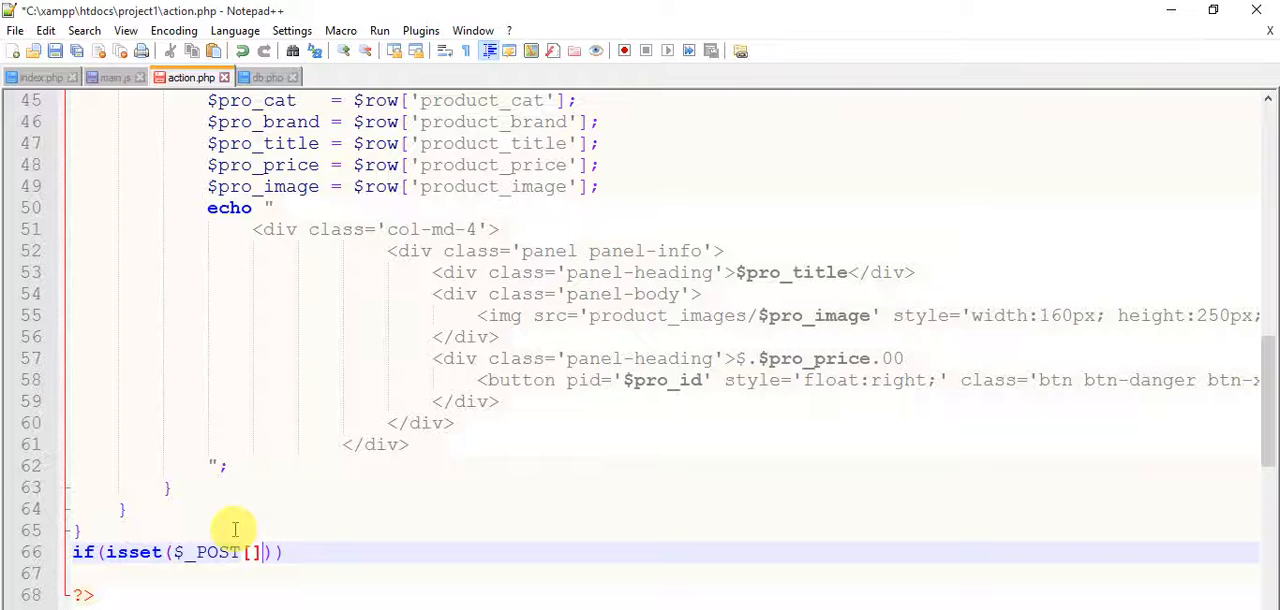
type("\"get_seleted_Category\"")
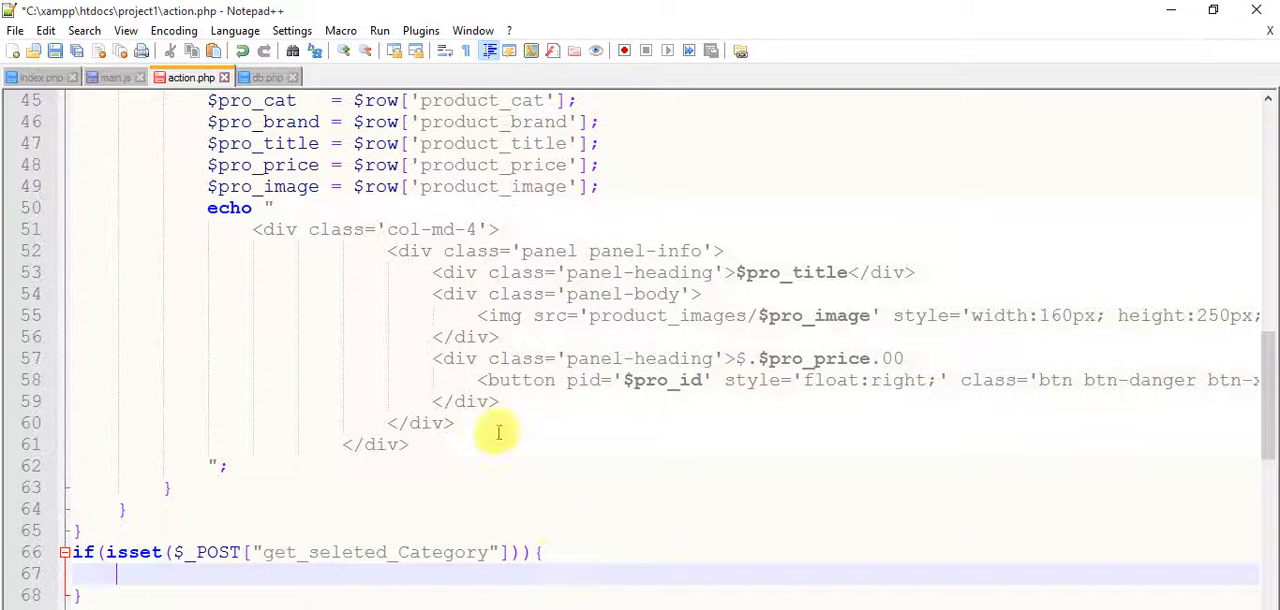
- Append cat_id:cid after get_seleted_Category:1 in main.js's AJAX data
left_click(114, 77)
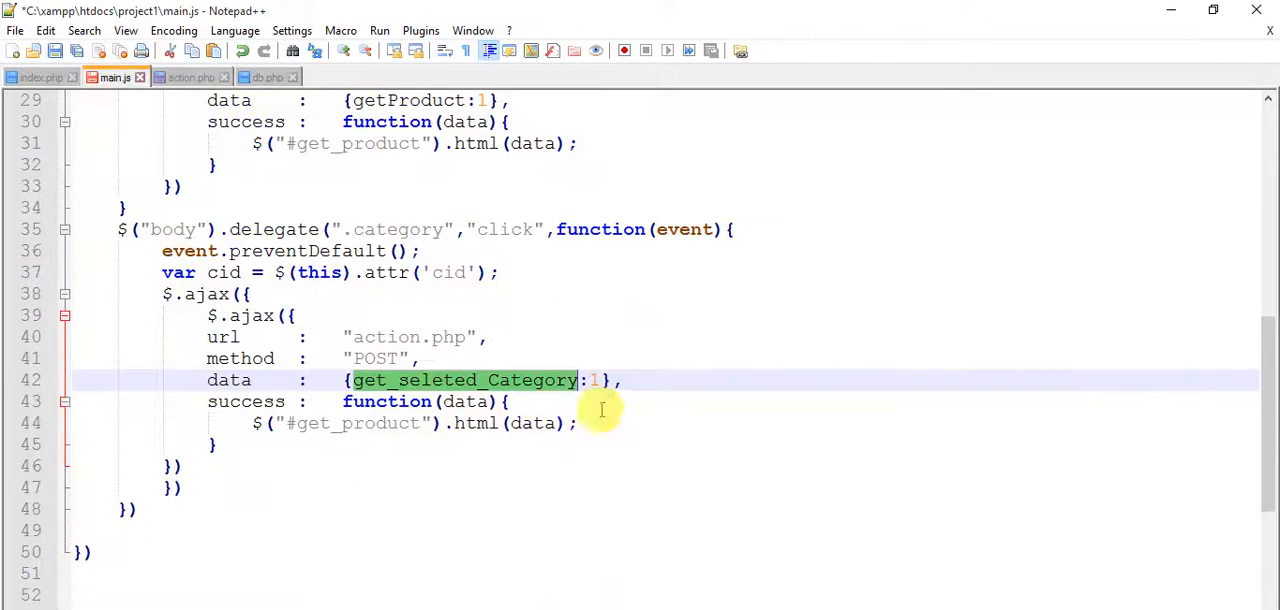
left_click(605, 379)
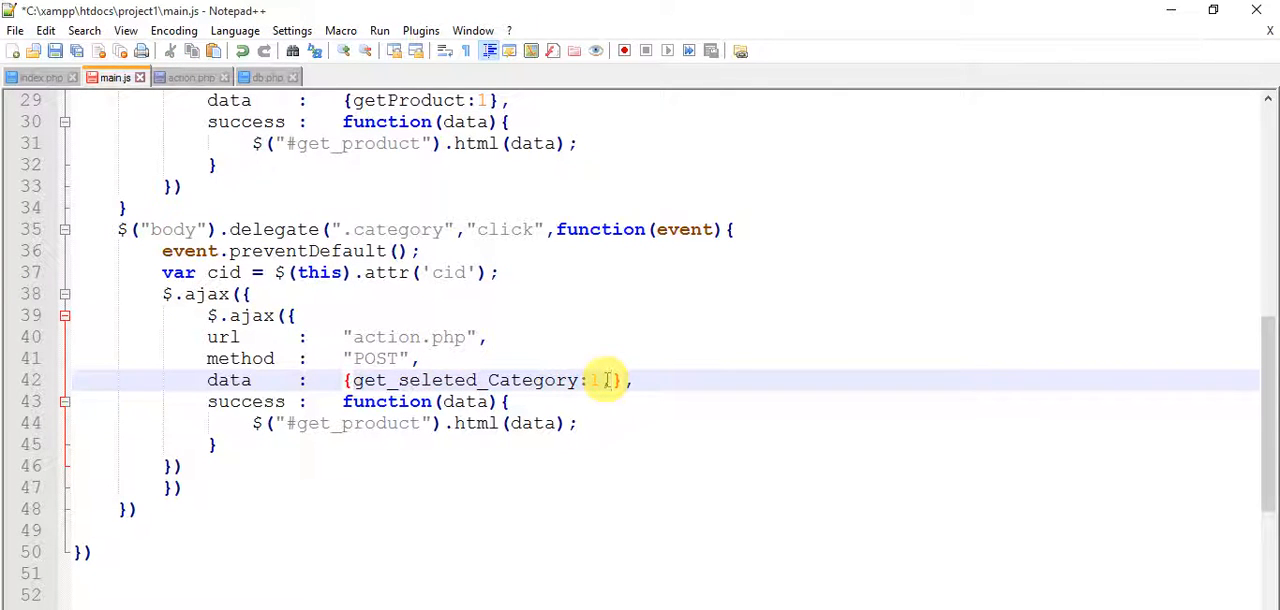
type("cat_id:")
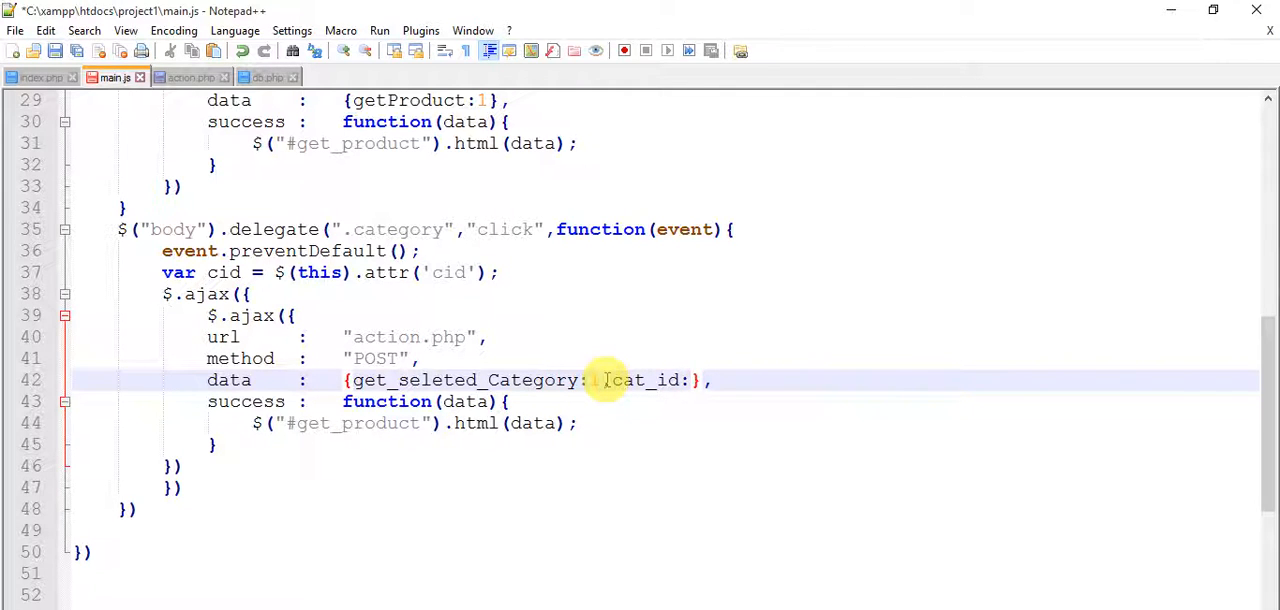
type("cid")
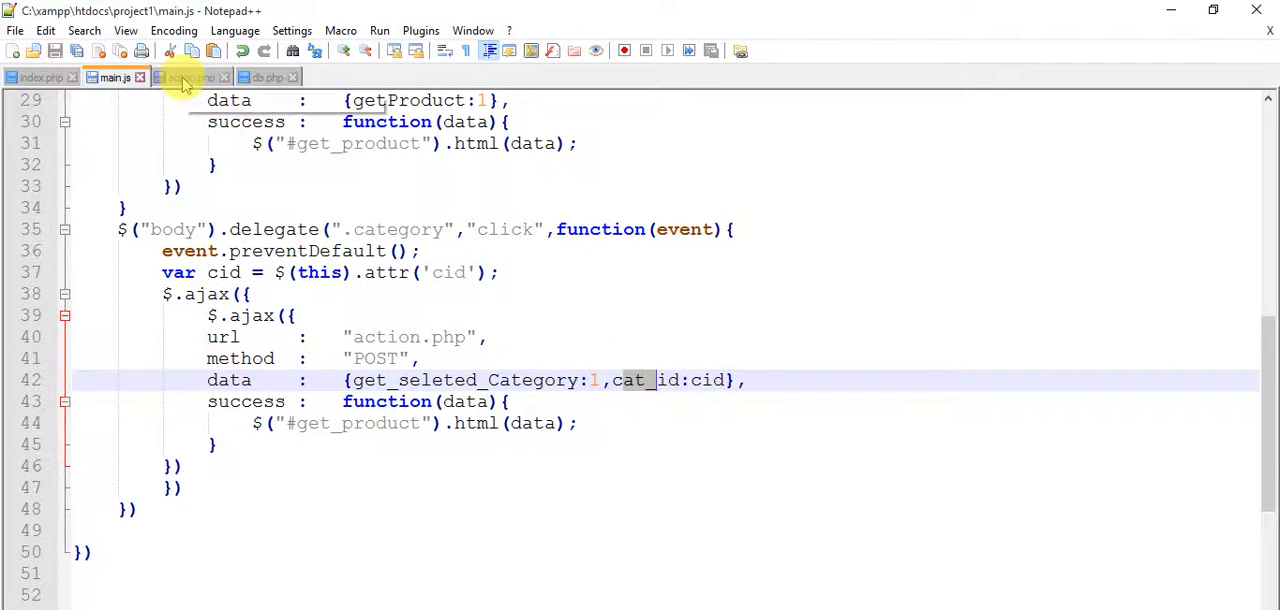
- Read $_POST['cat_id'] into $cid inside action.php's category block
left_click(190, 77)
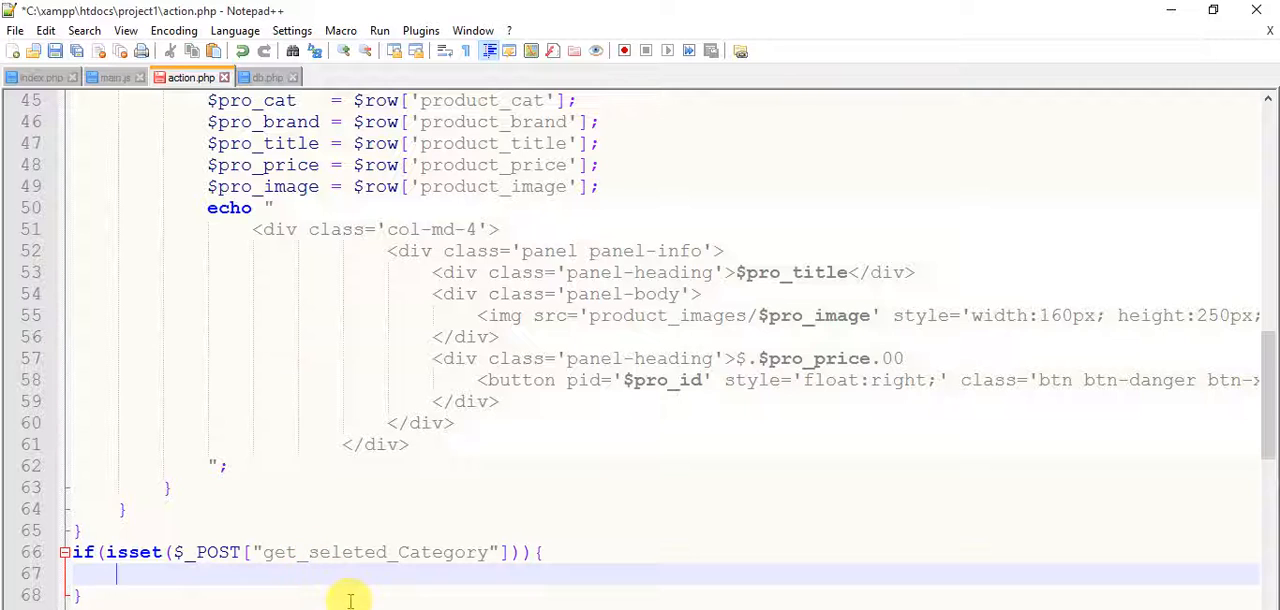
type("$_")
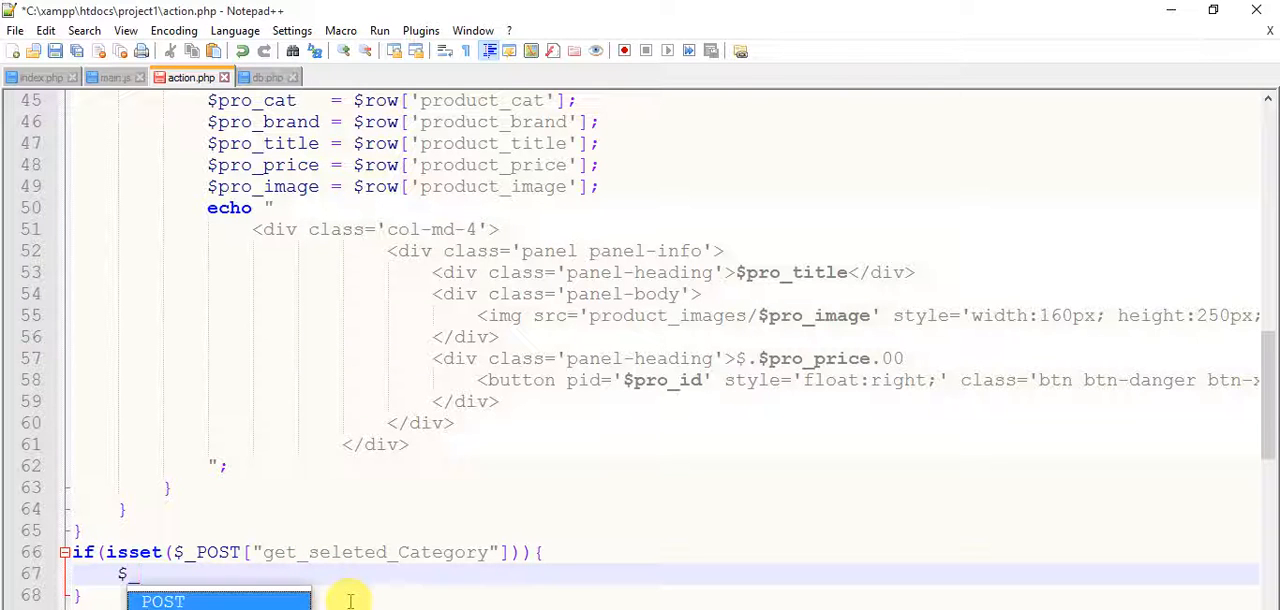
type("POST[")
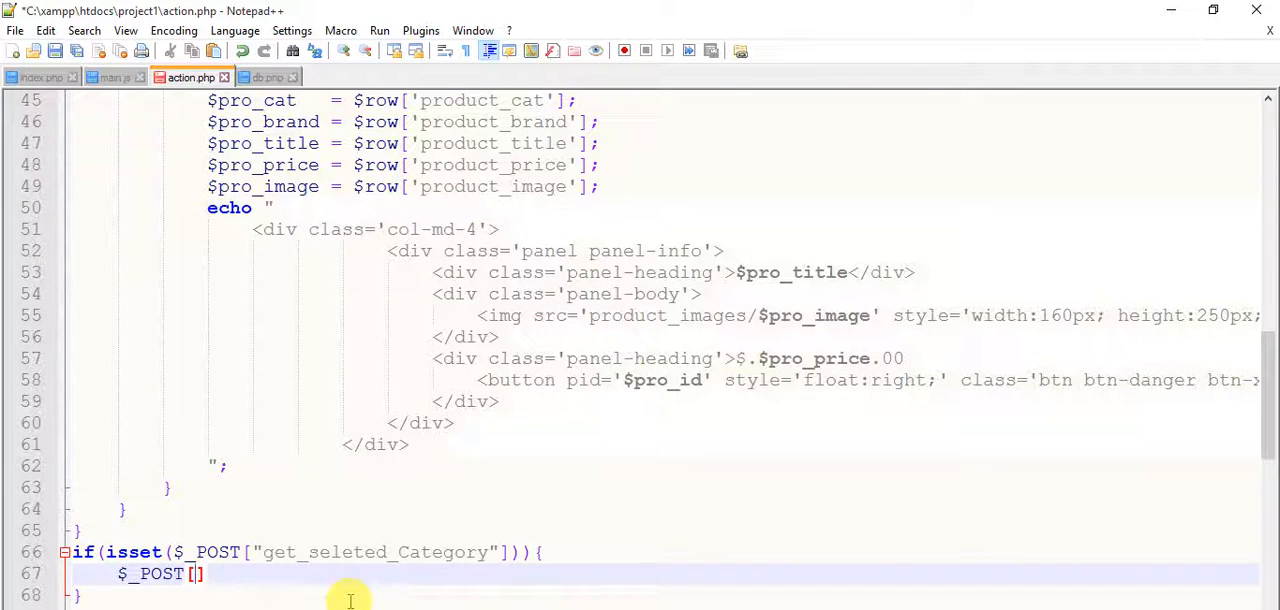
type("cat\"")
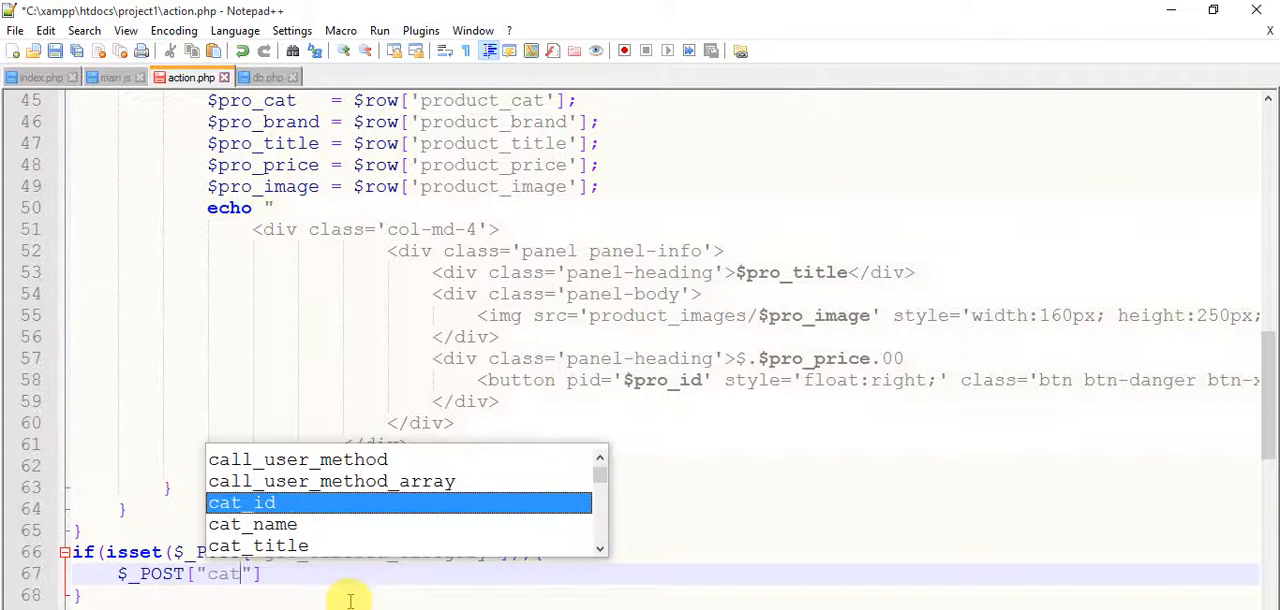
type("_id")
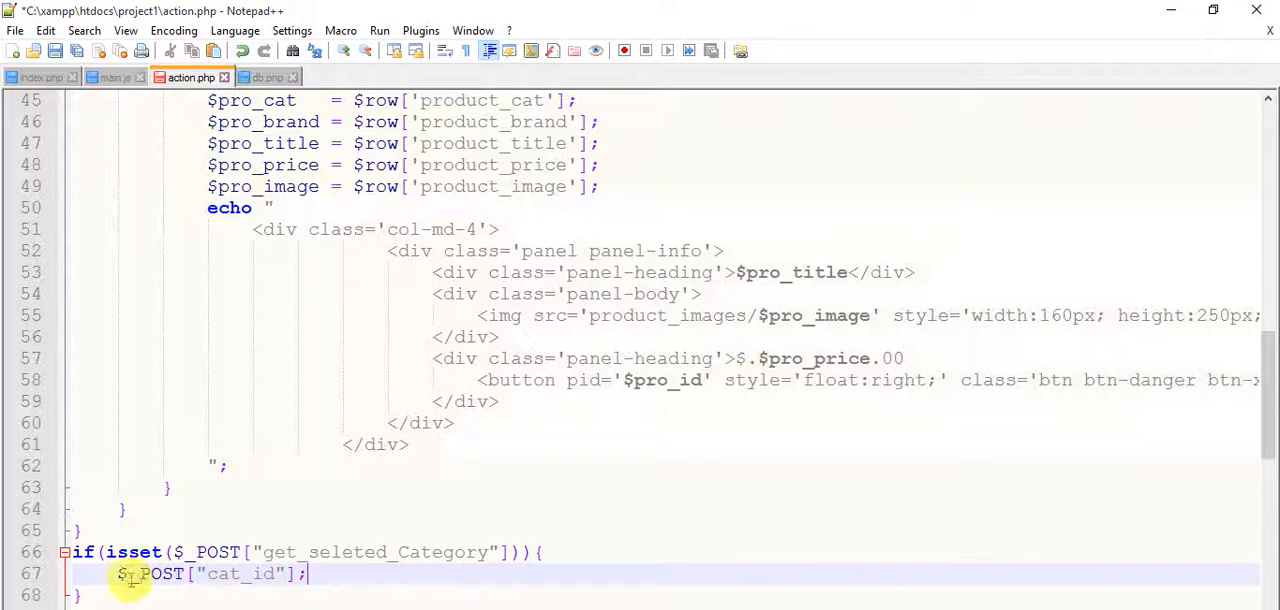
type("$")
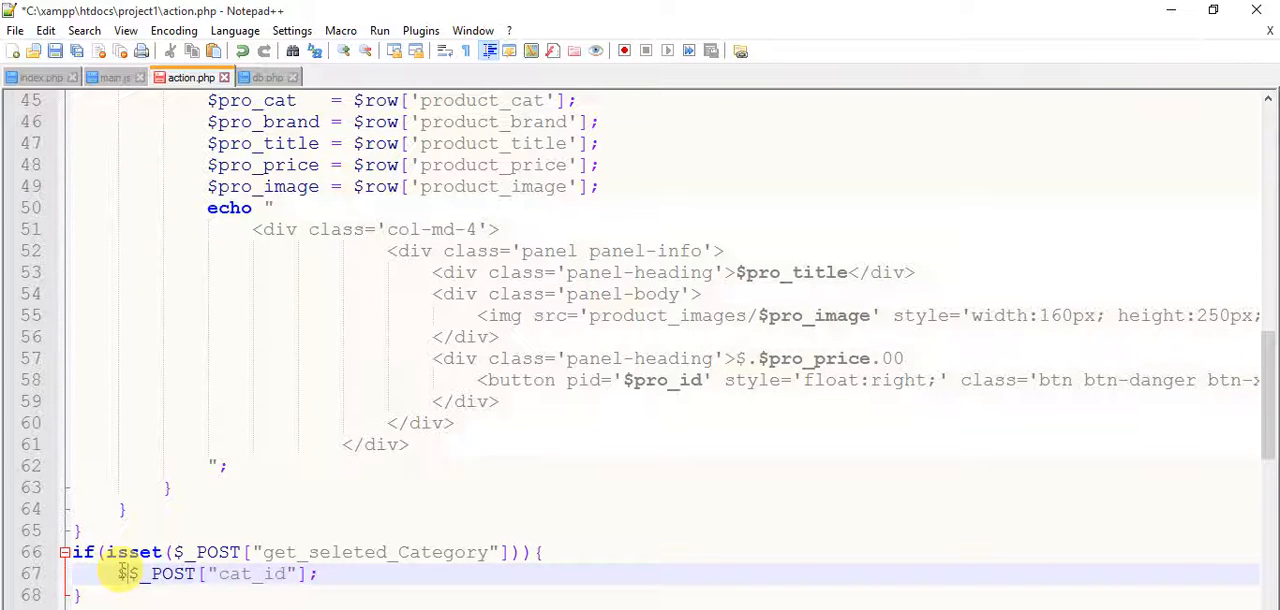
type("cid =")
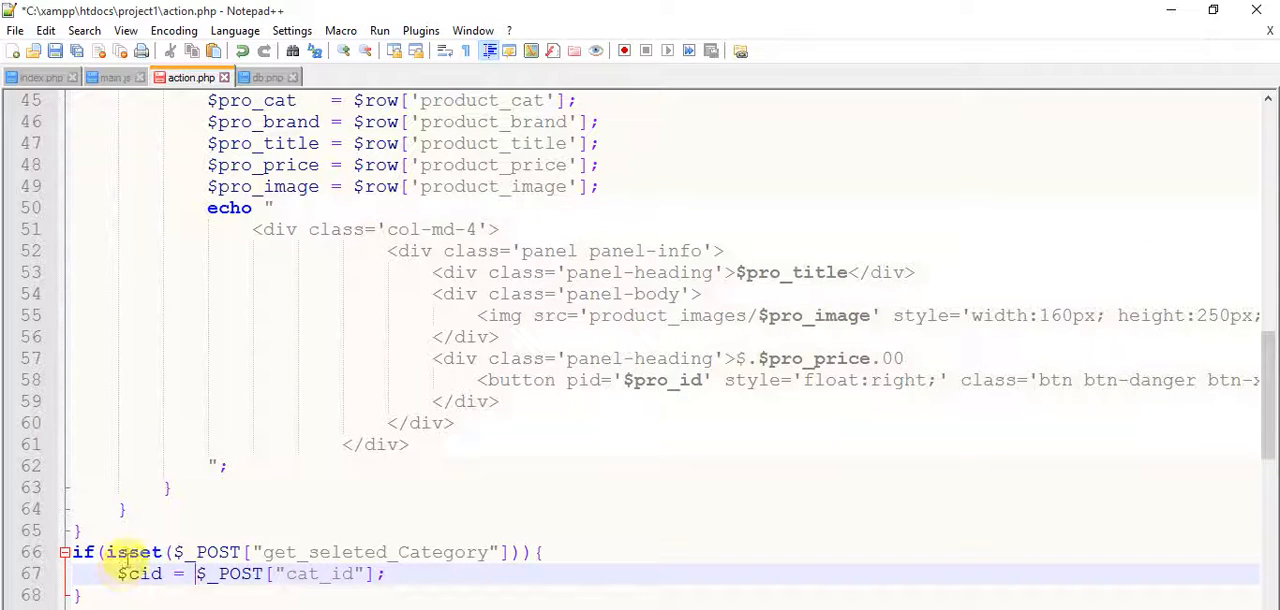
scroll("down", 3)
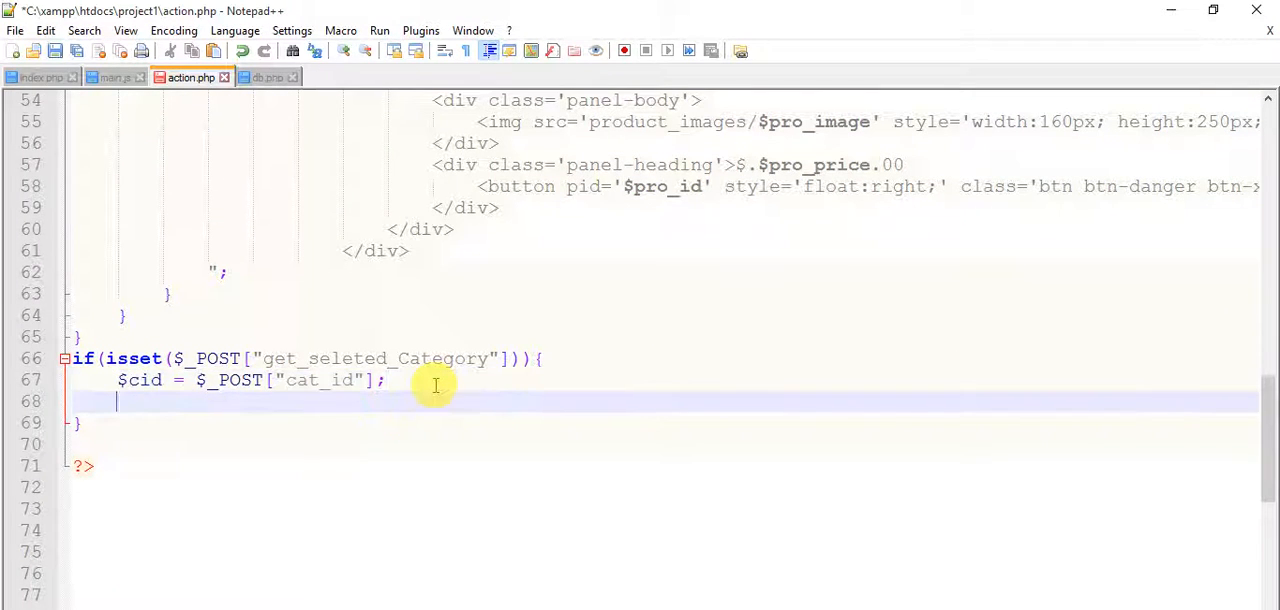
- Start $sql = "SELECT * from products WHERE" below the $cid line
type("$")
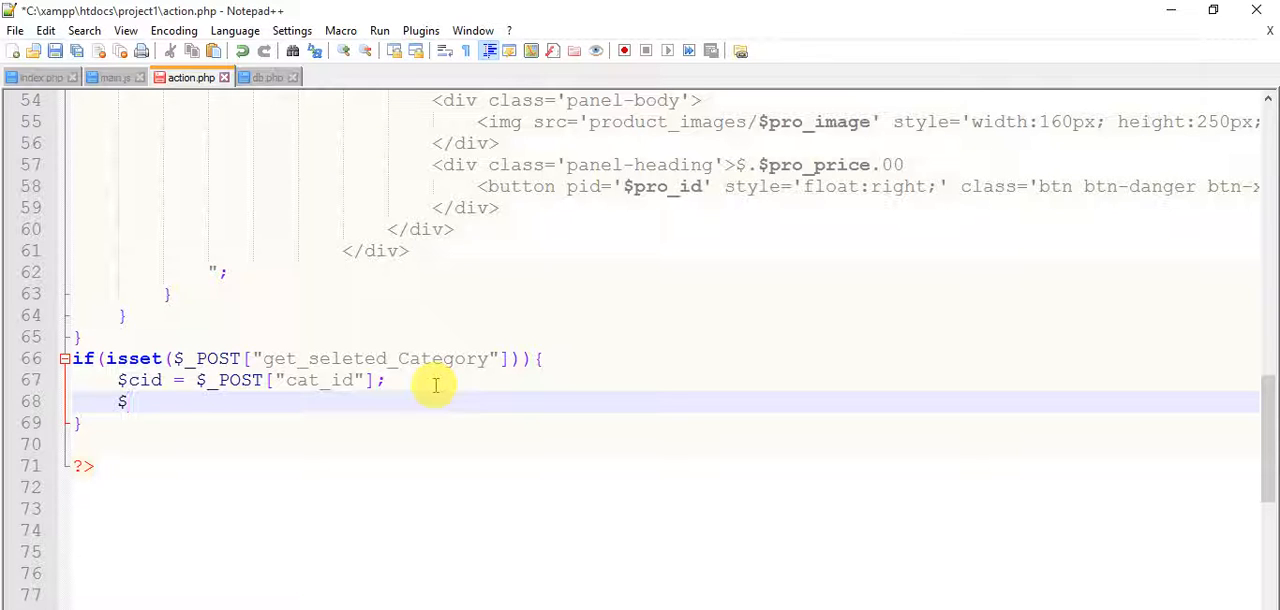
type("r")
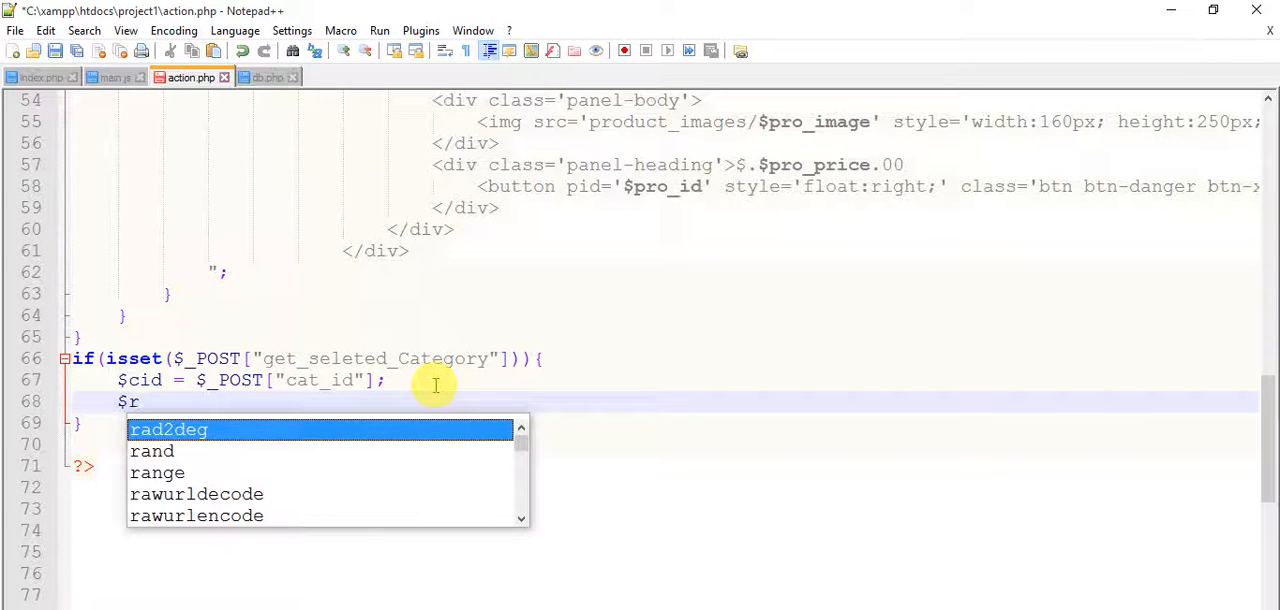
type("sql = \"\";")
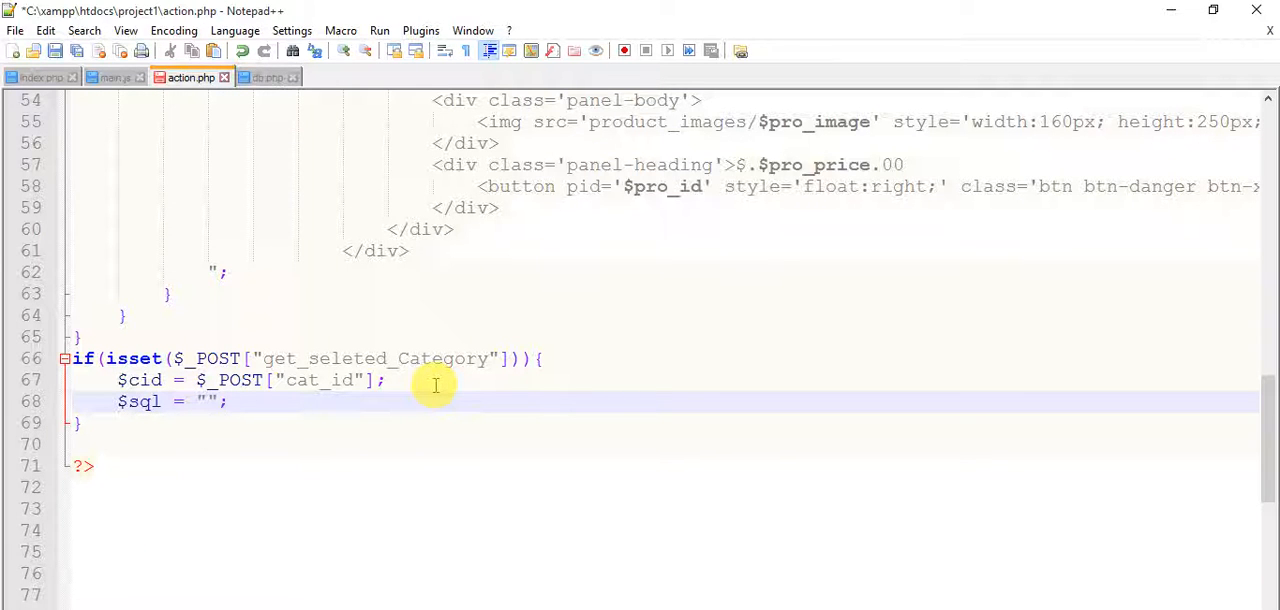
type("SELECT")
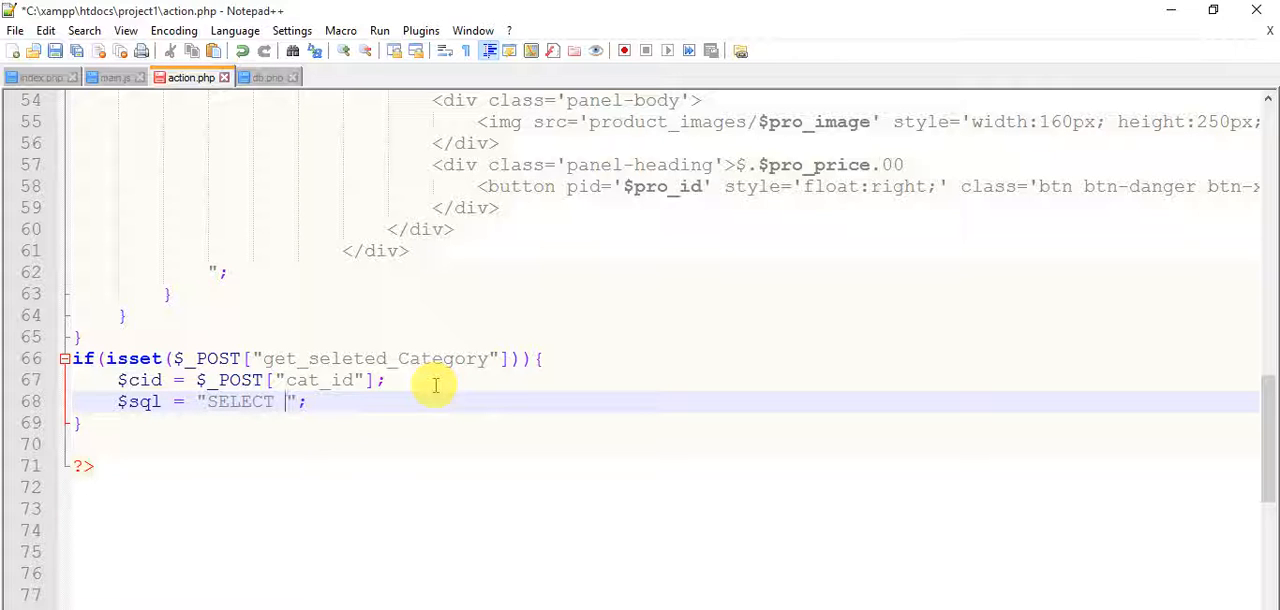
type("*")
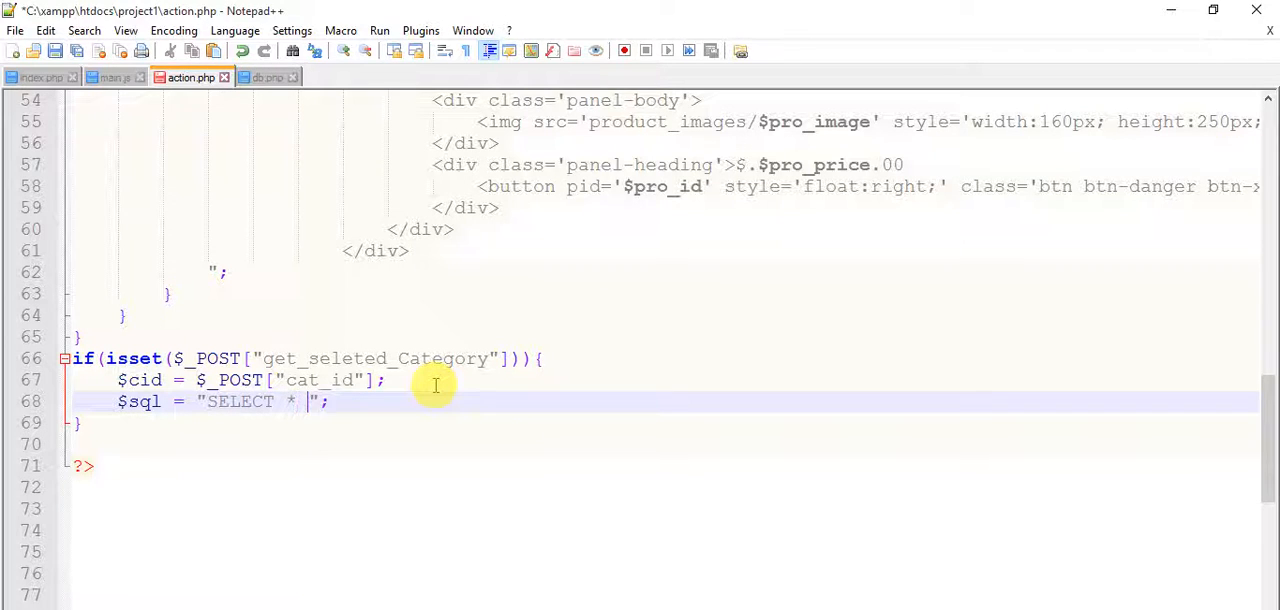
type("from pro")
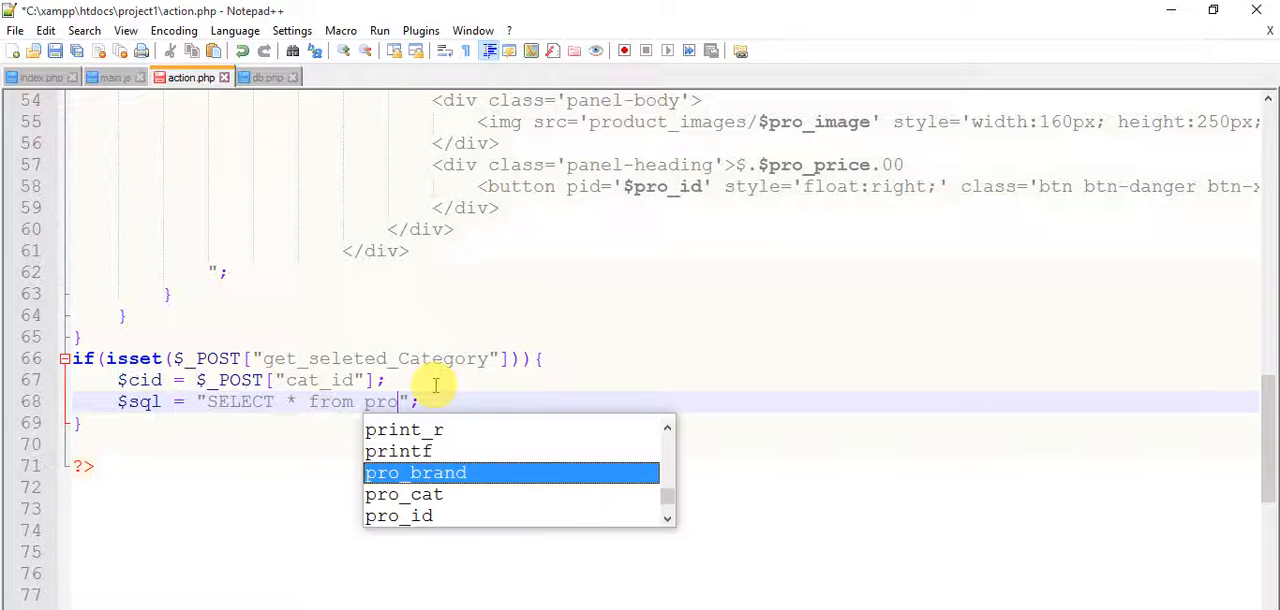
type("ducts")
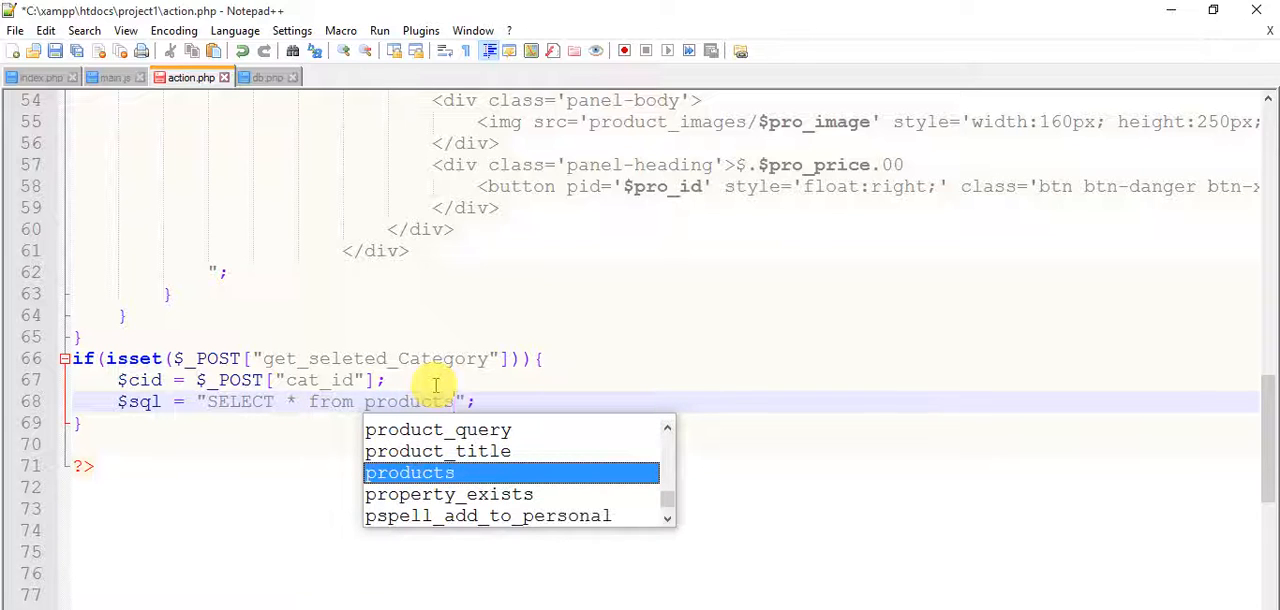
type("WHE")
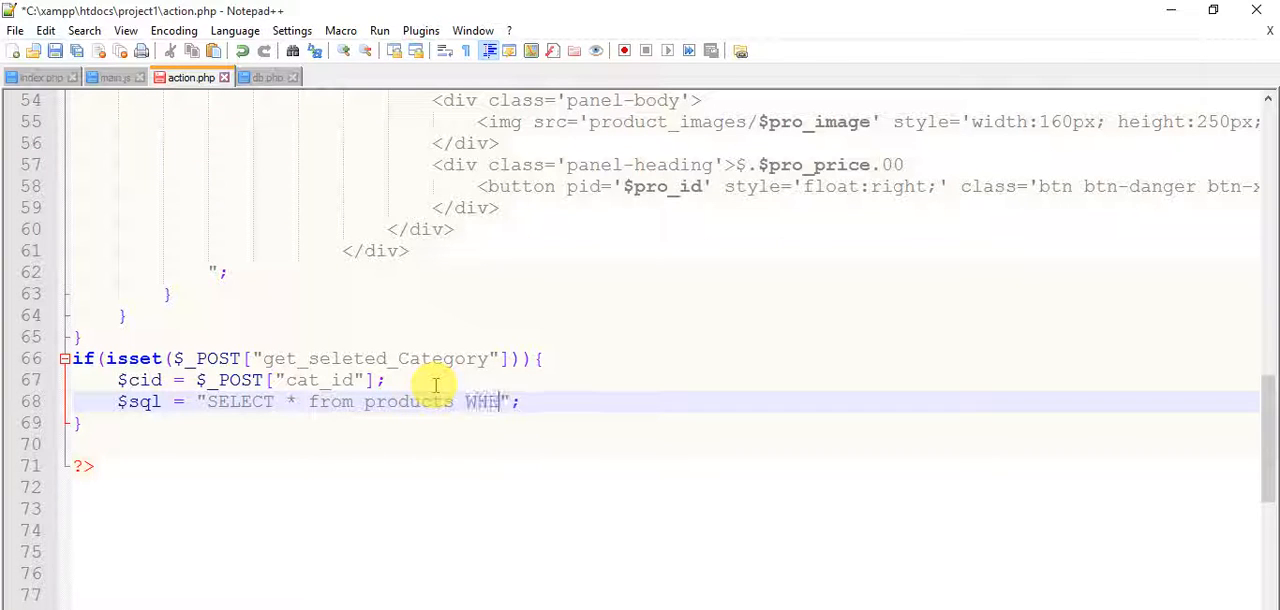
type("RE")
type("l")
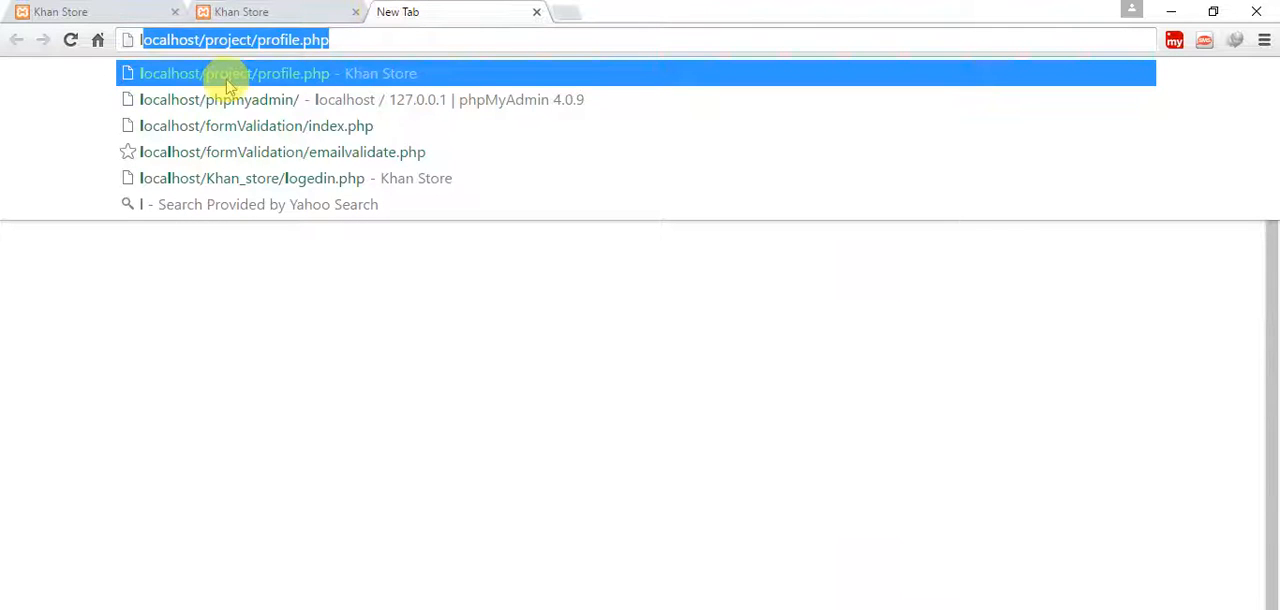
- Browse the khanstore database's products table in phpMyAdmin
left_click(219, 99)
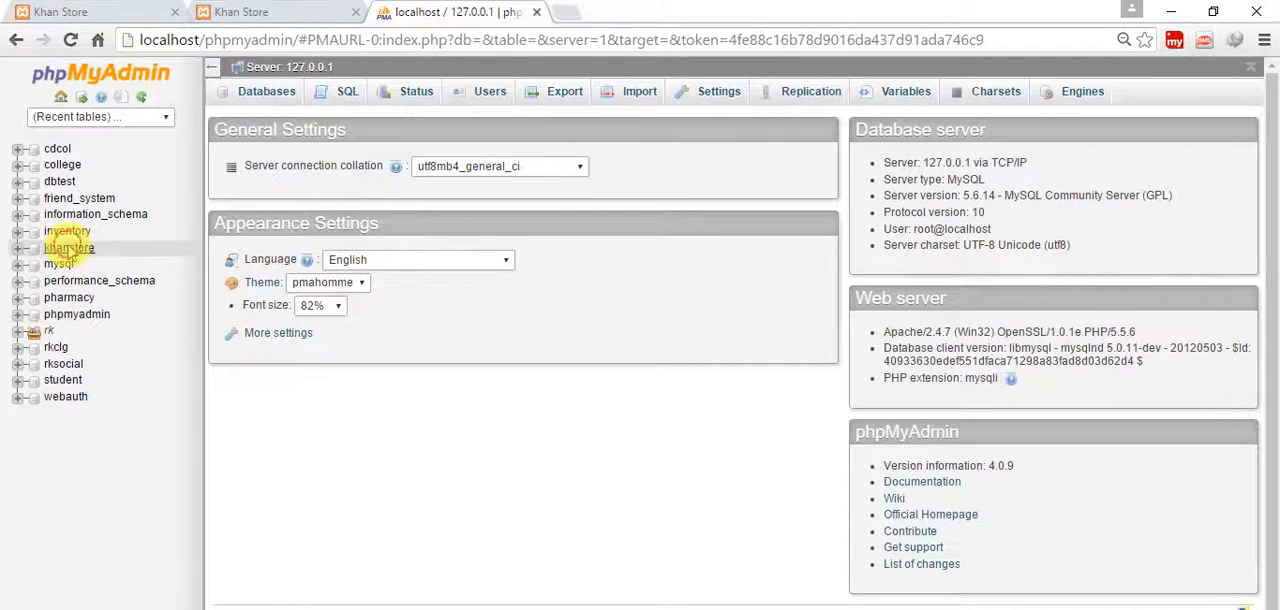
left_click(69, 247)
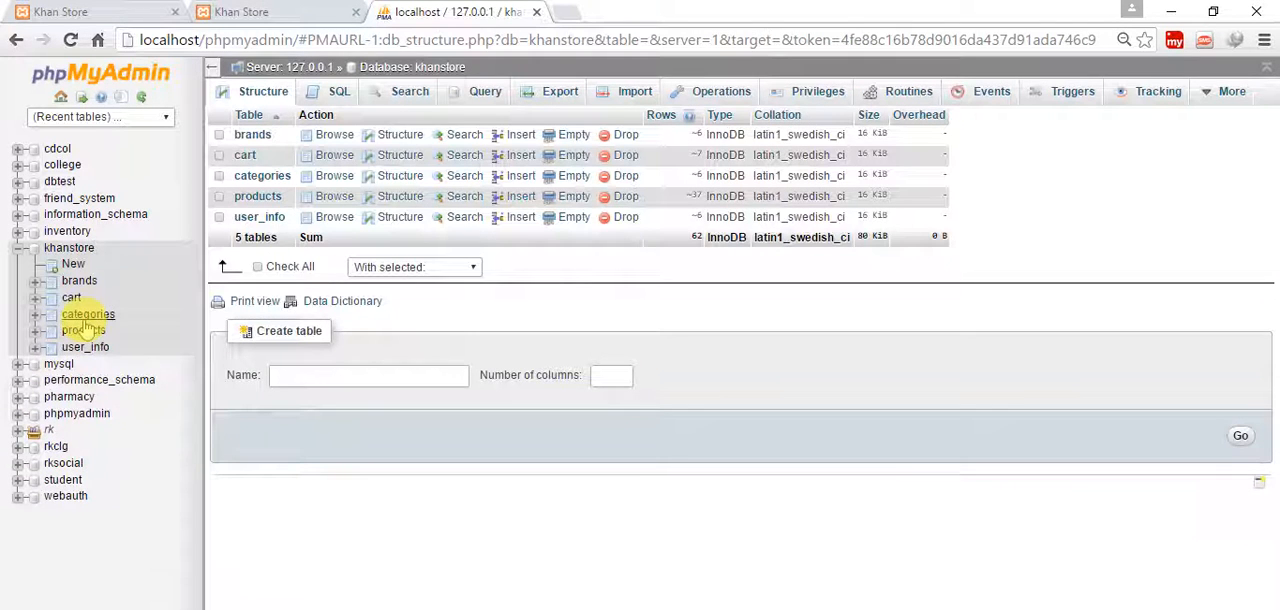
left_click(83, 330)
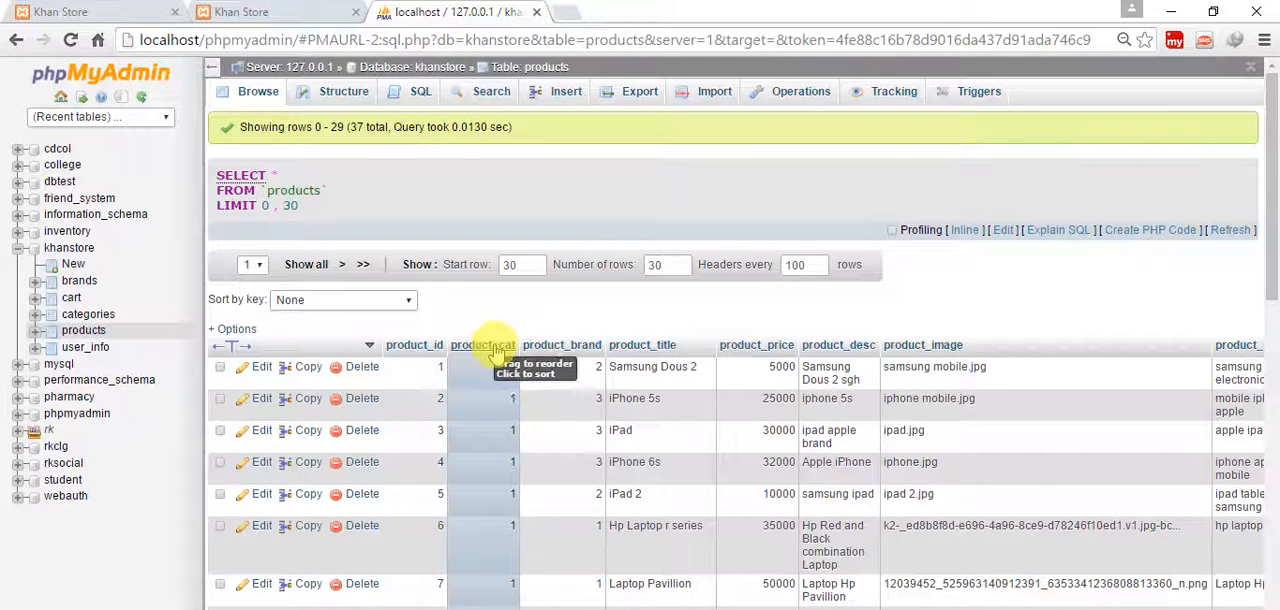
scroll("down", 3)
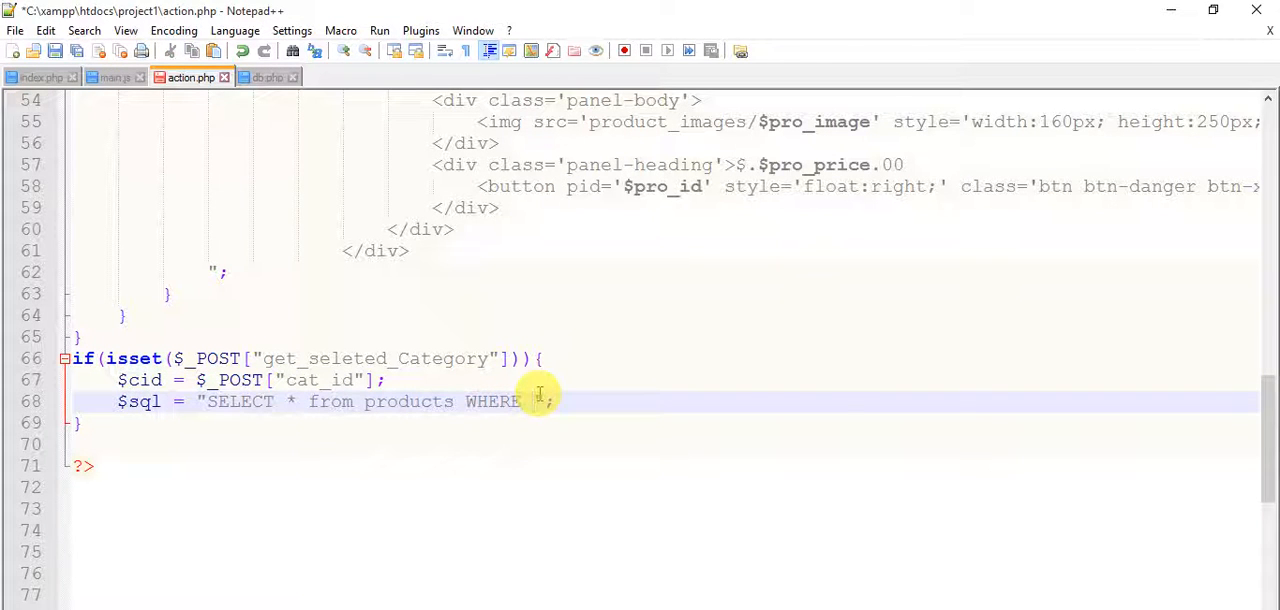
- Filter on product_id = '$cid' and add $run_query = mysqli_query($con,$sql)
type("product_id = '")
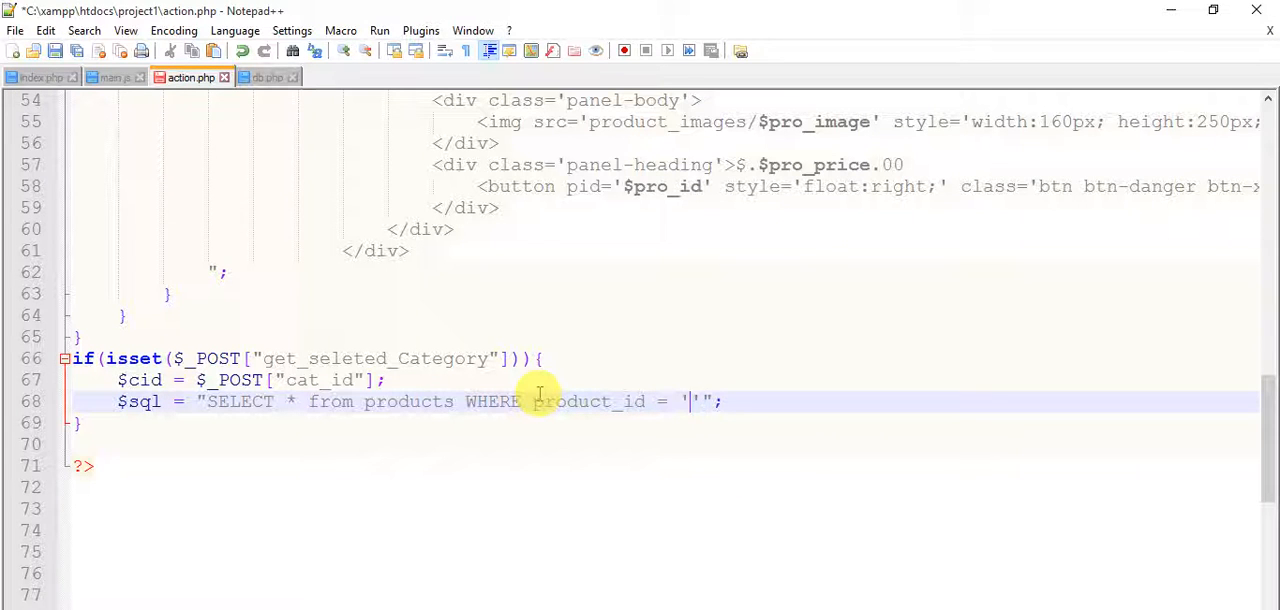
type("$cid")
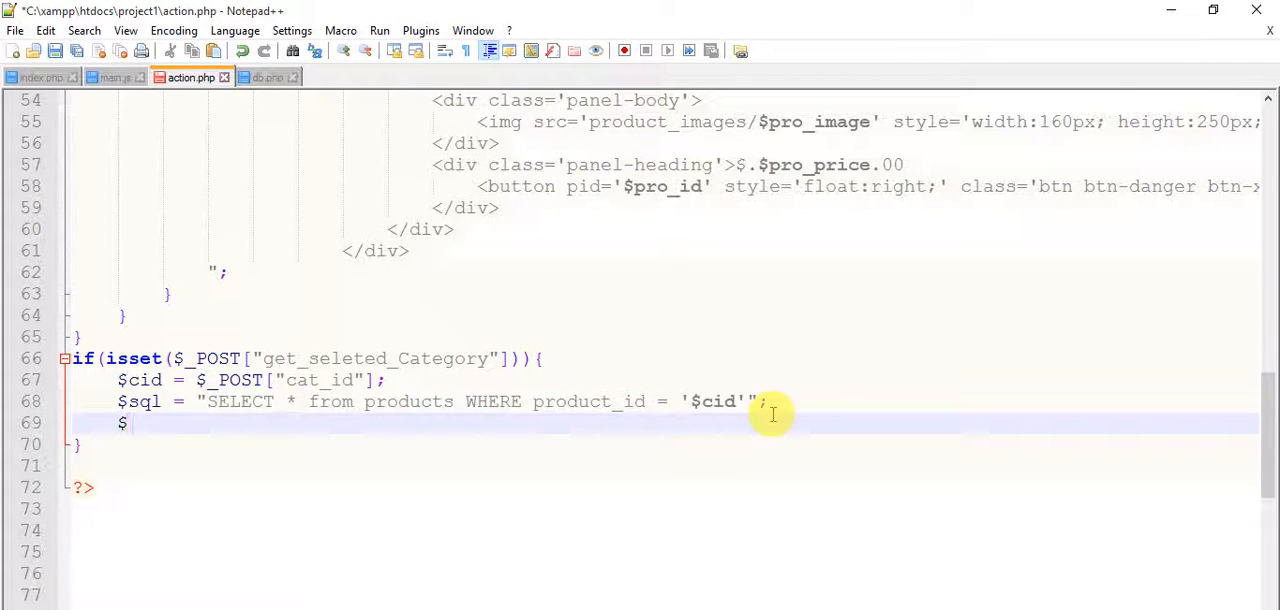
type("run_query =")
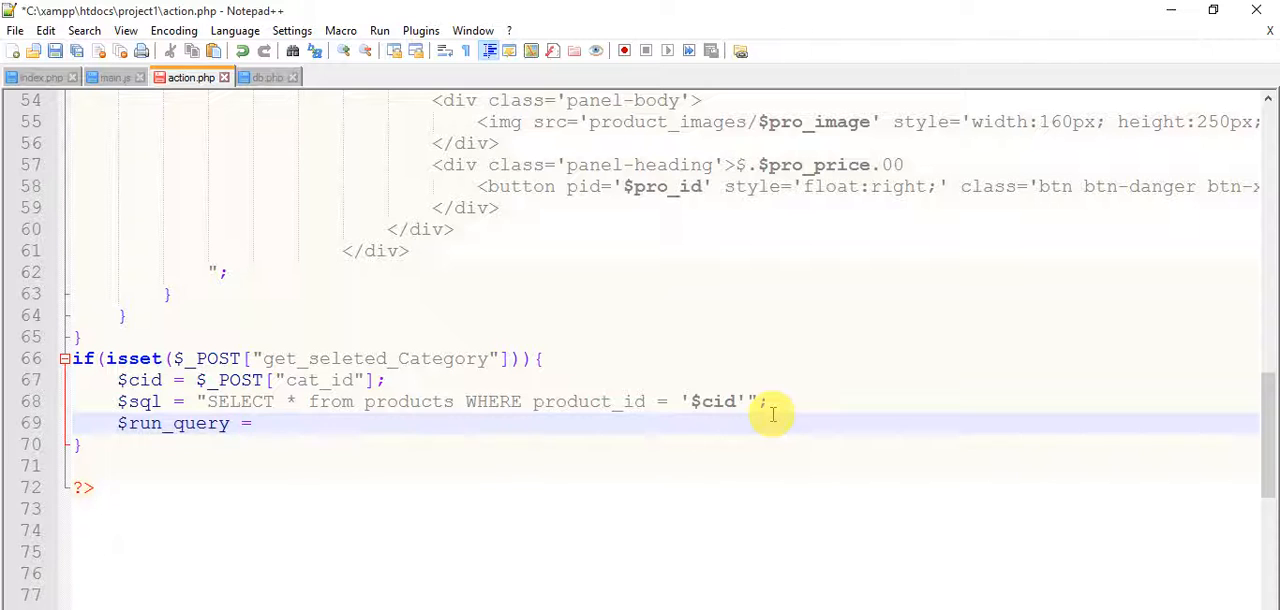
type("mysqli_query(")
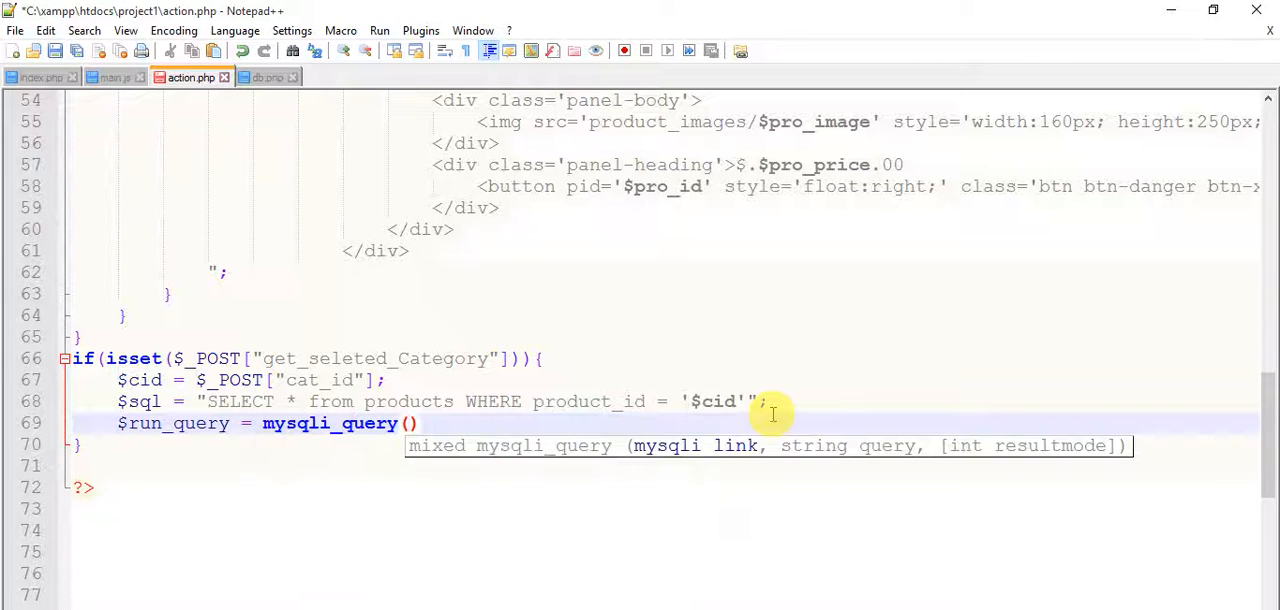
type("$con")
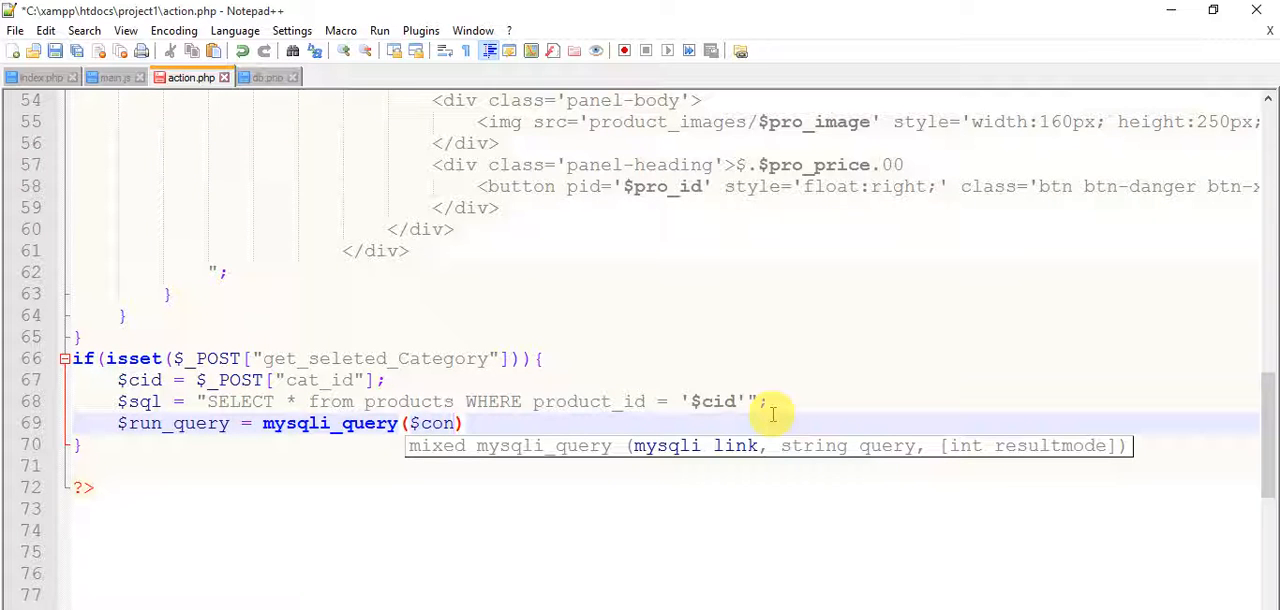
type(", $")
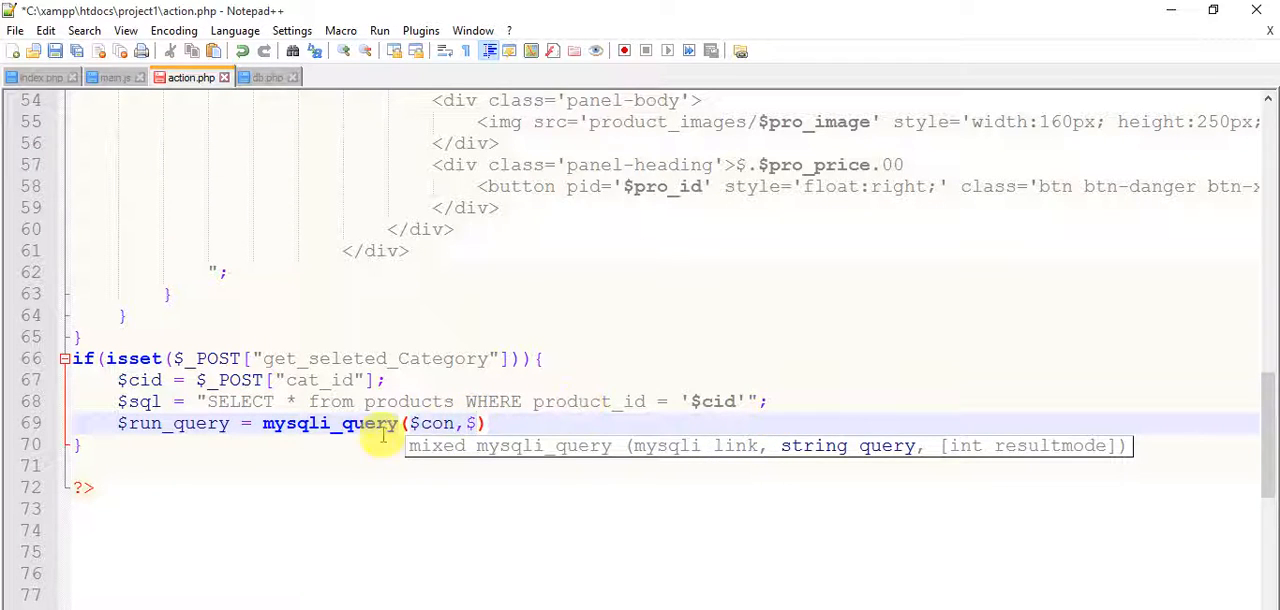
type("sql")
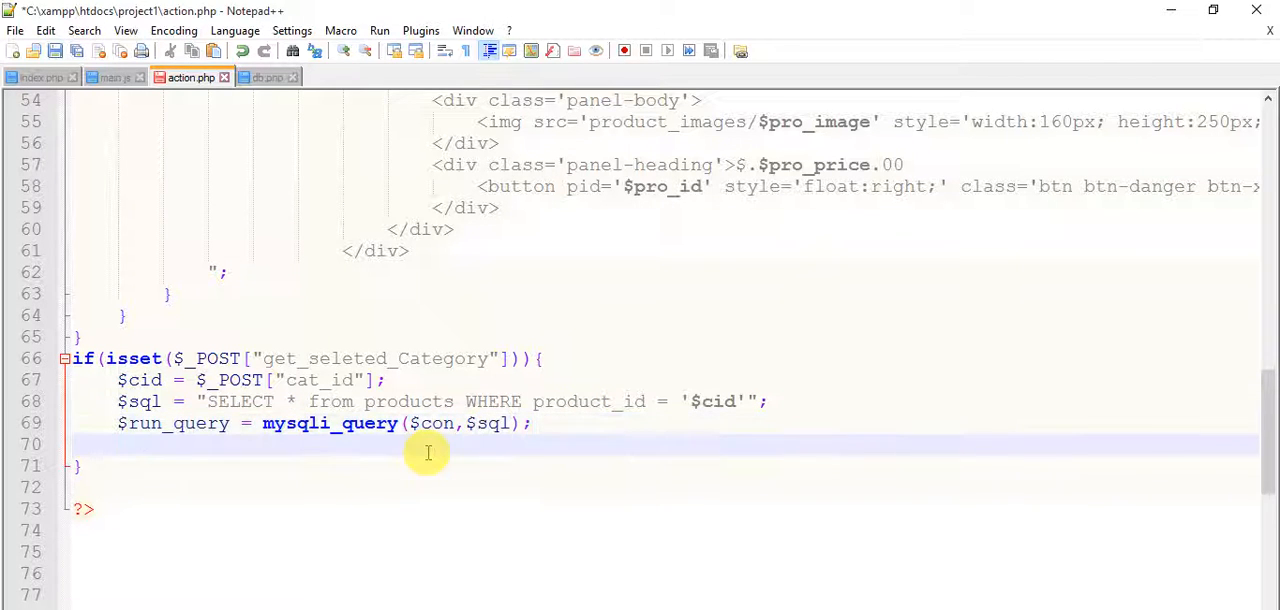
- Open a while($row=mysqli_fetch_array($run_query)) loop over the results
type("while")
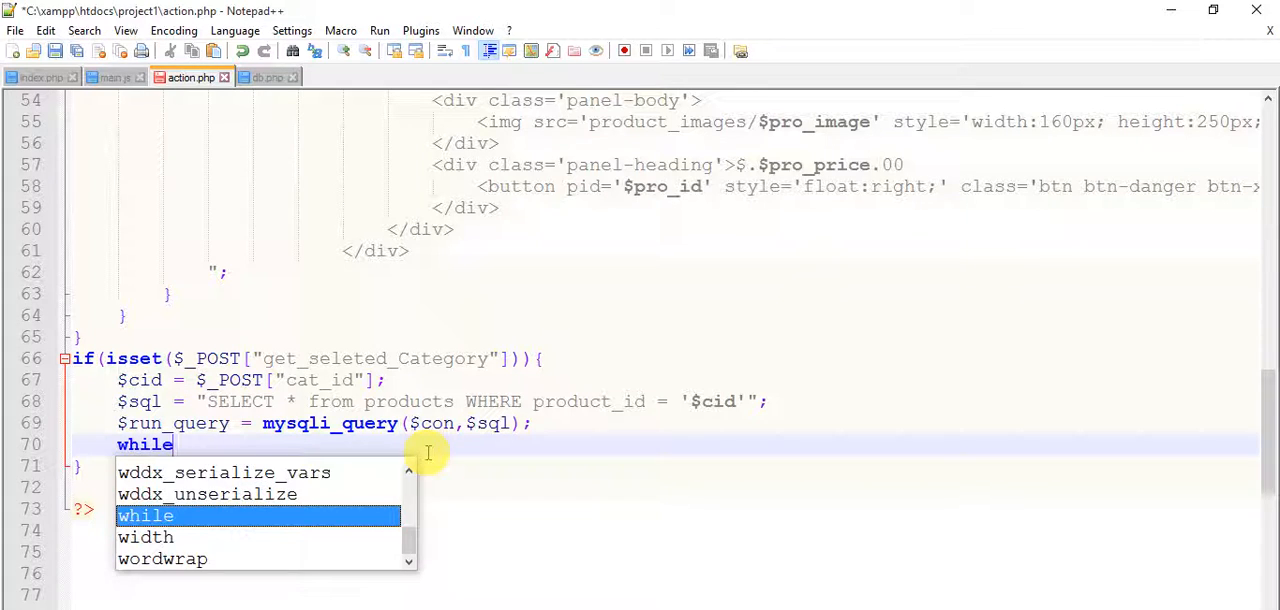
type("($row")
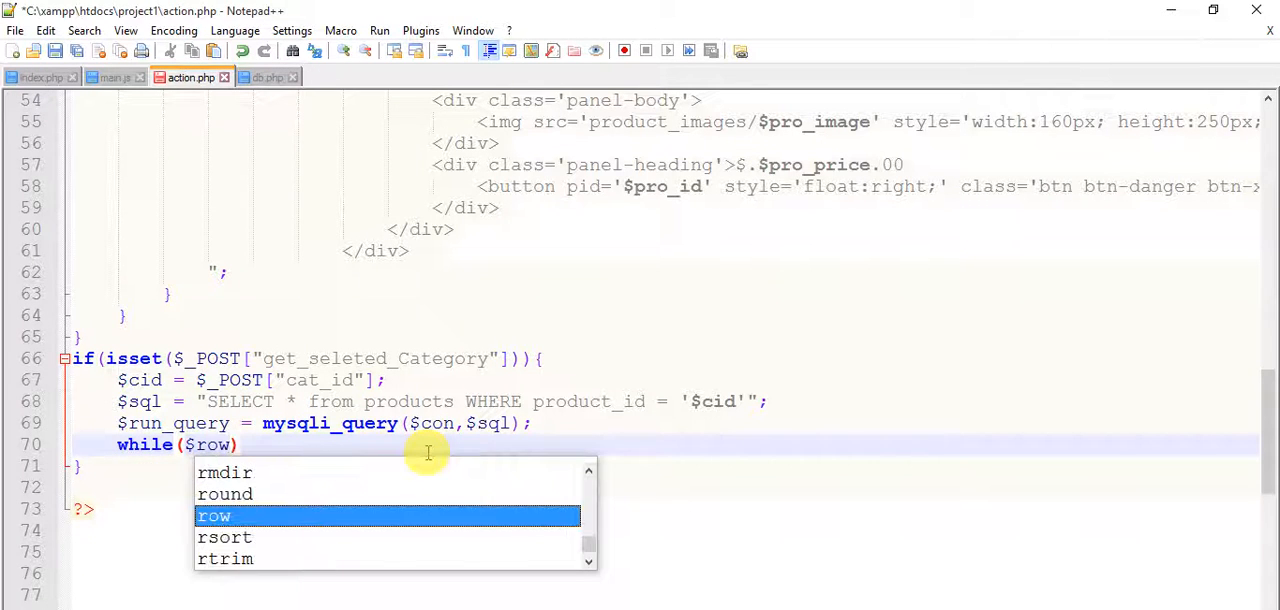
type("=mysqli")
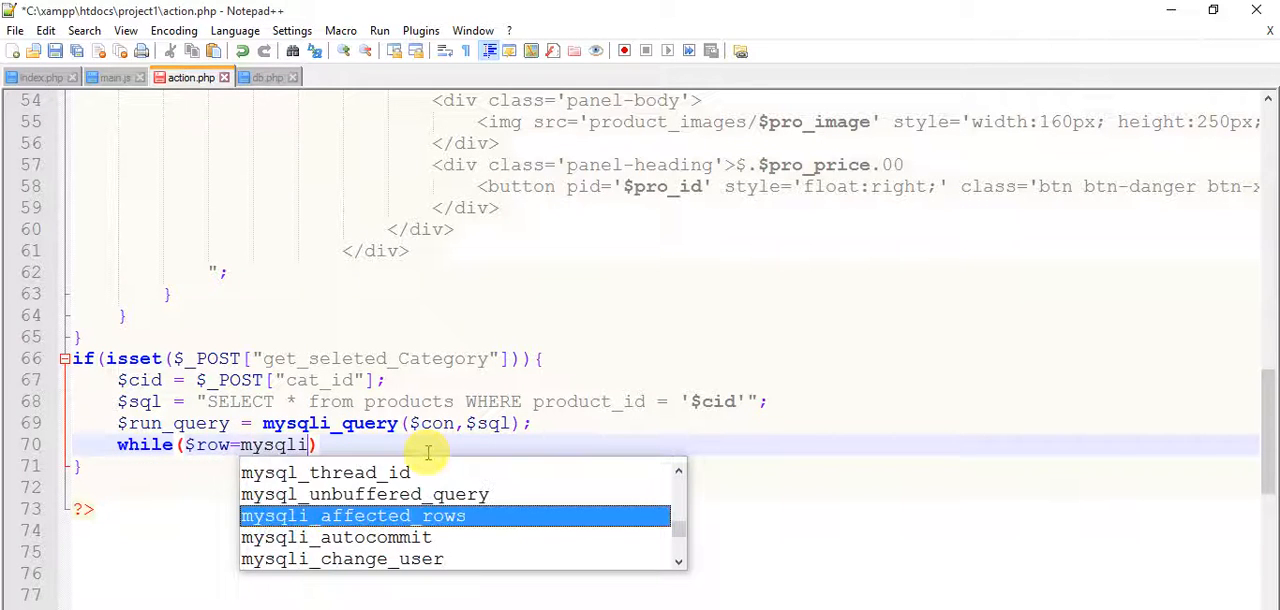
type("_fetch_array(")
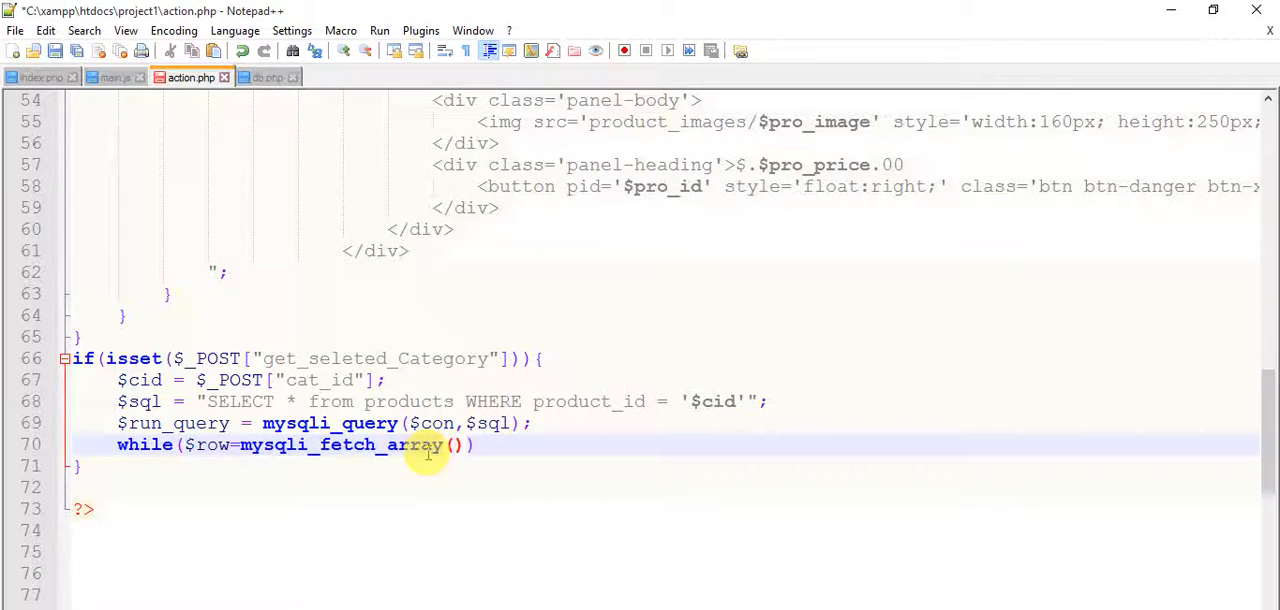
type("run_query")
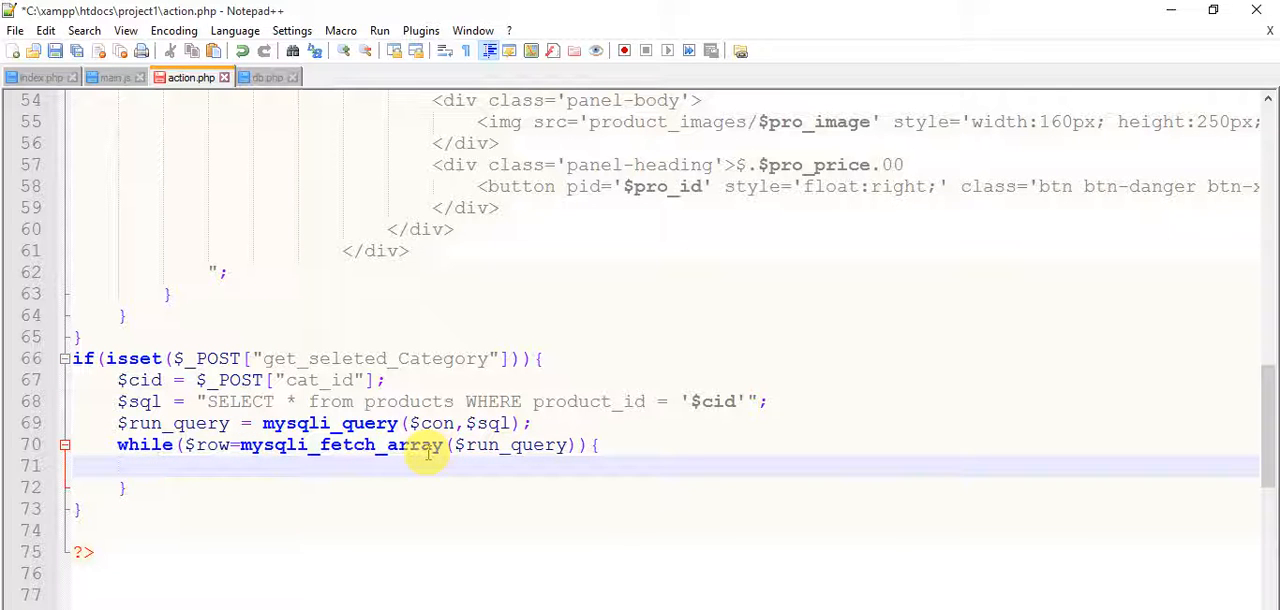
mouse_move(430, 510)
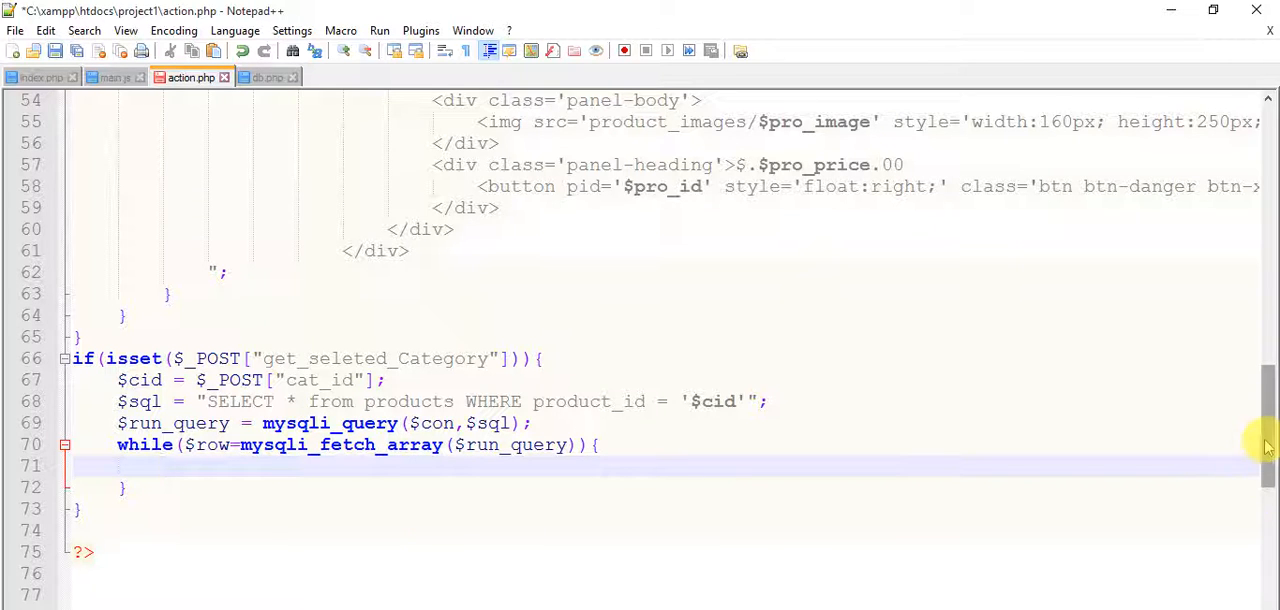
- Review the product-card echo markup filled into action.php's category while loop
scroll("down", 3)
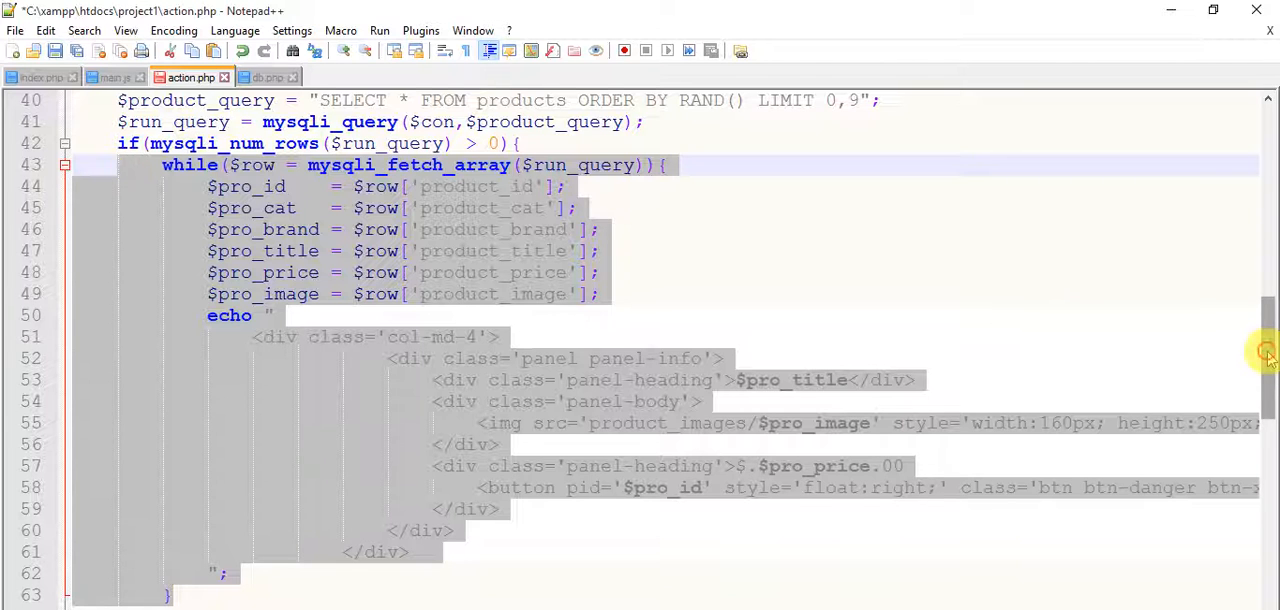
scroll("down", 3)
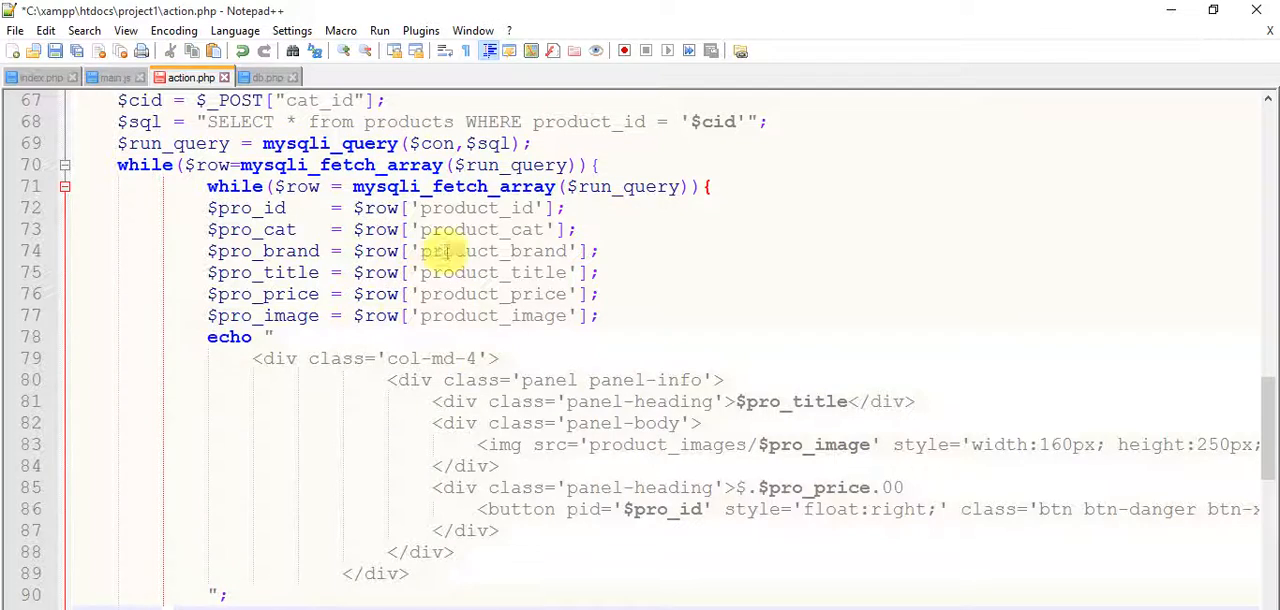
scroll("down", 3)
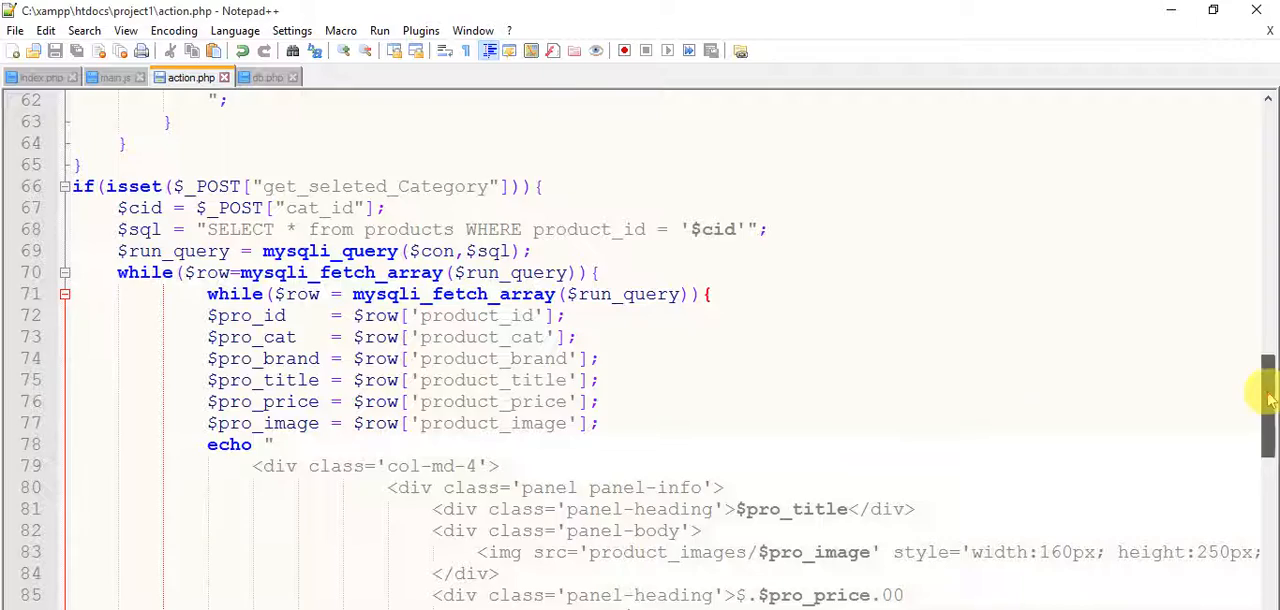
scroll("down", 3)
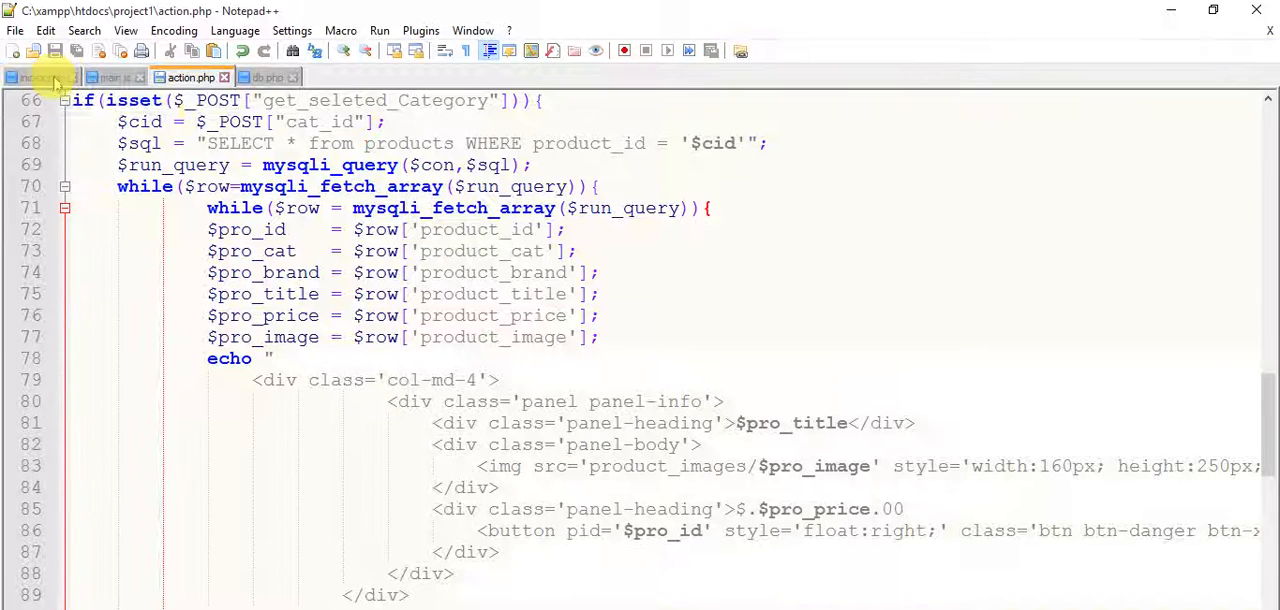
- Reload the localhost/project1 Khan Store page in Chrome to test the category handler
left_click(40, 77)
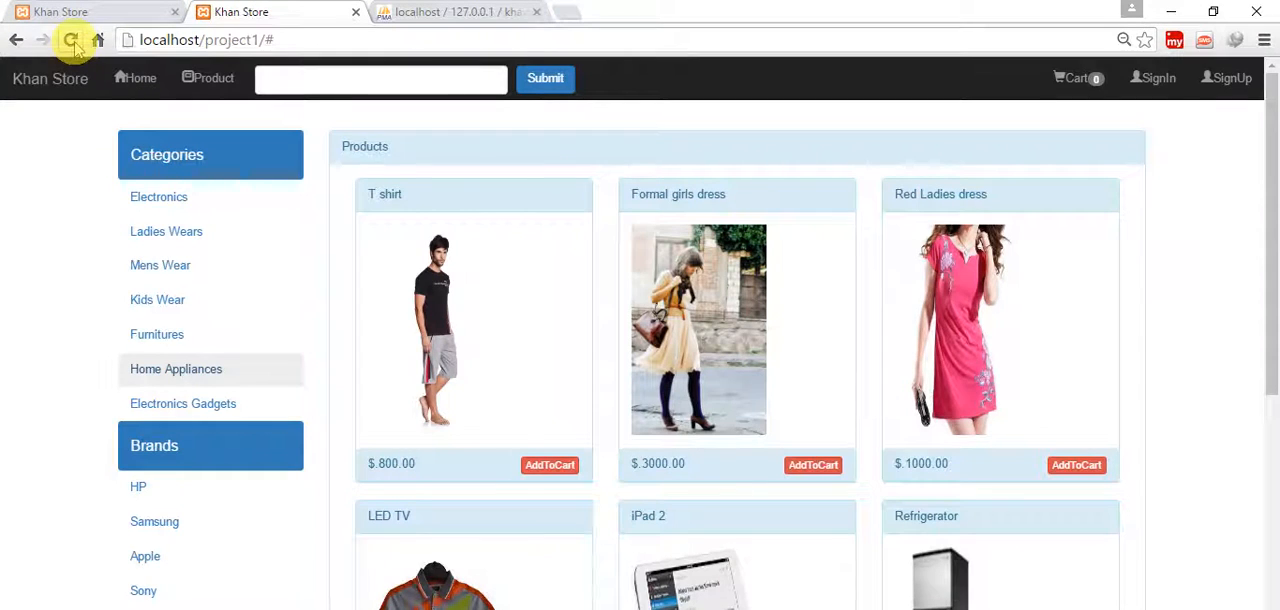
left_click(71, 40)
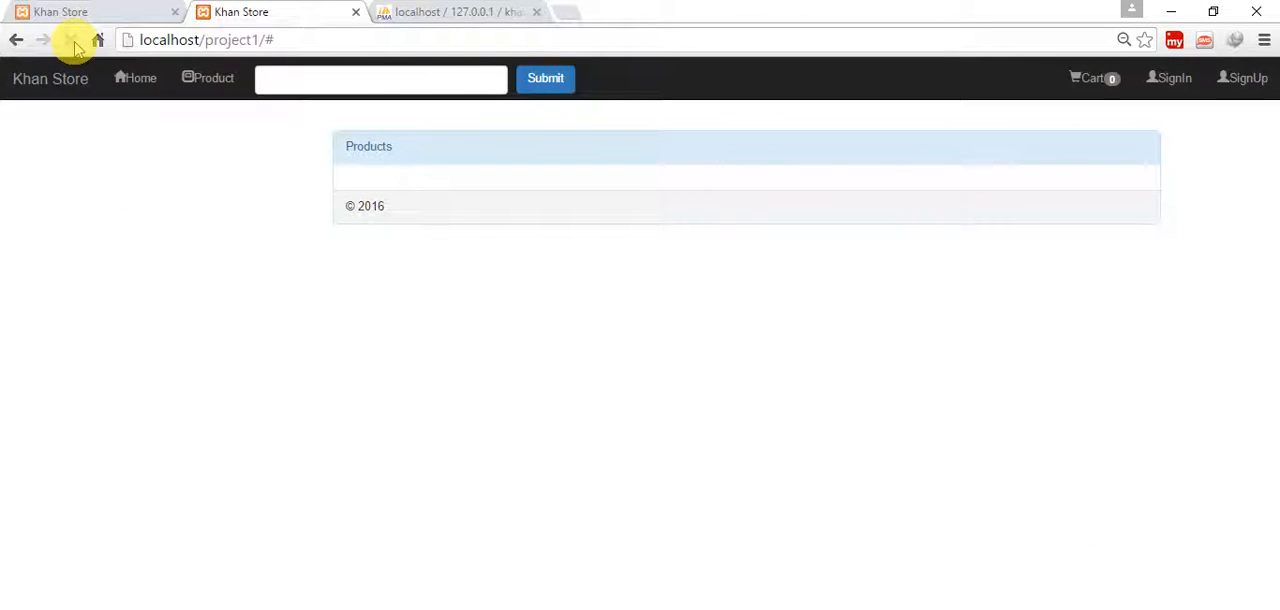
left_click(70, 39)
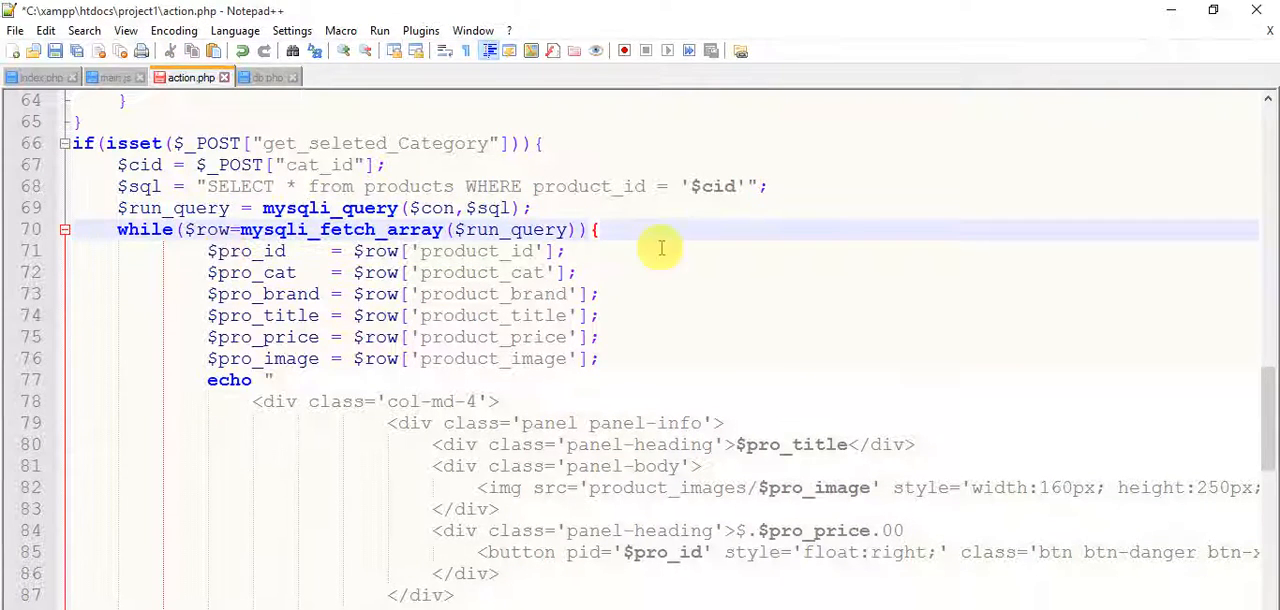
- Reload the store page again after removing the duplicate while line
scroll("down", 3)
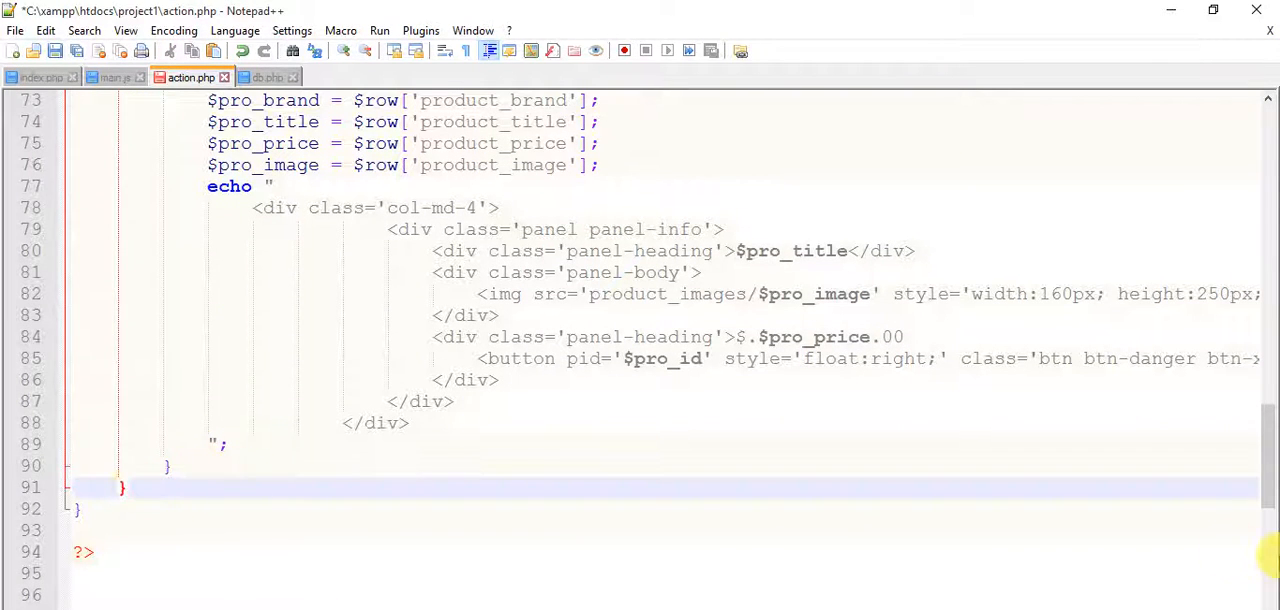
scroll("up", 3)
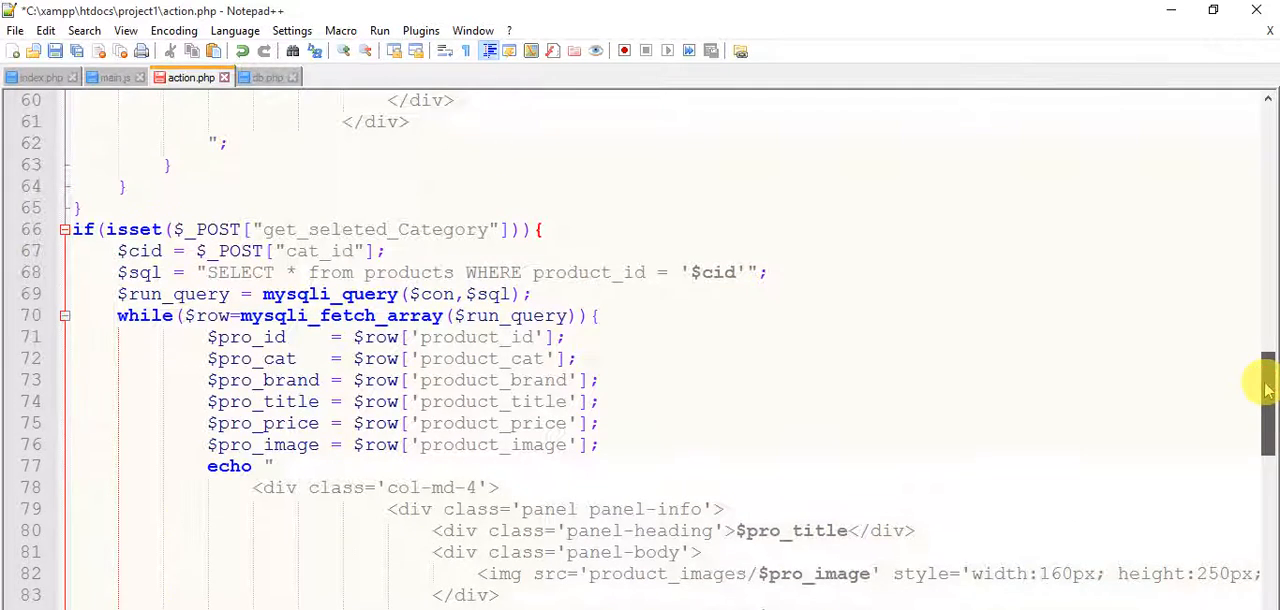
scroll("down", 3)
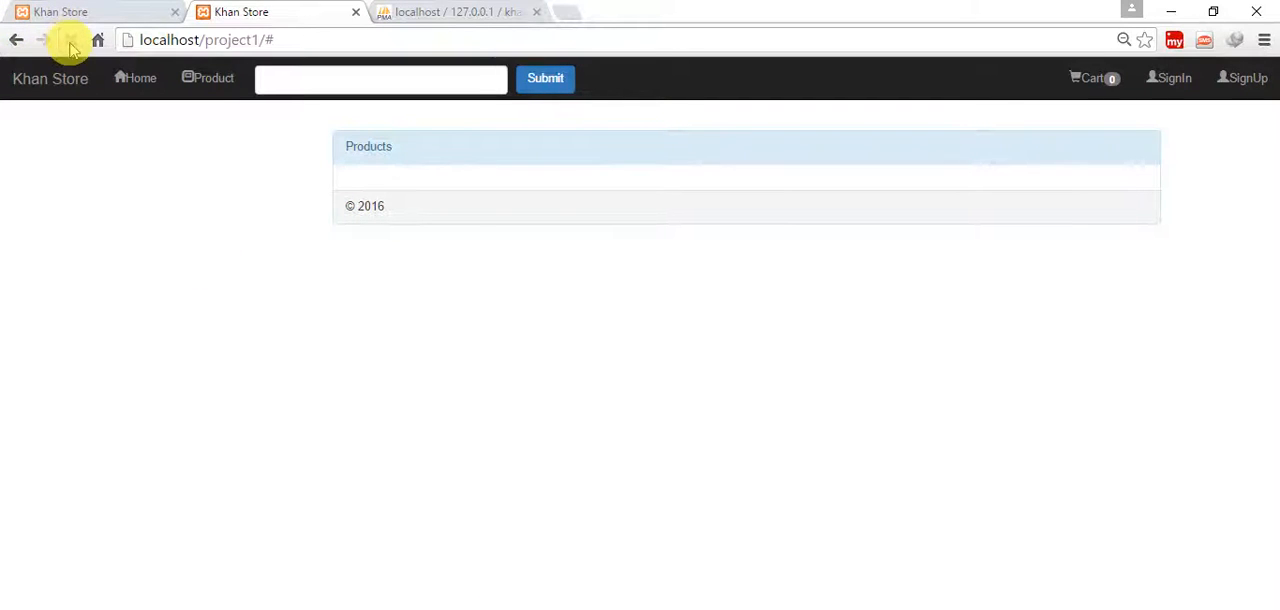
left_click(70, 40)
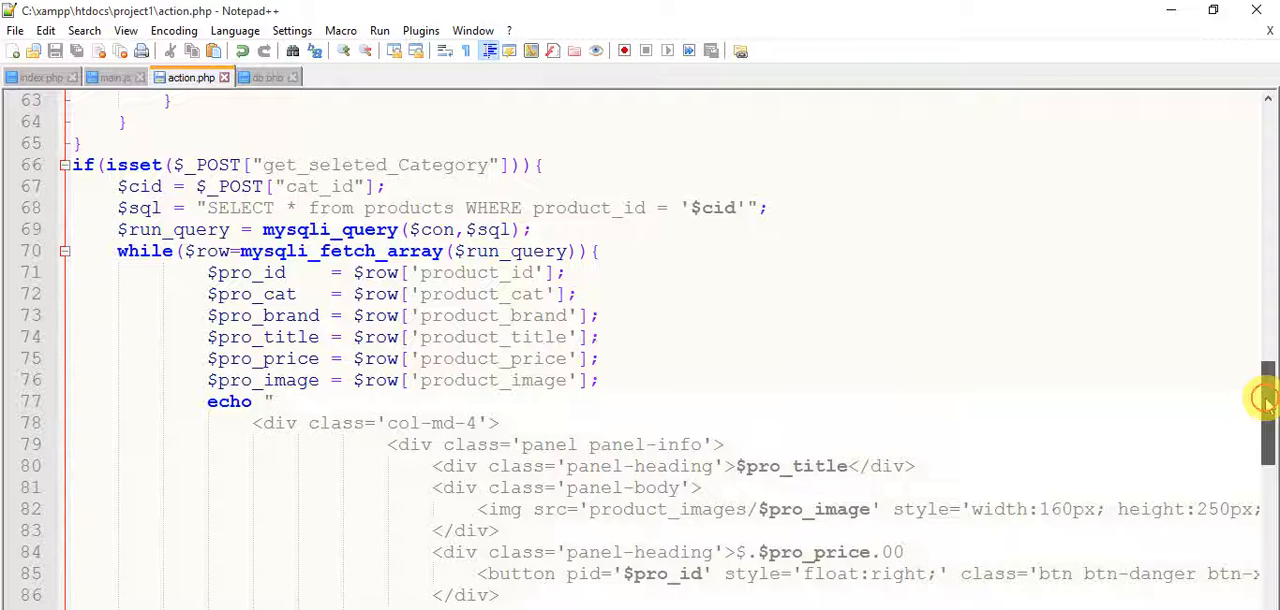
- Change the WHERE column from product_id to product_cat in action.php
scroll("down", 3)
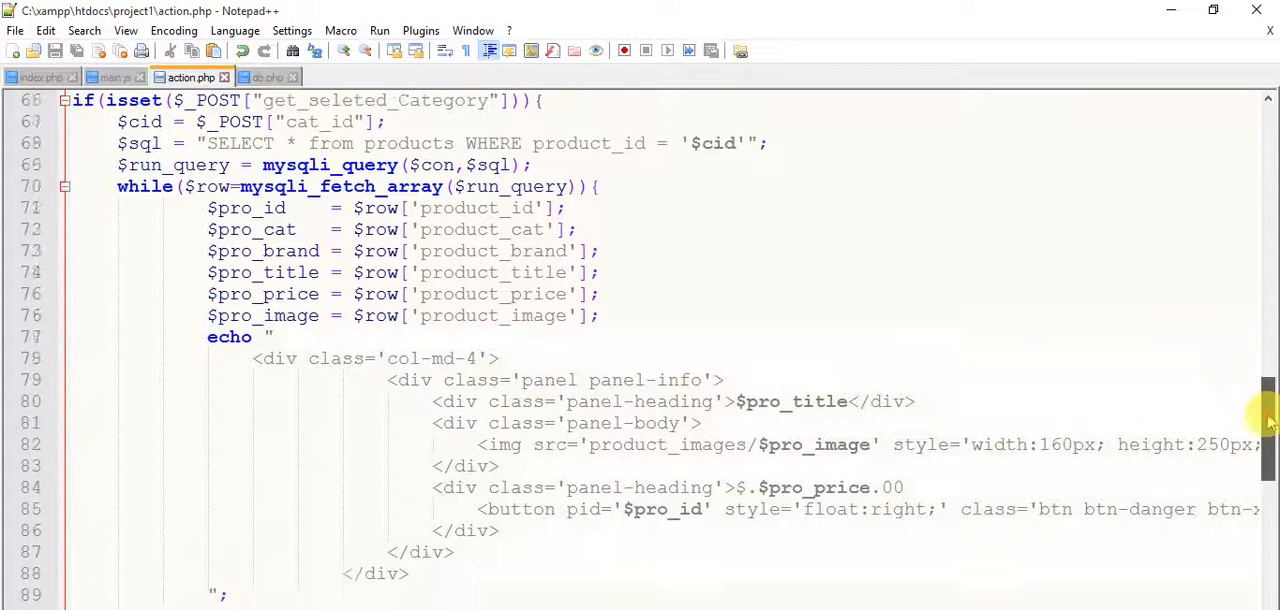
scroll("down", 3)
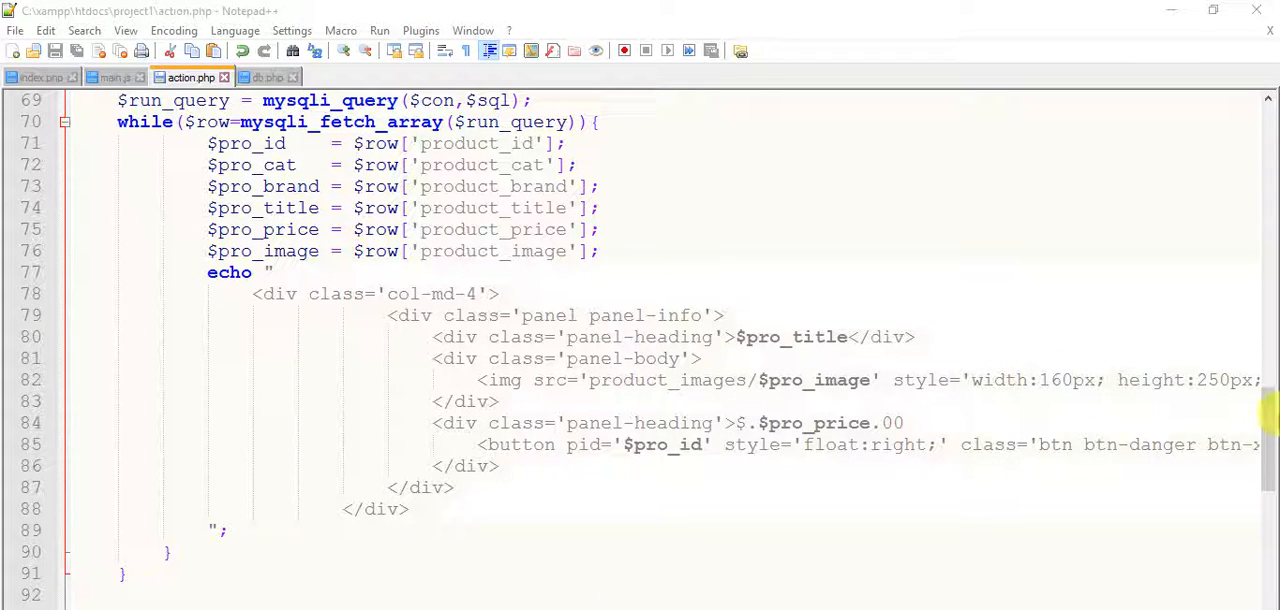
scroll("up", 3)
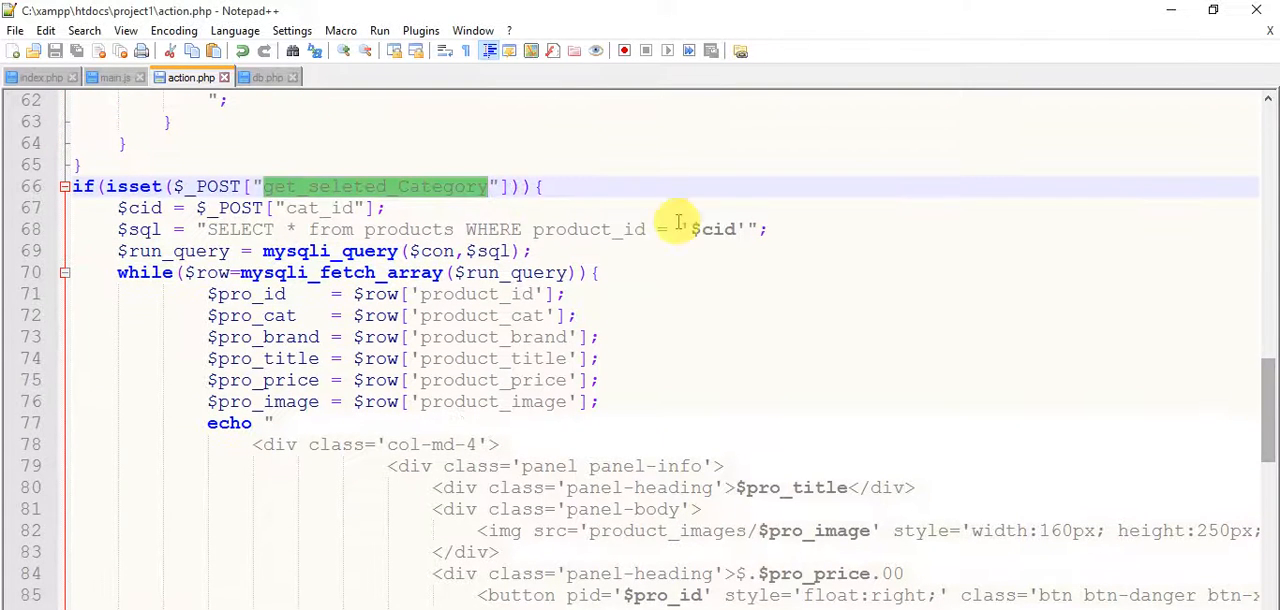
left_click(650, 229)
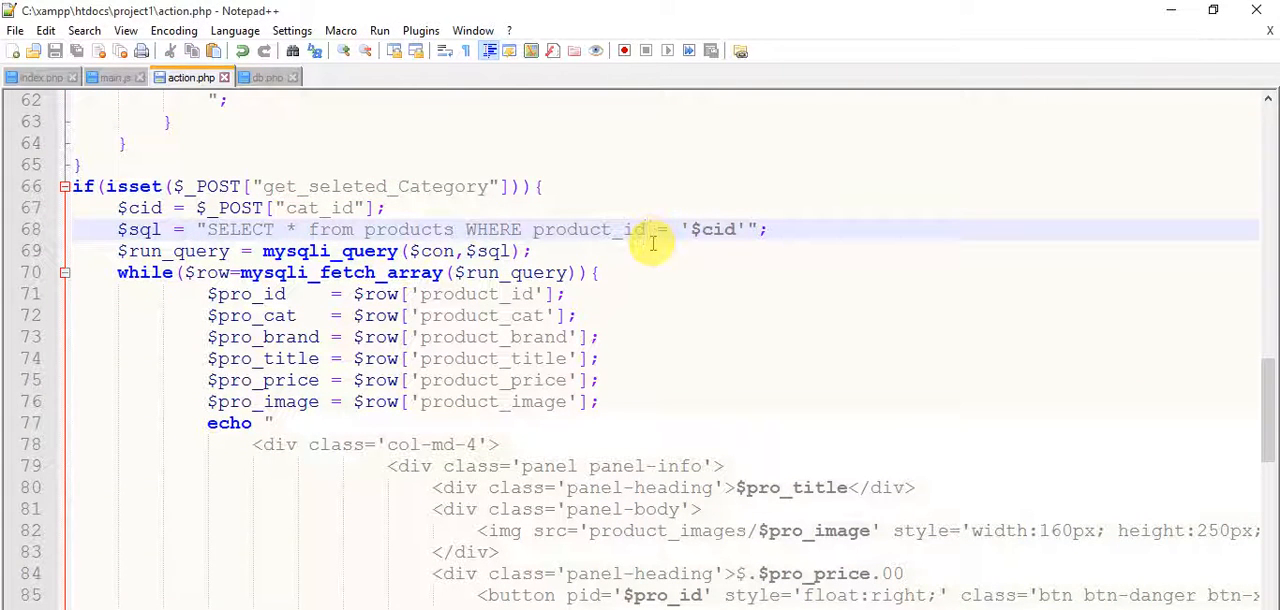
type("product_ca")
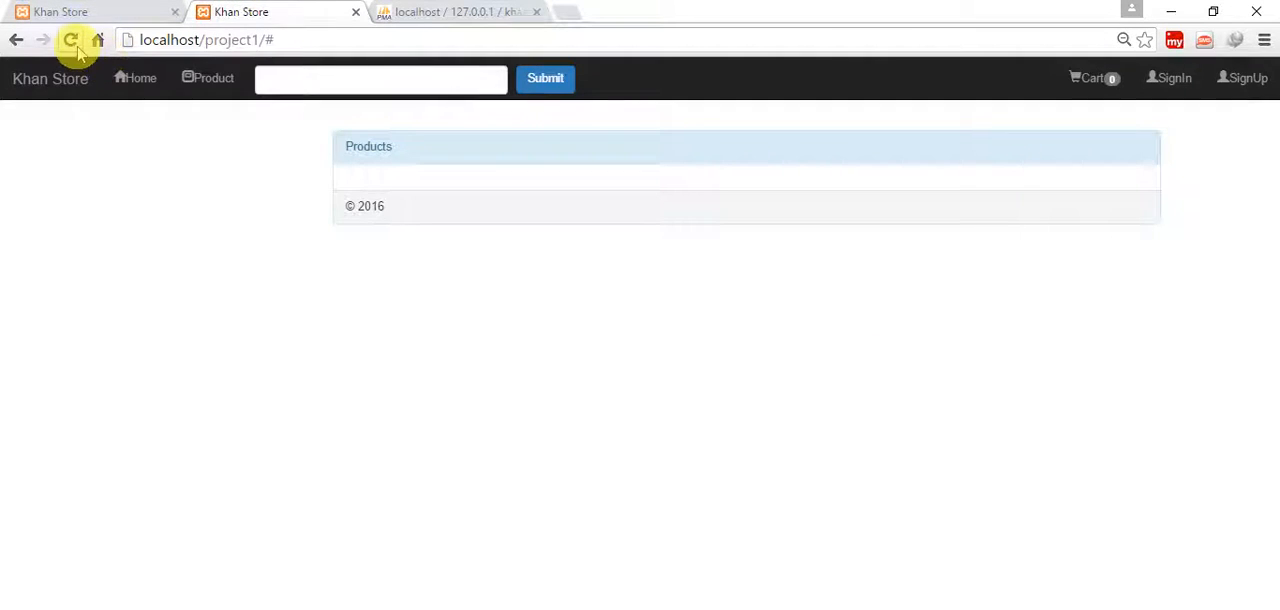
- Reload the store to test the uppercase-FROM product_cat query, then inspect main.js
left_click(70, 39)
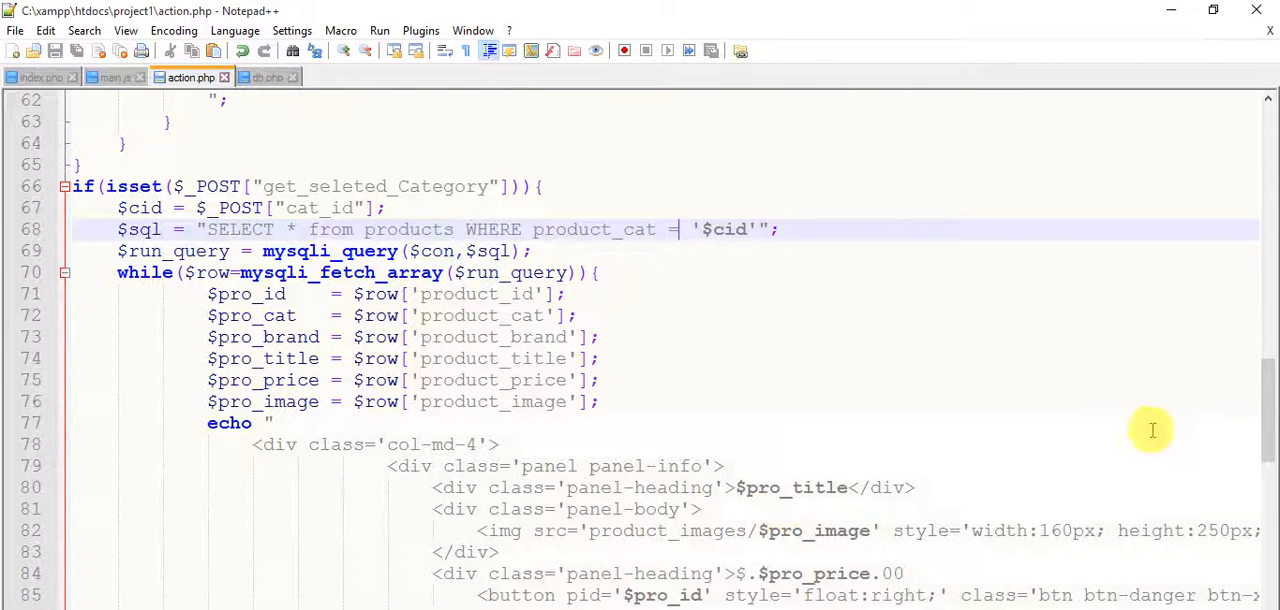
mouse_move(535, 229)
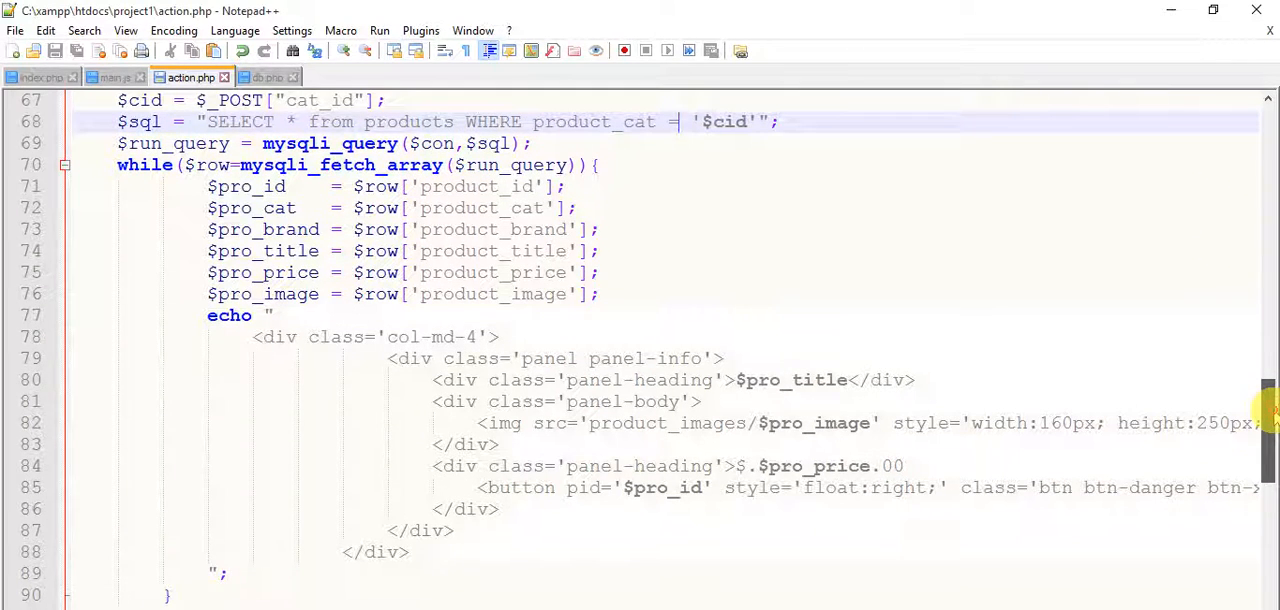
scroll("down", 3)
type("FROM")
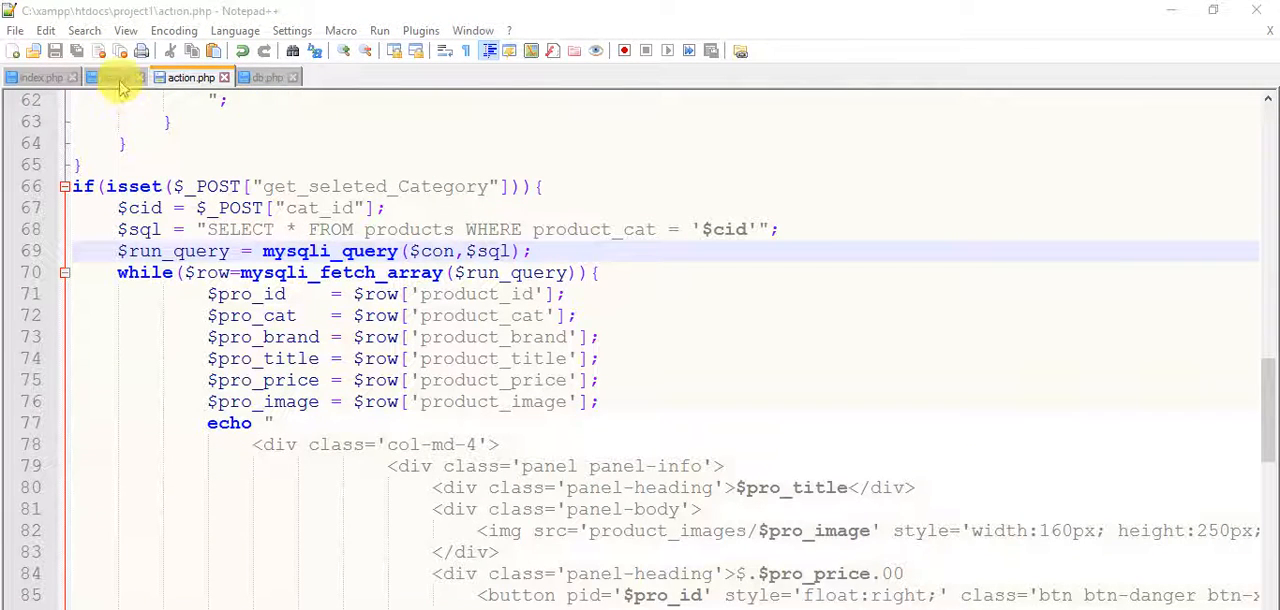
left_click(113, 77)
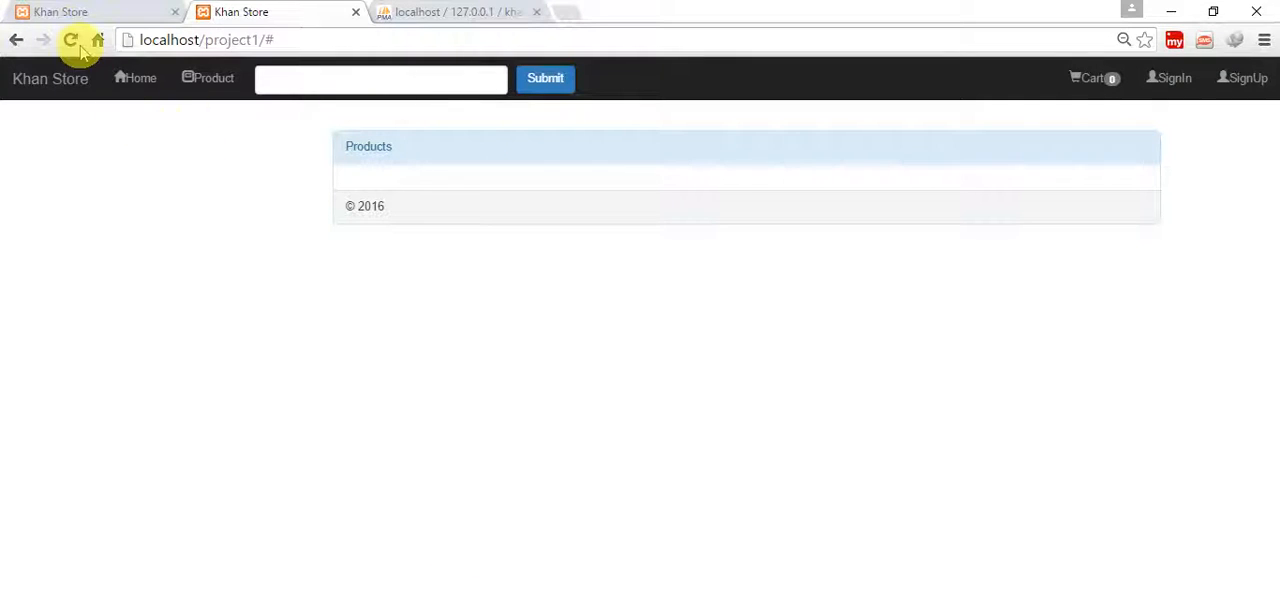
- Reload the Khan Store and filter the grid to Electronics, then Ladies Wears
left_click(70, 39)
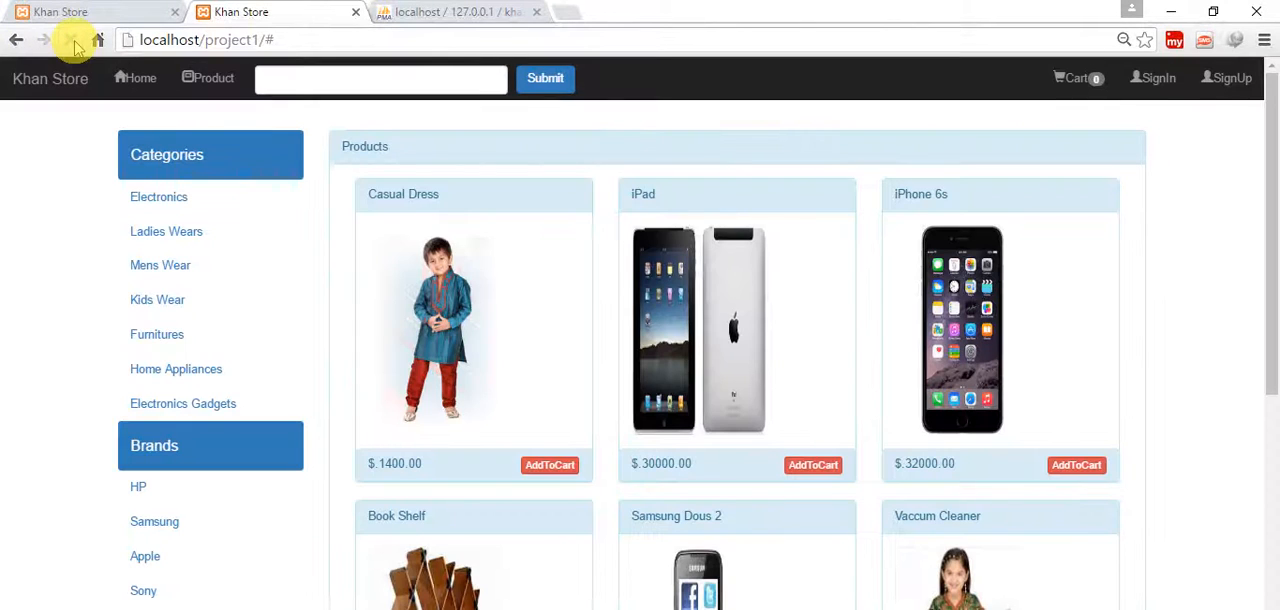
left_click(70, 40)
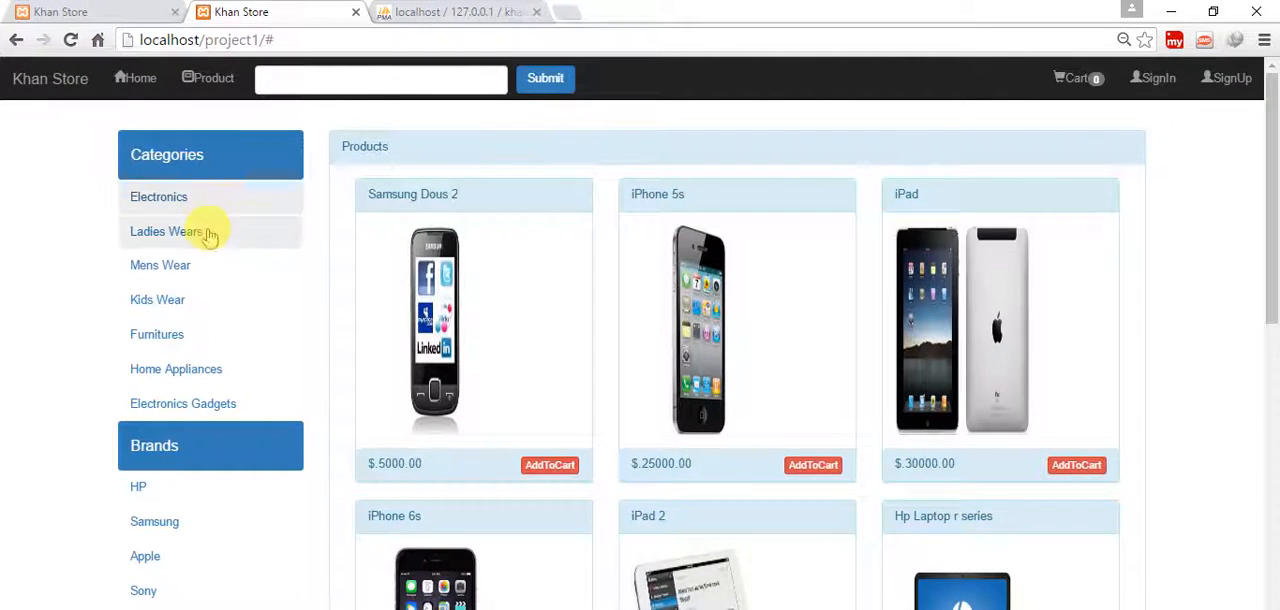
left_click(166, 231)
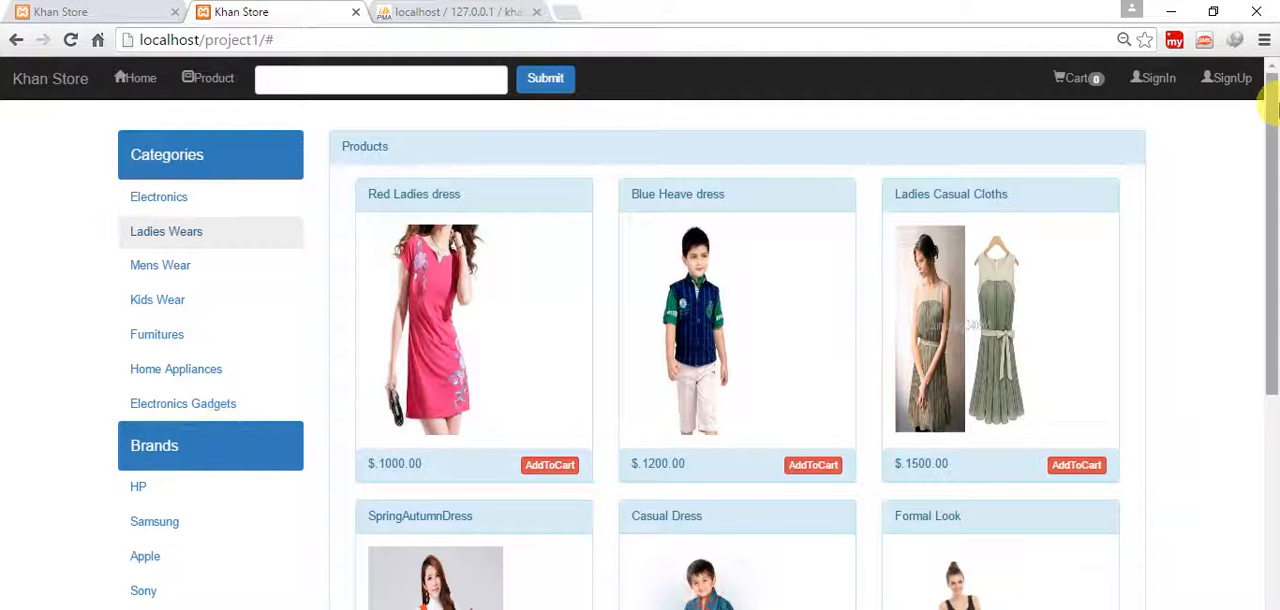
mouse_move(175, 375)
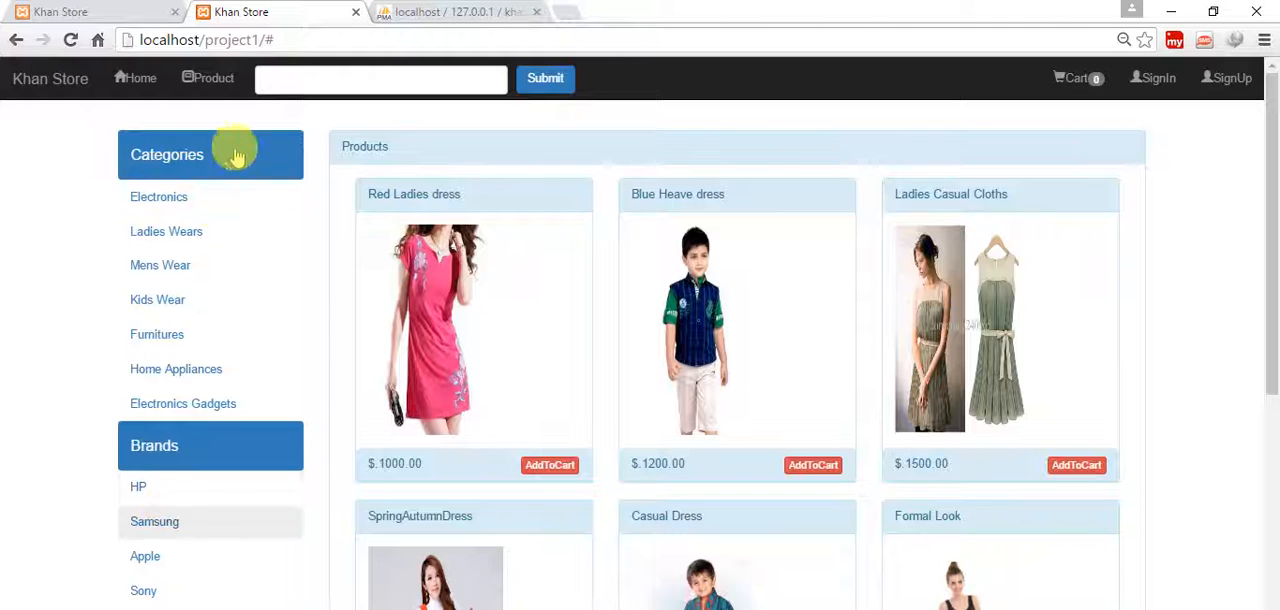
mouse_move(295, 500)
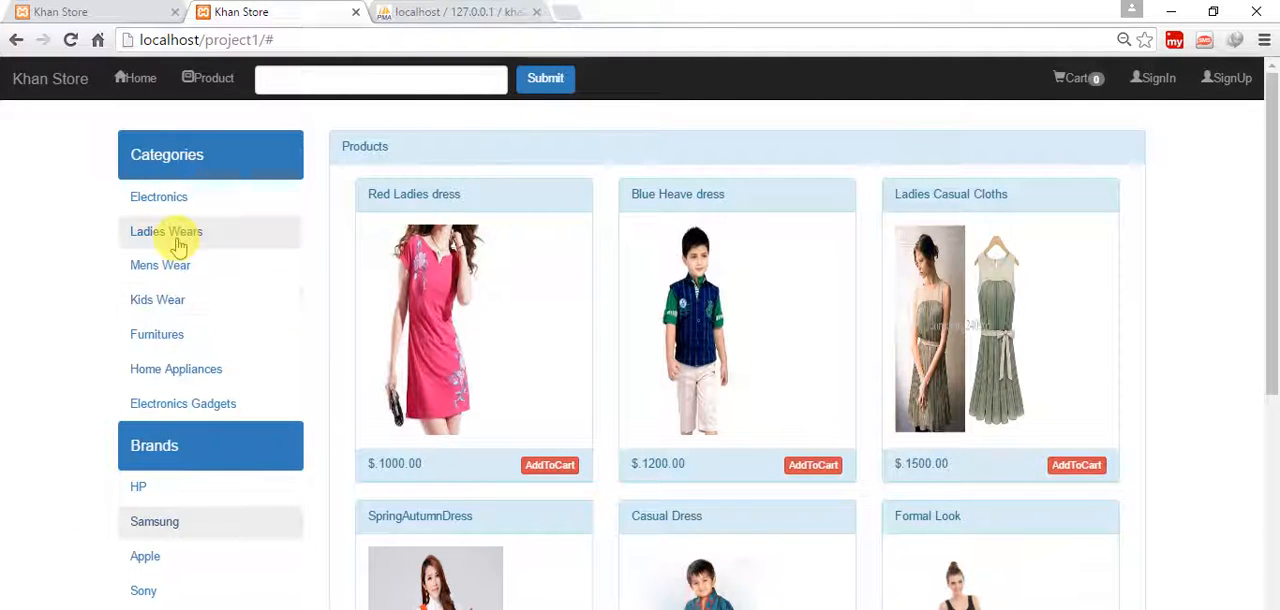
- Filter by Home Appliances, then Electronics again, and scroll through the product grid
left_click(157, 299)
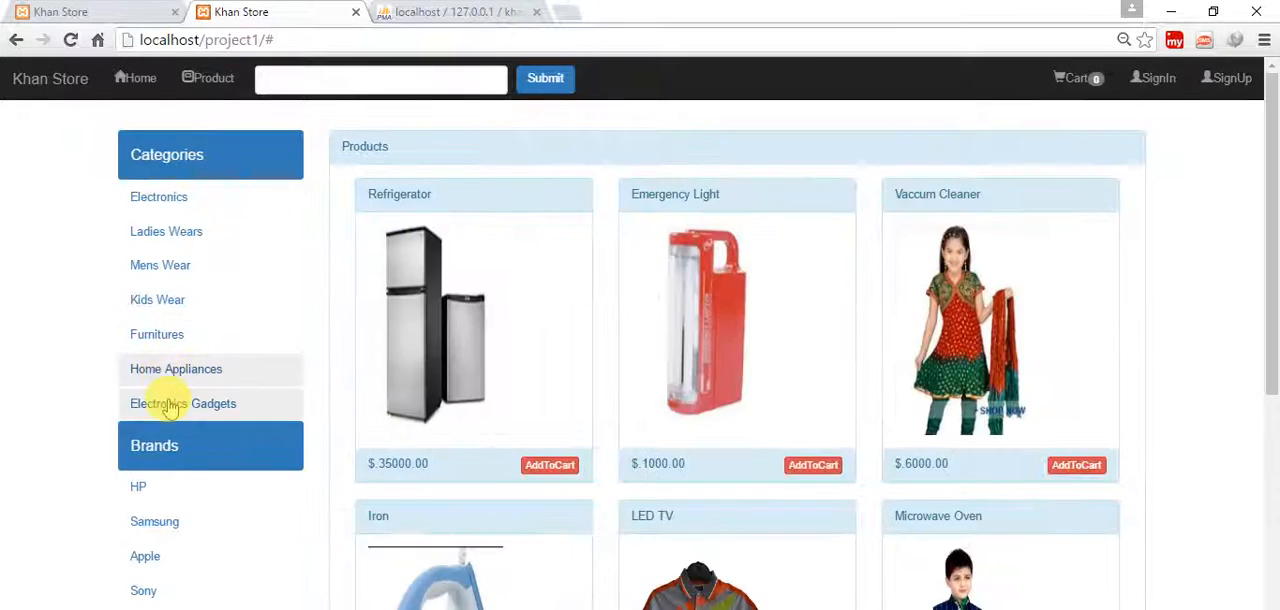
left_click(158, 197)
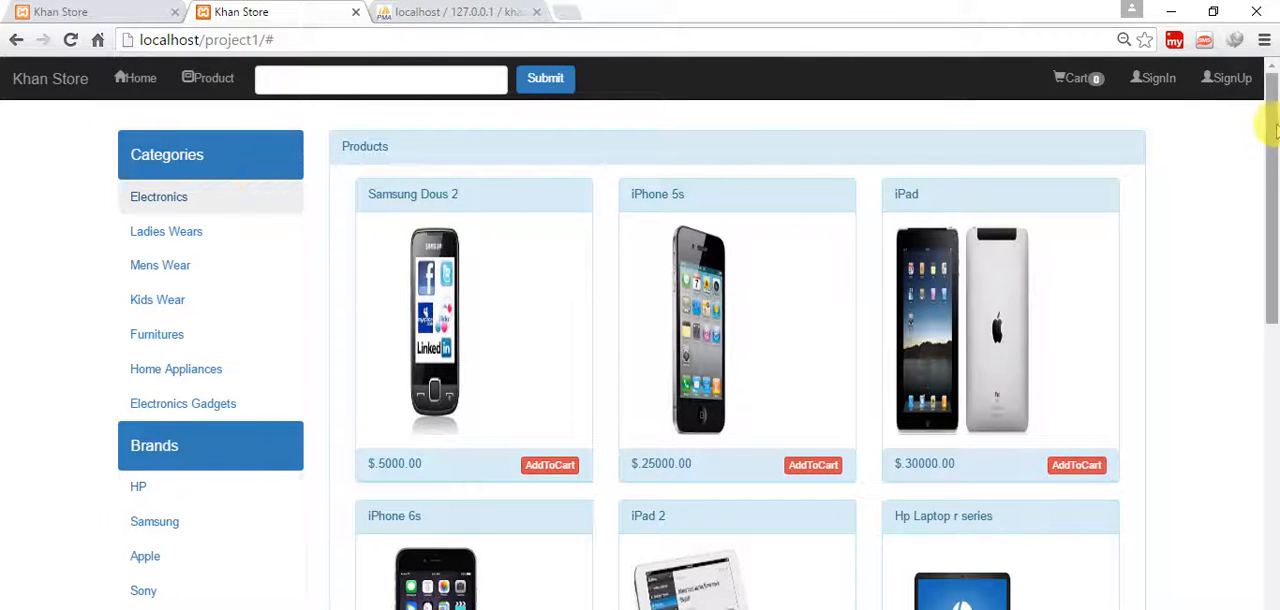
scroll("down", 3)
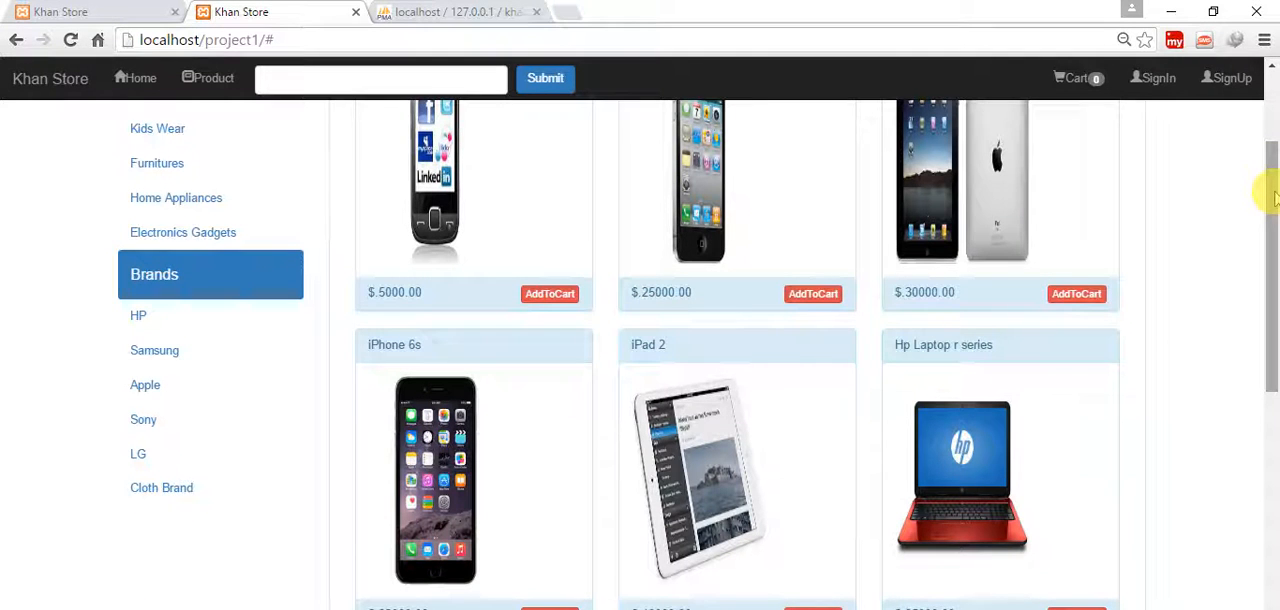
scroll("down", 3)
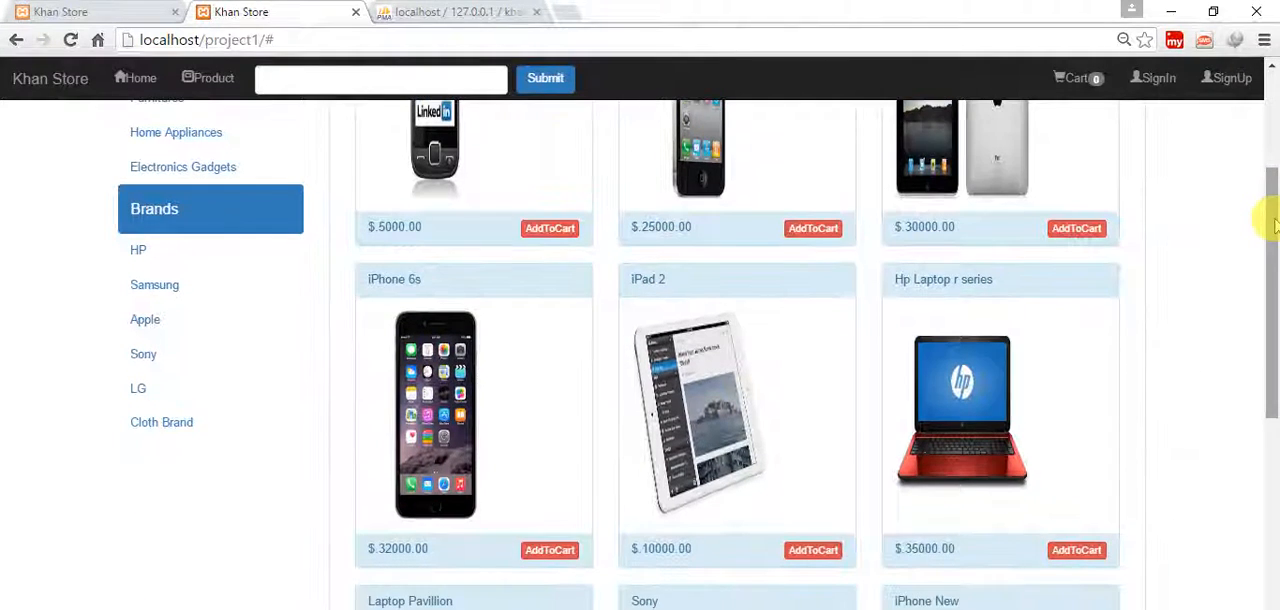
scroll("down", 3)
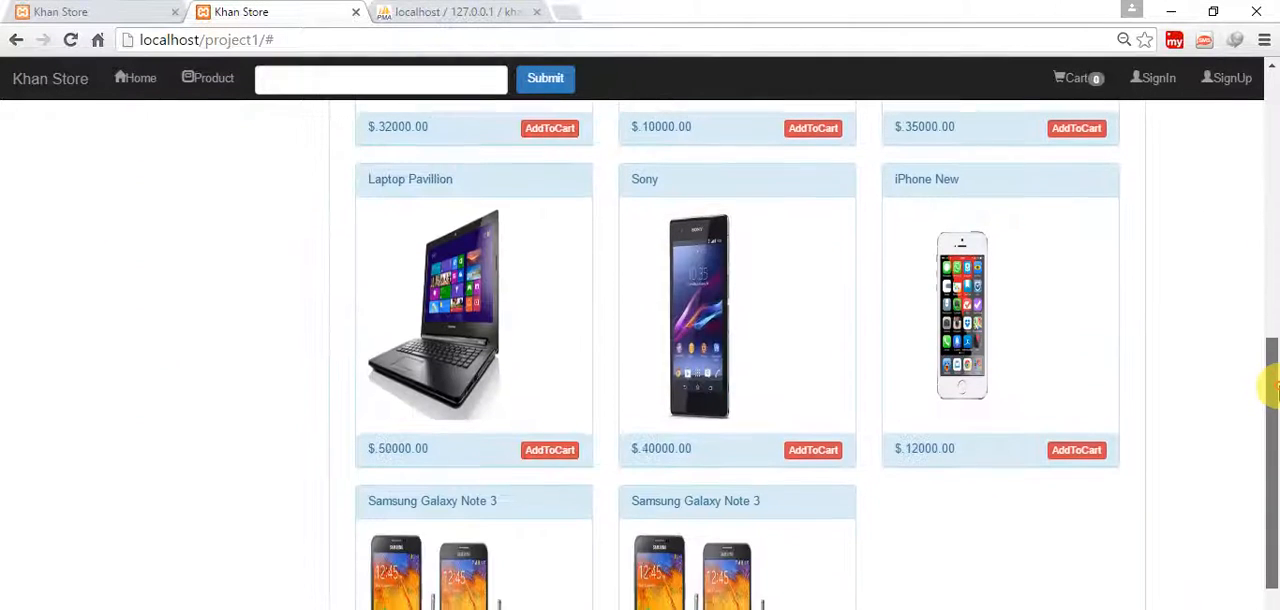